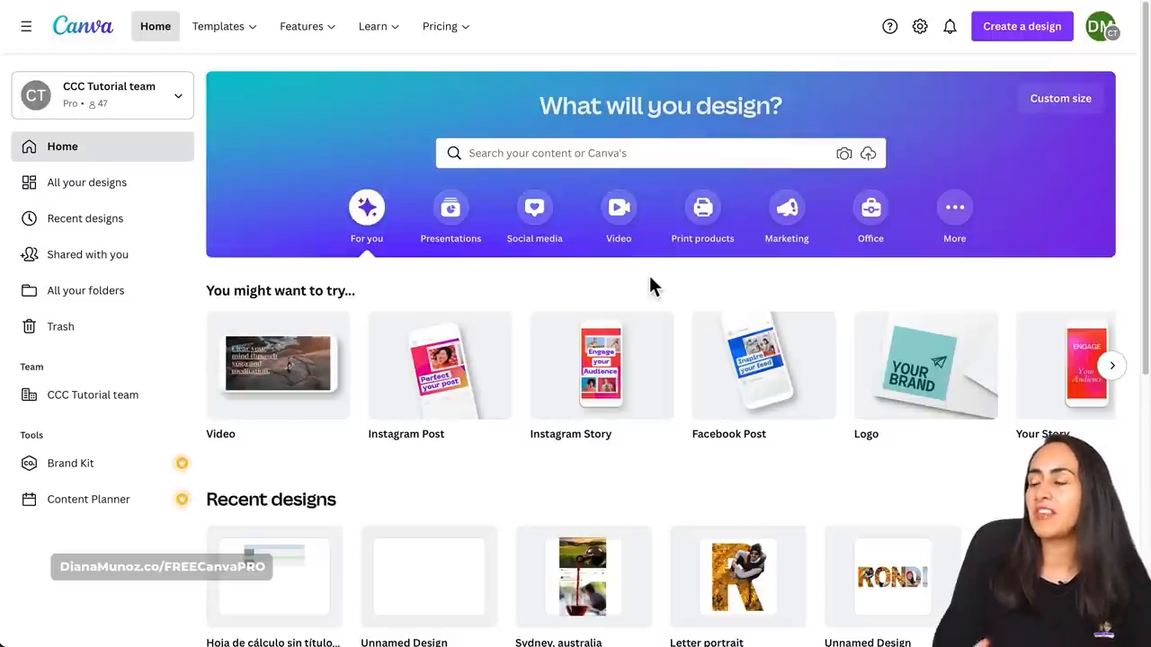
mouse_move(440, 378)
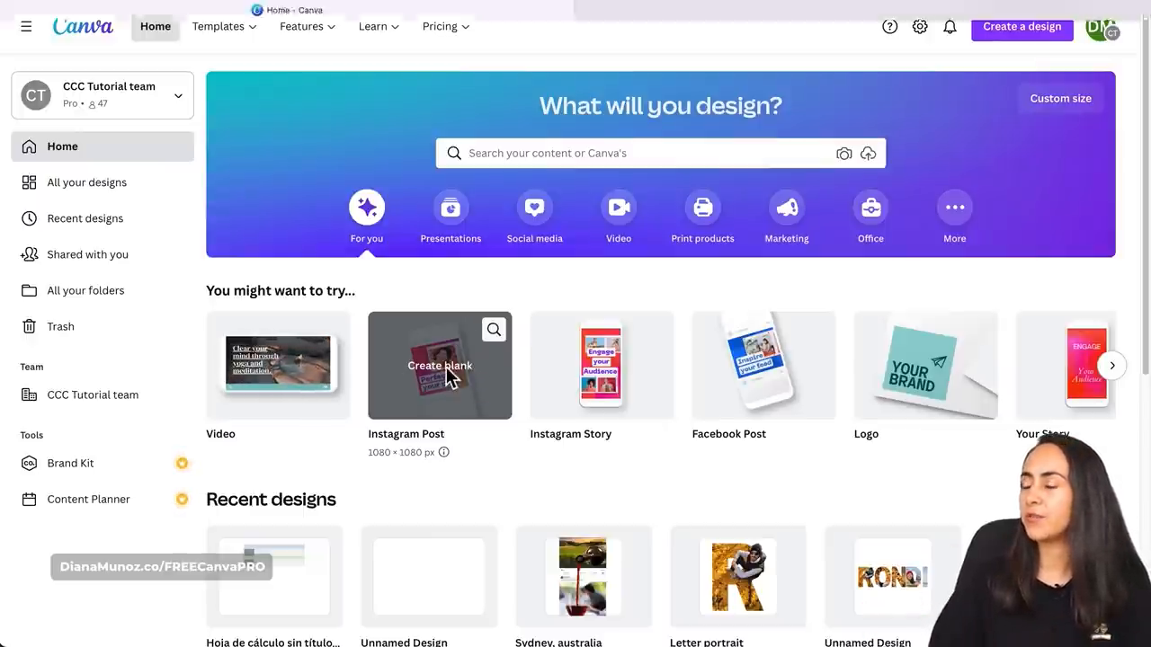
- Create a blank Instagram Post design from the Canva home page
left_click(440, 365)
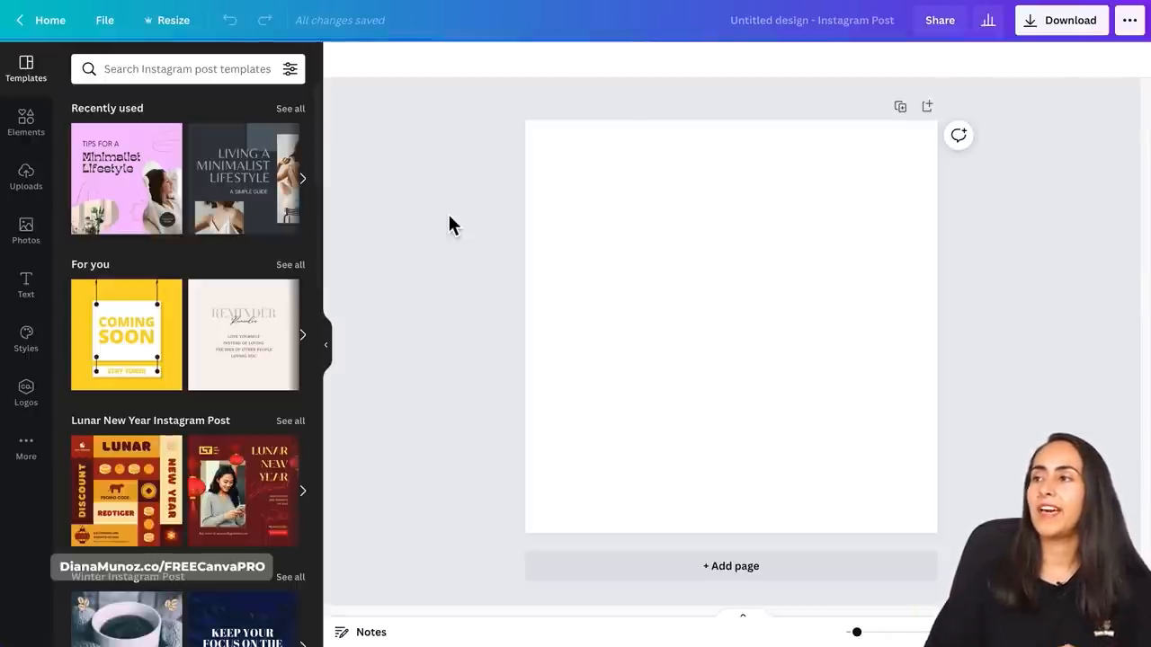
mouse_move(59, 126)
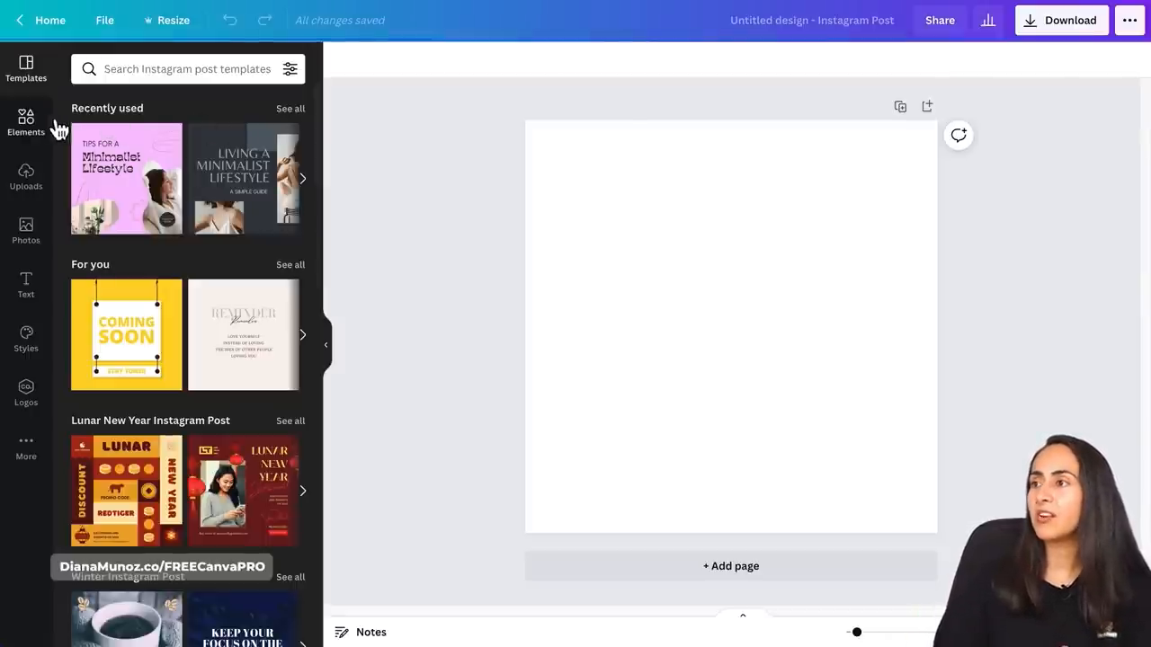
- Add a single-photo grid from Elements and shorten it to the top of the post
left_click(25, 121)
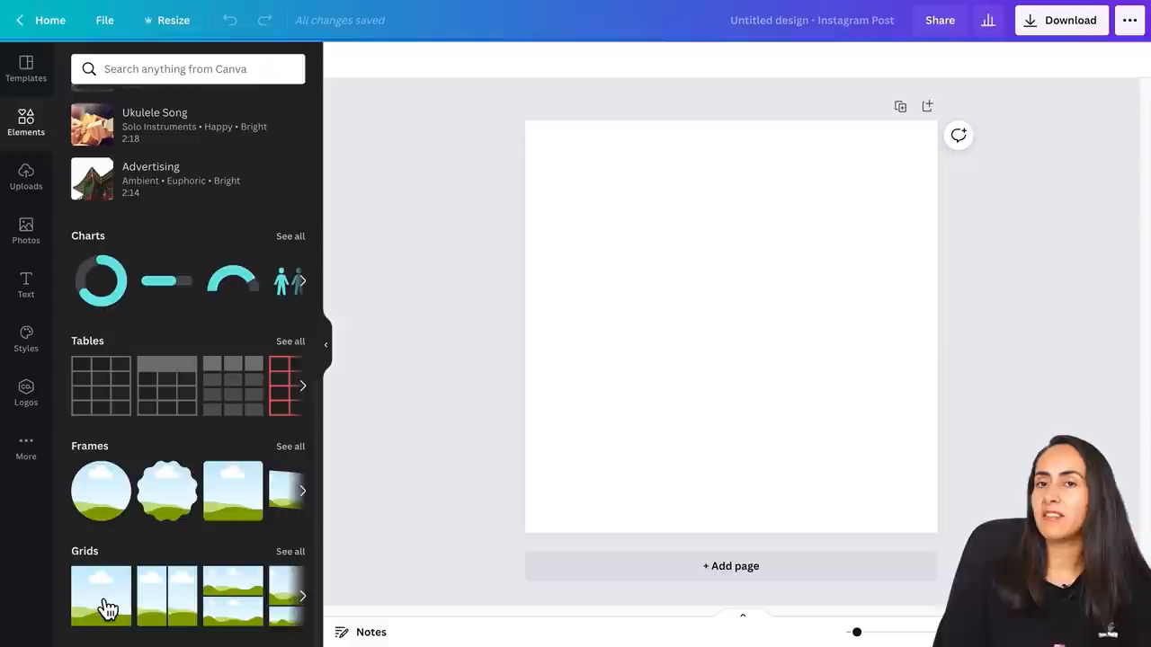
left_click(100, 596)
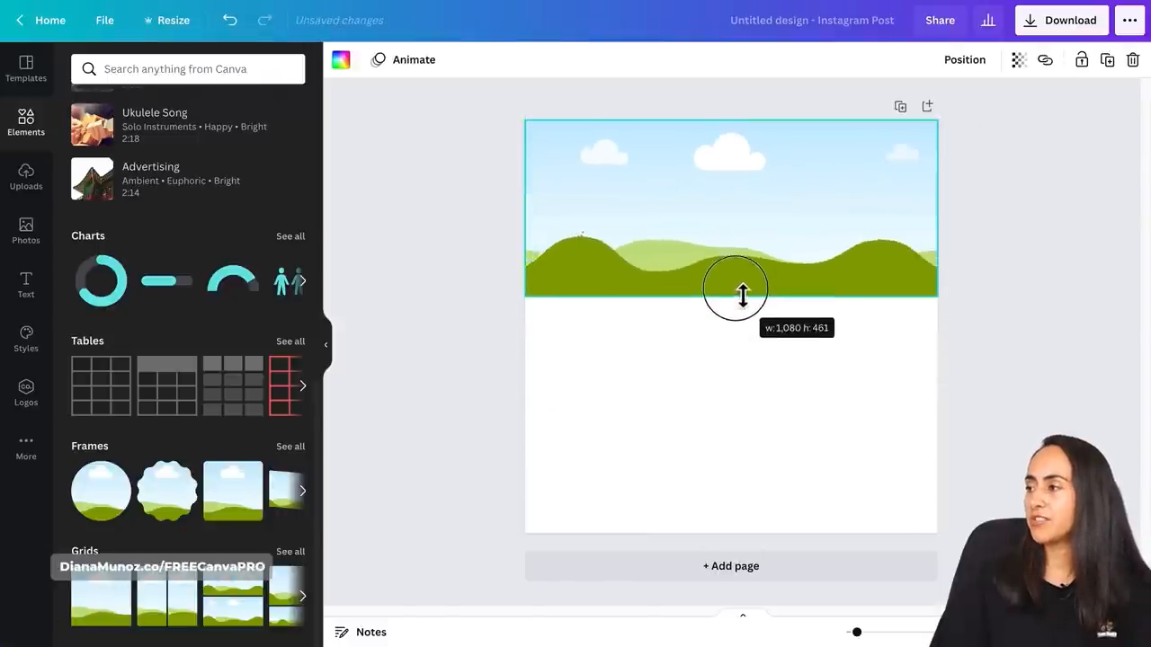
left_click_drag(741, 292, 731, 271)
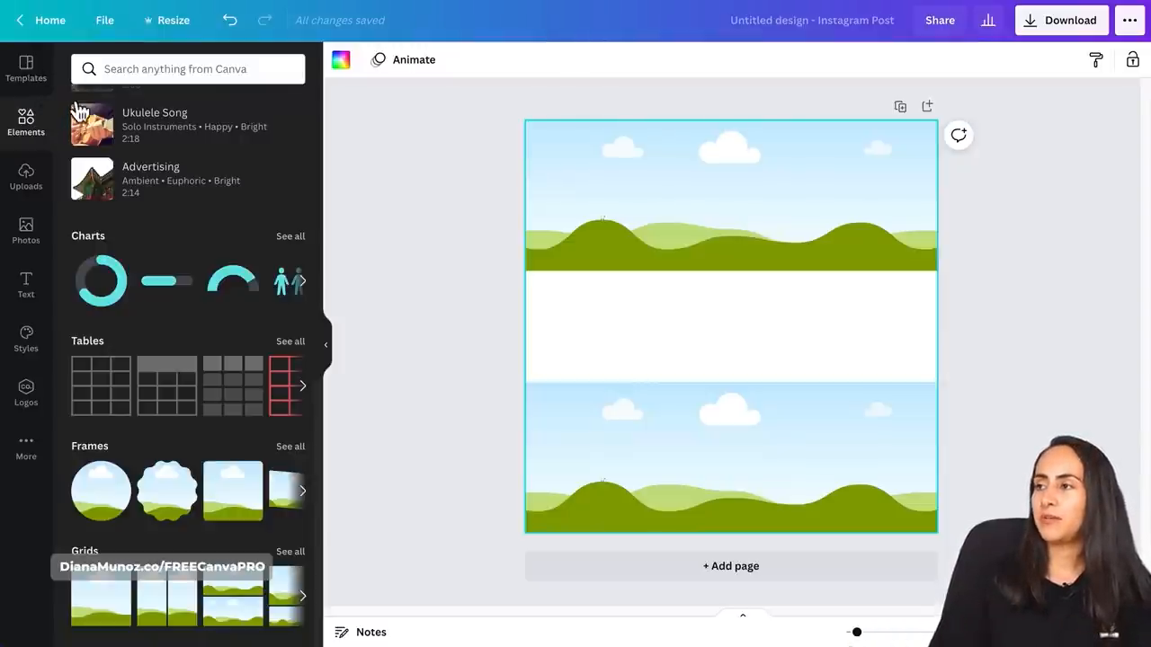
- Add the outlined heart icon from a 'heart' search and turn on rulers
type("hear")
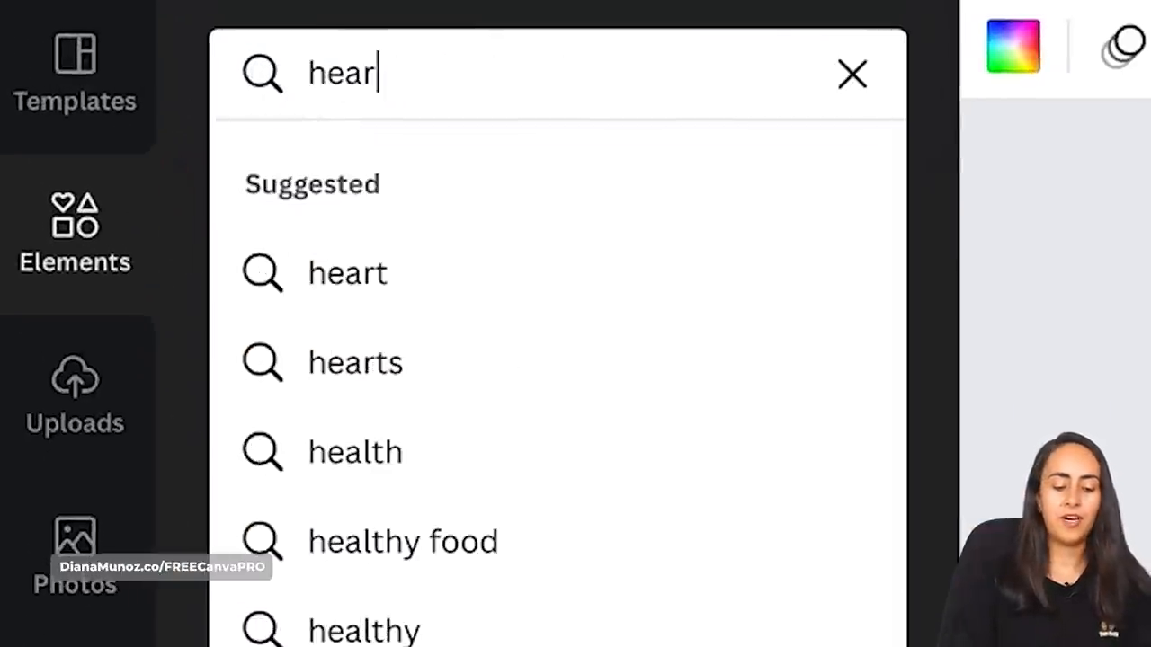
left_click(347, 273)
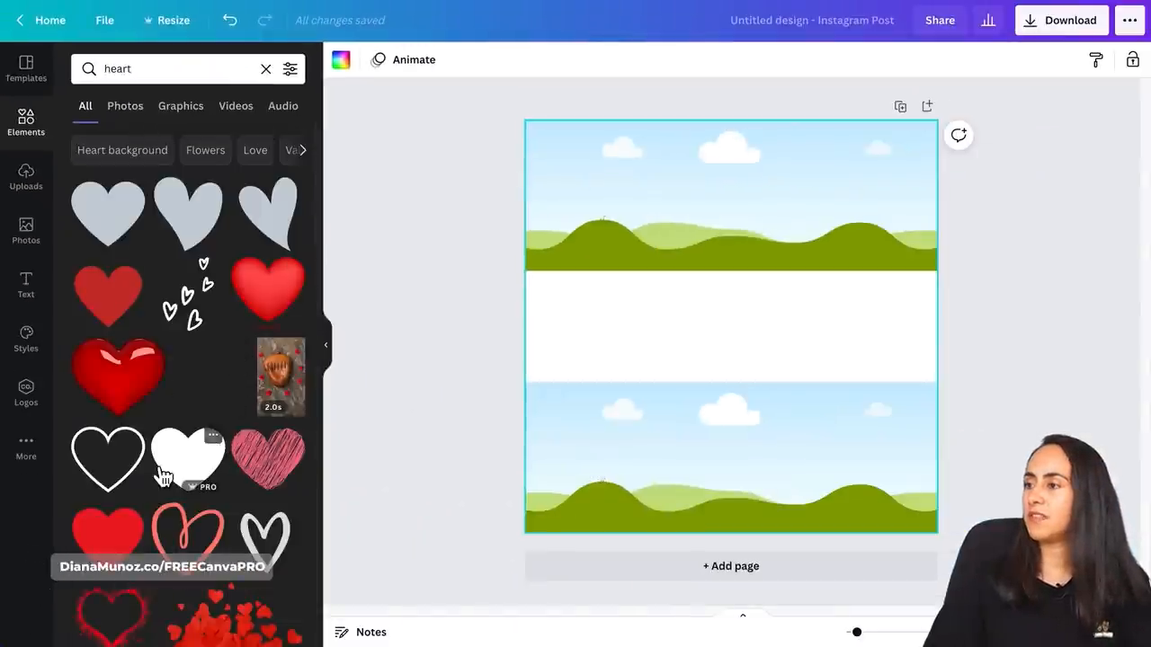
left_click(188, 459)
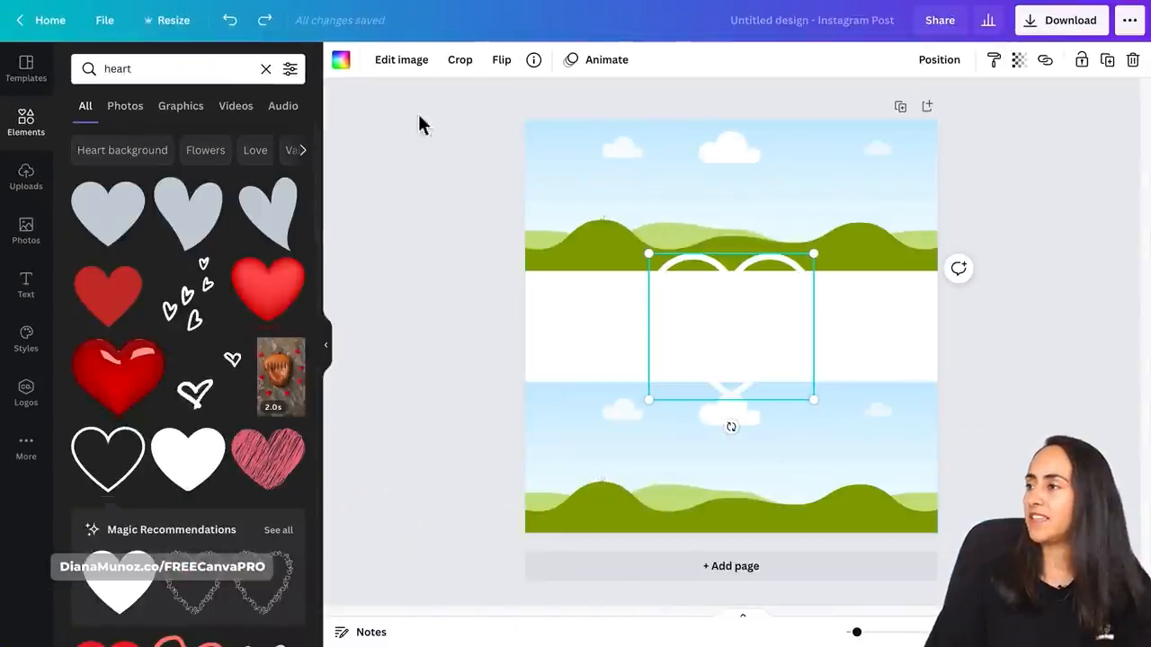
left_click(340, 59)
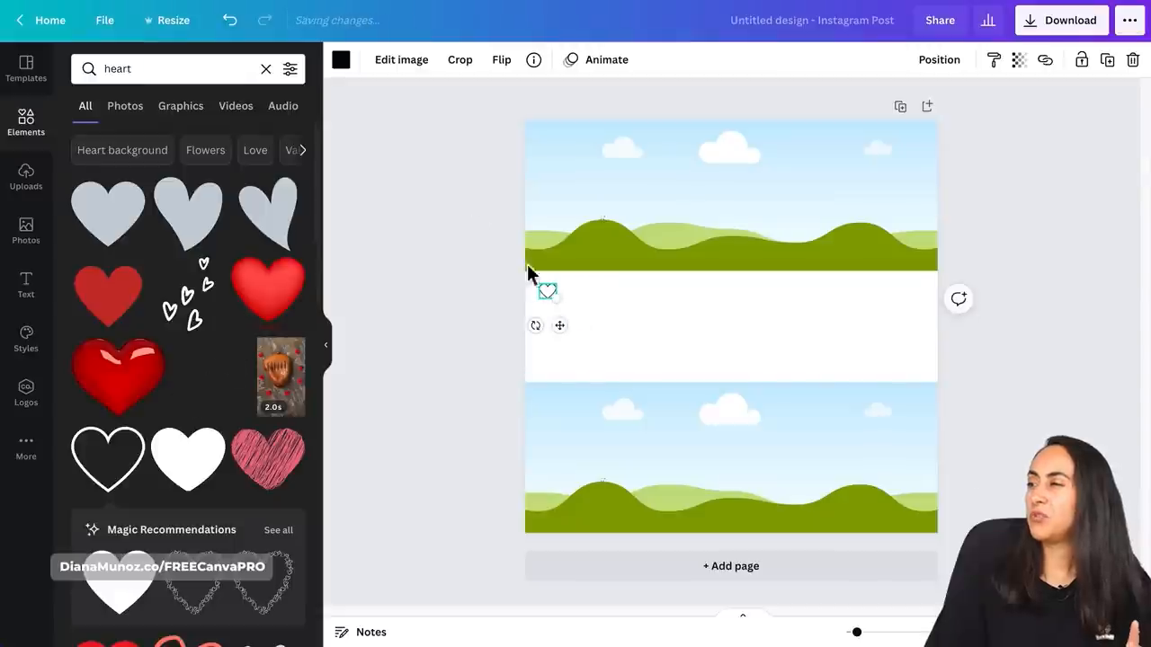
left_click(104, 19)
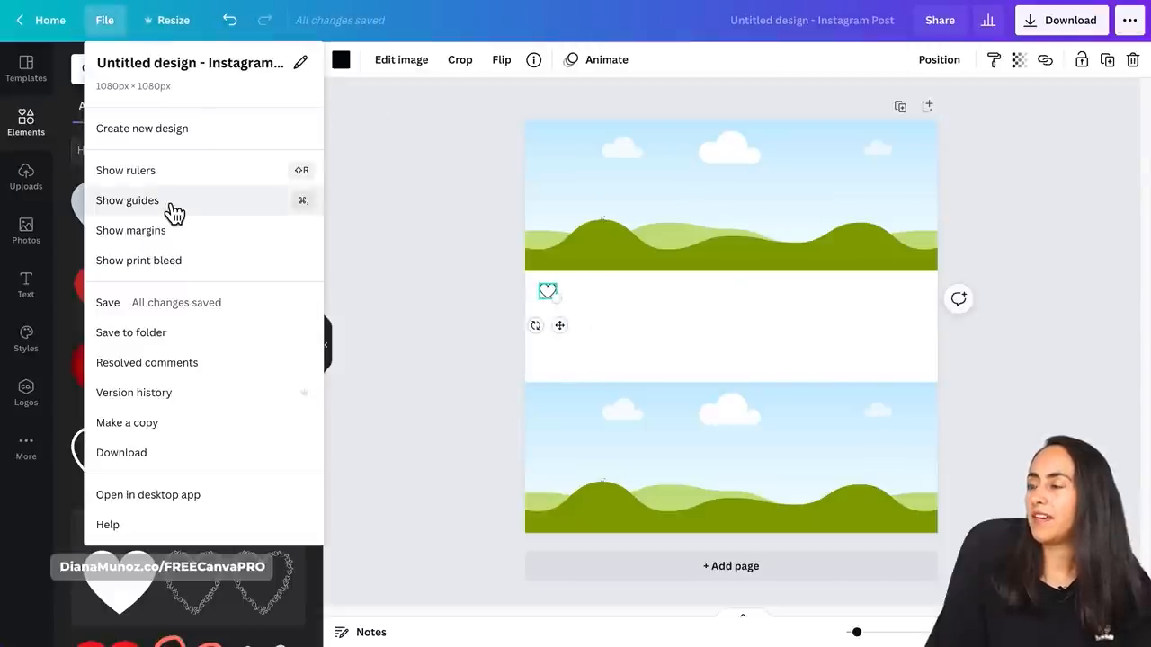
left_click(125, 170)
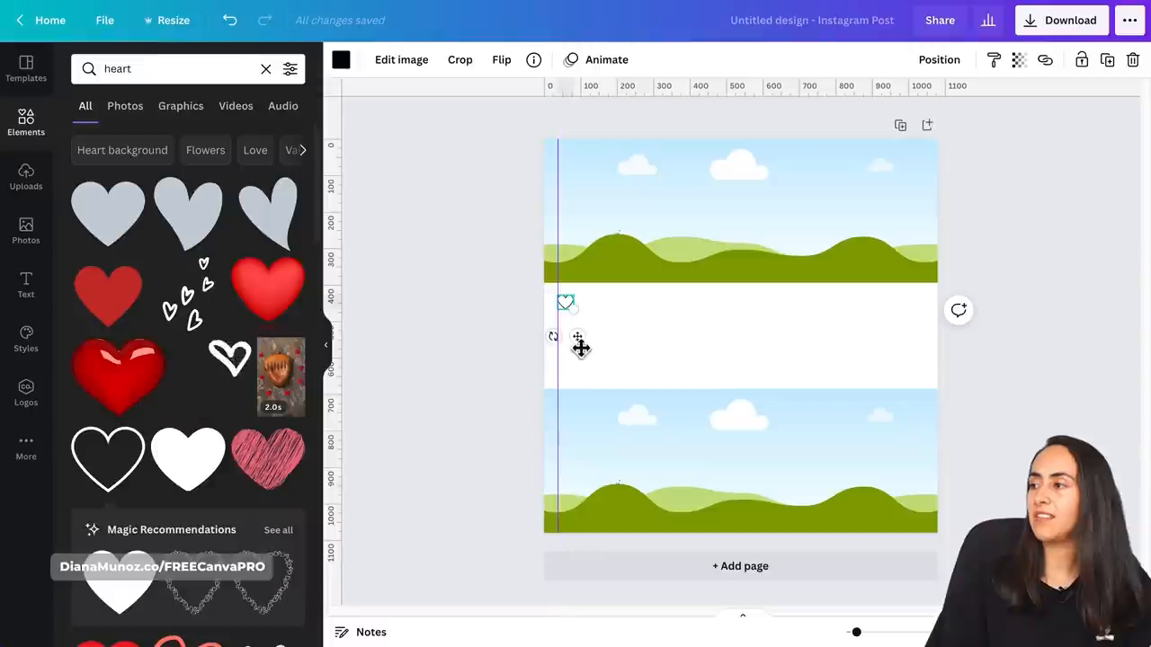
mouse_move(459, 171)
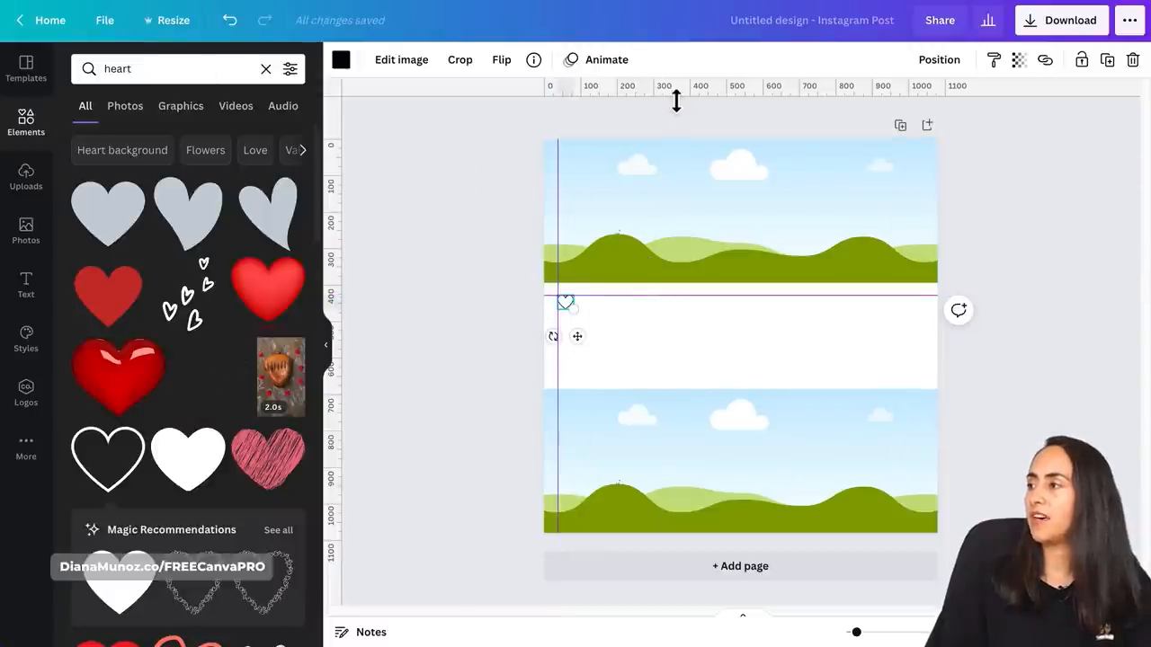
- Search elements for 'comment' and add the outlined speech-bubble icon
left_click(162, 68)
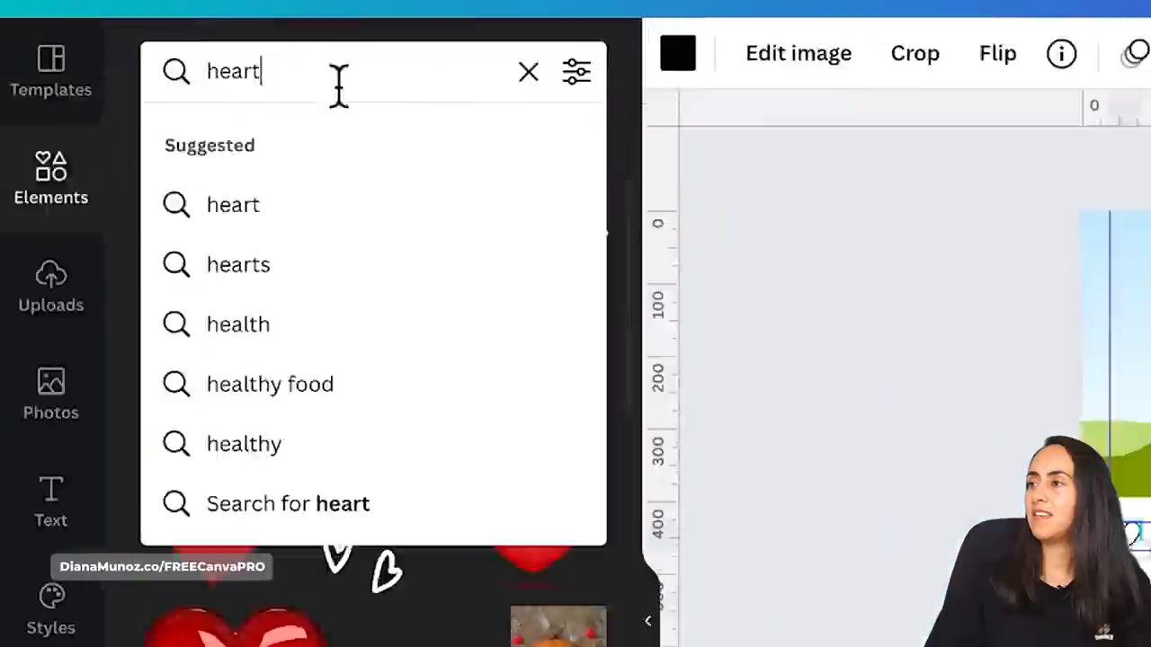
type("comment")
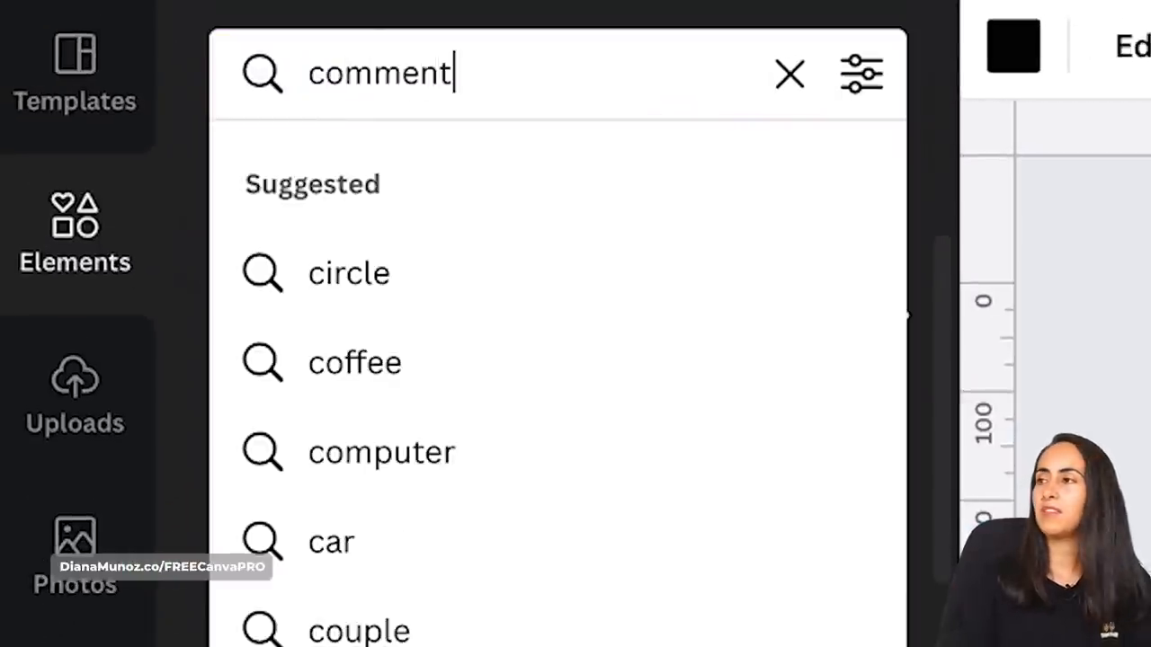
key("Return")
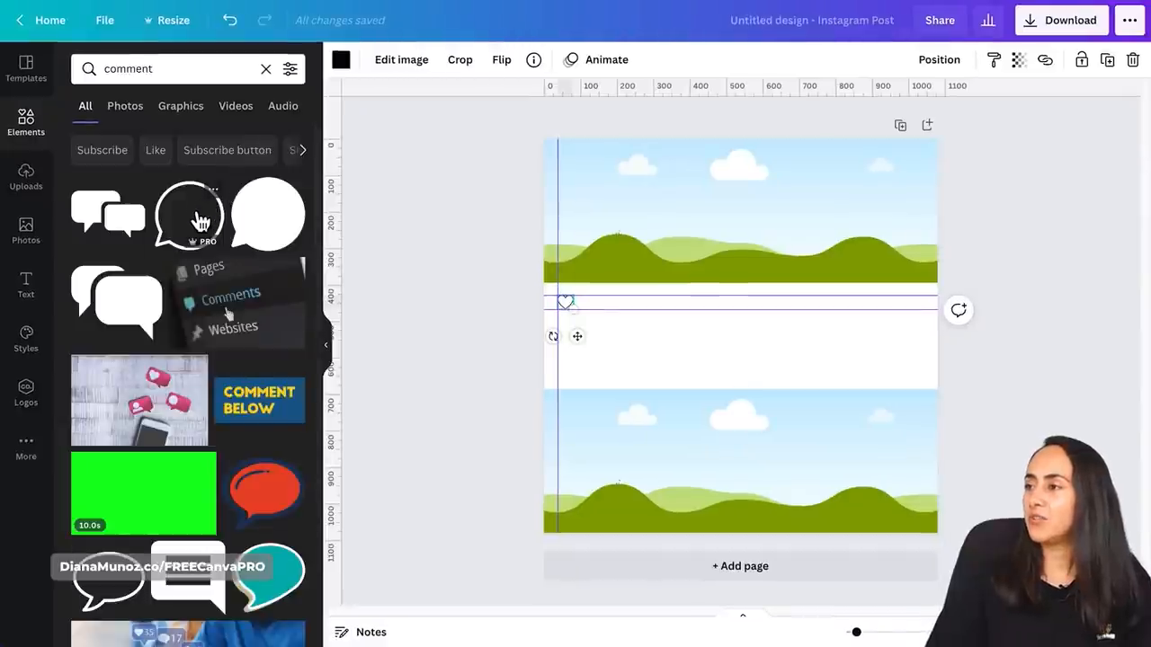
left_click(500, 59)
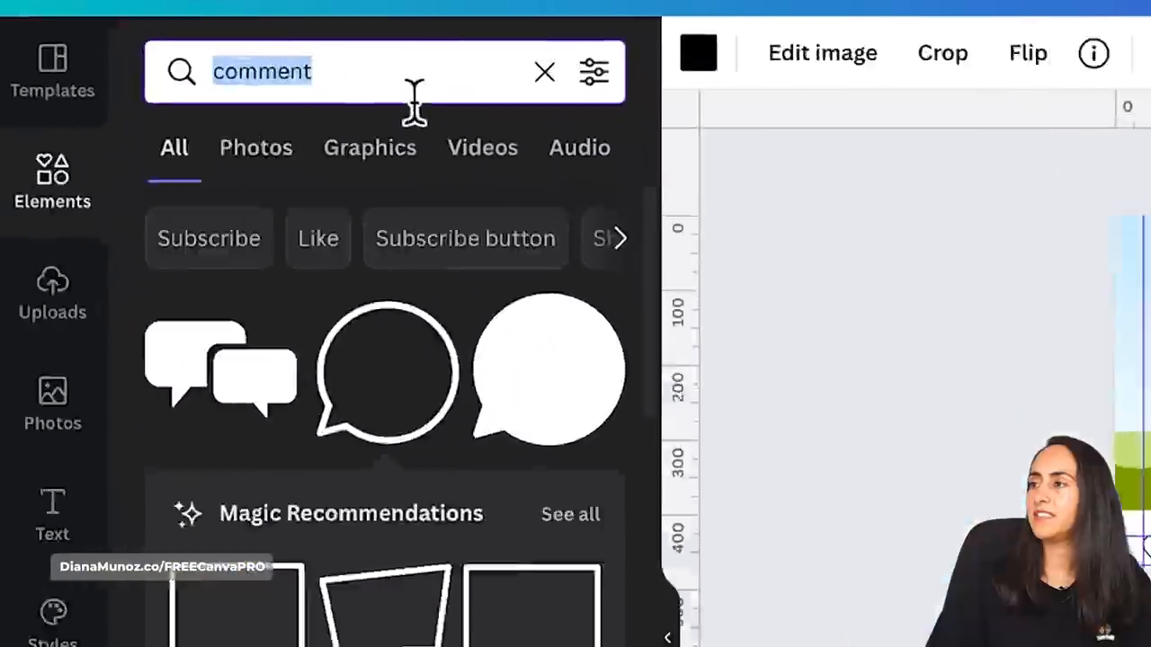
- Search 'paper plane', add the plane icon and tilt it slightly
type("paper plane")
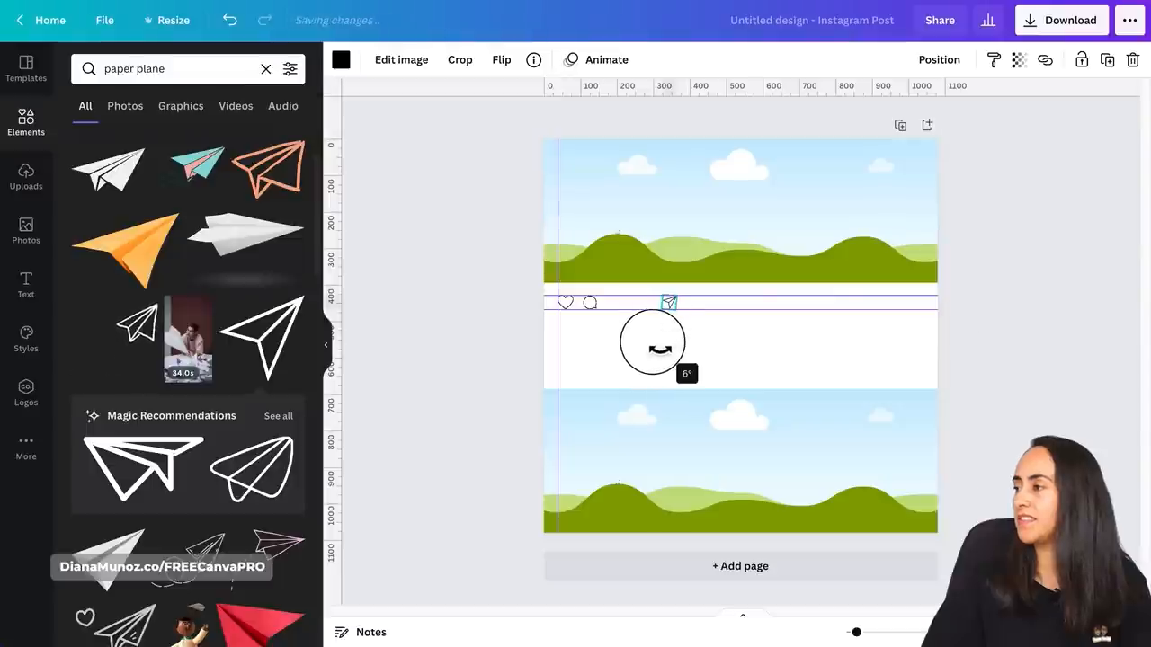
left_click_drag(670, 341, 621, 352)
type("save")
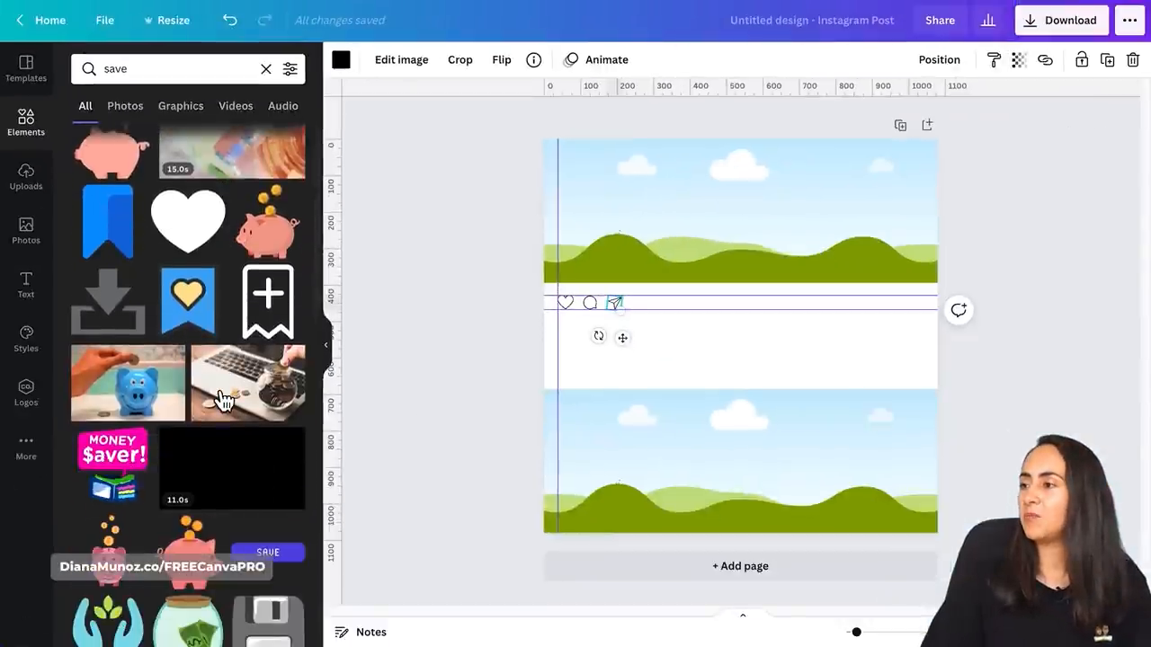
left_click(180, 105)
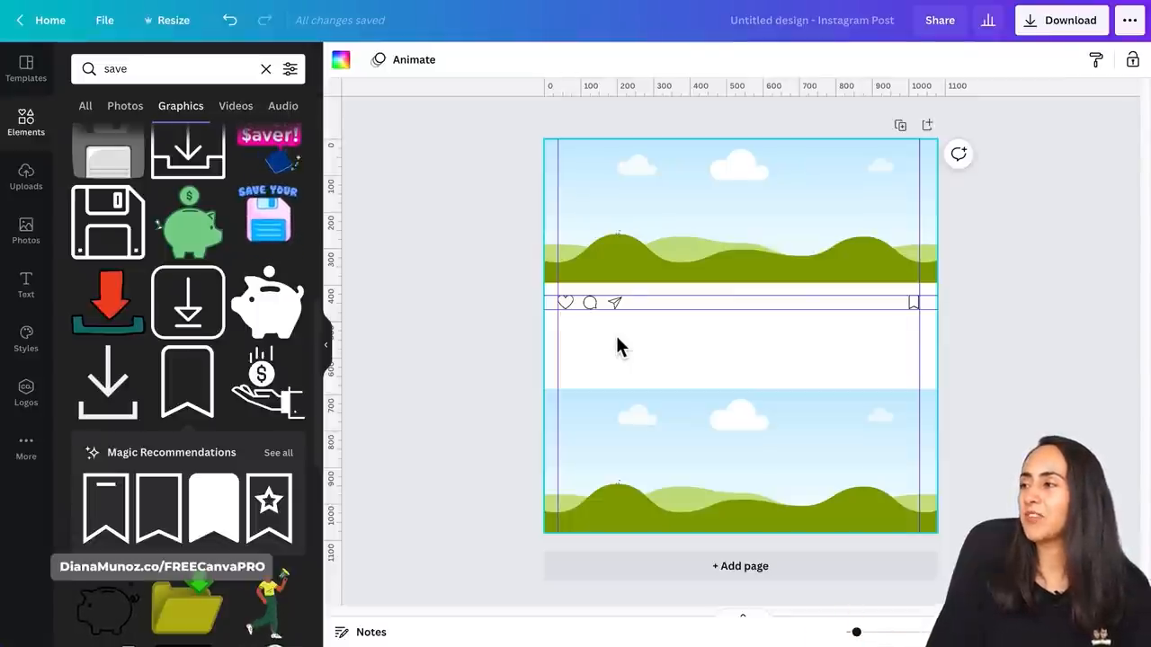
- Add an Aileron Regular text box reading '5,233 likes' beneath the icons
left_click(739, 335)
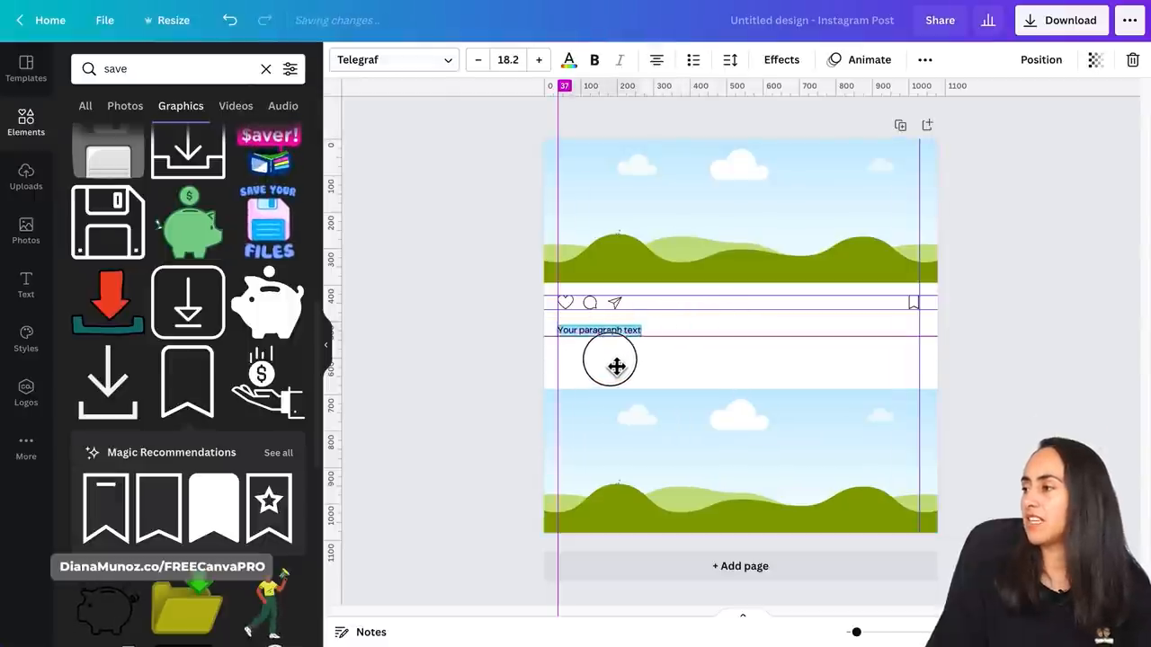
left_click(393, 60)
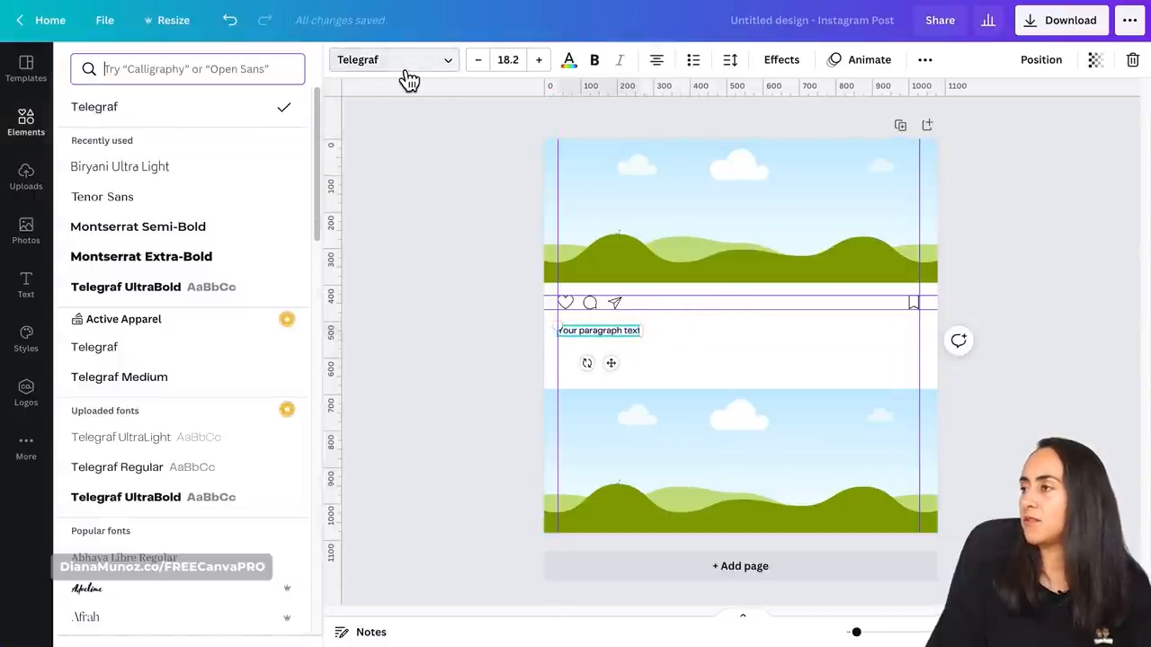
scroll("down", 3)
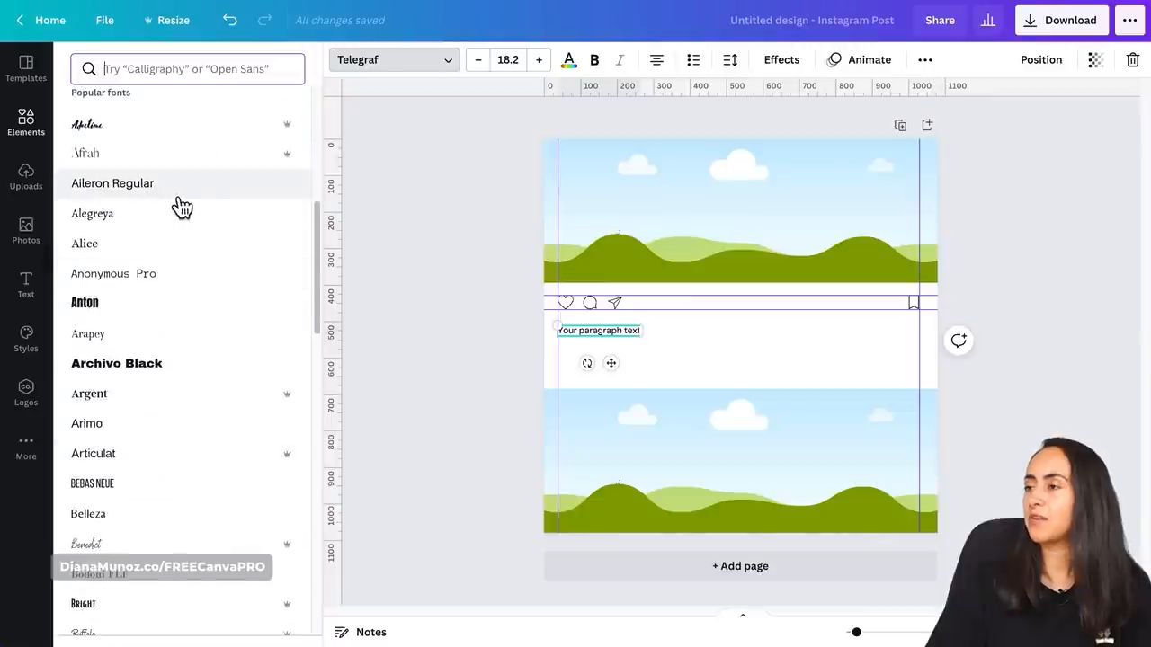
left_click(112, 183)
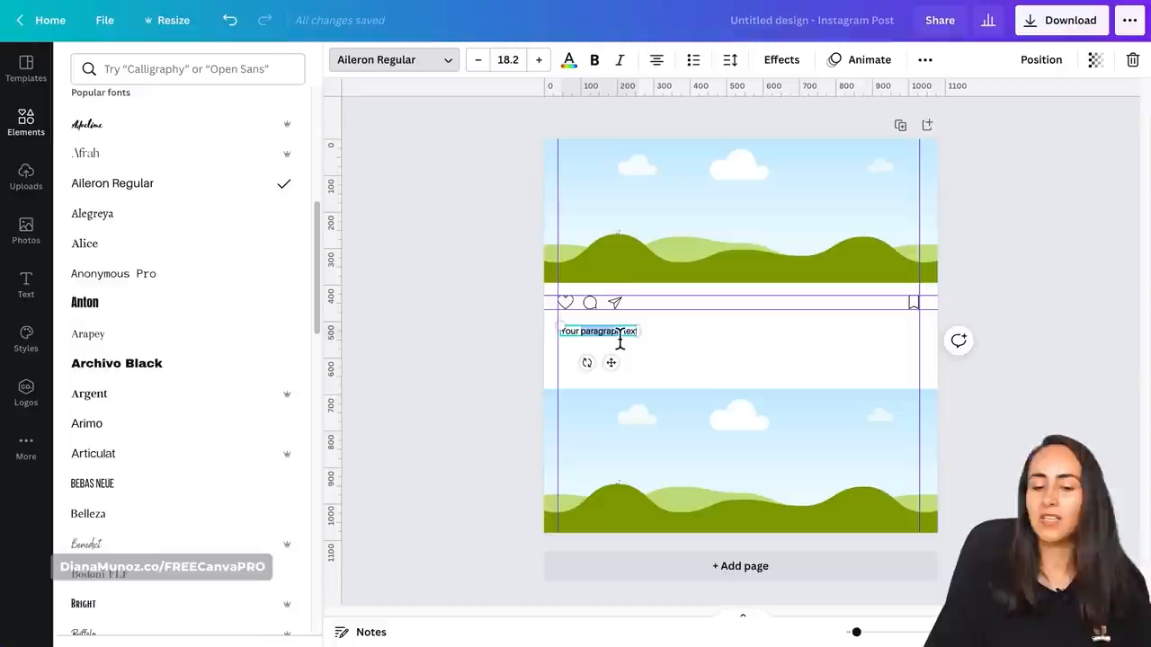
key("Delete")
type("5,233 likes")
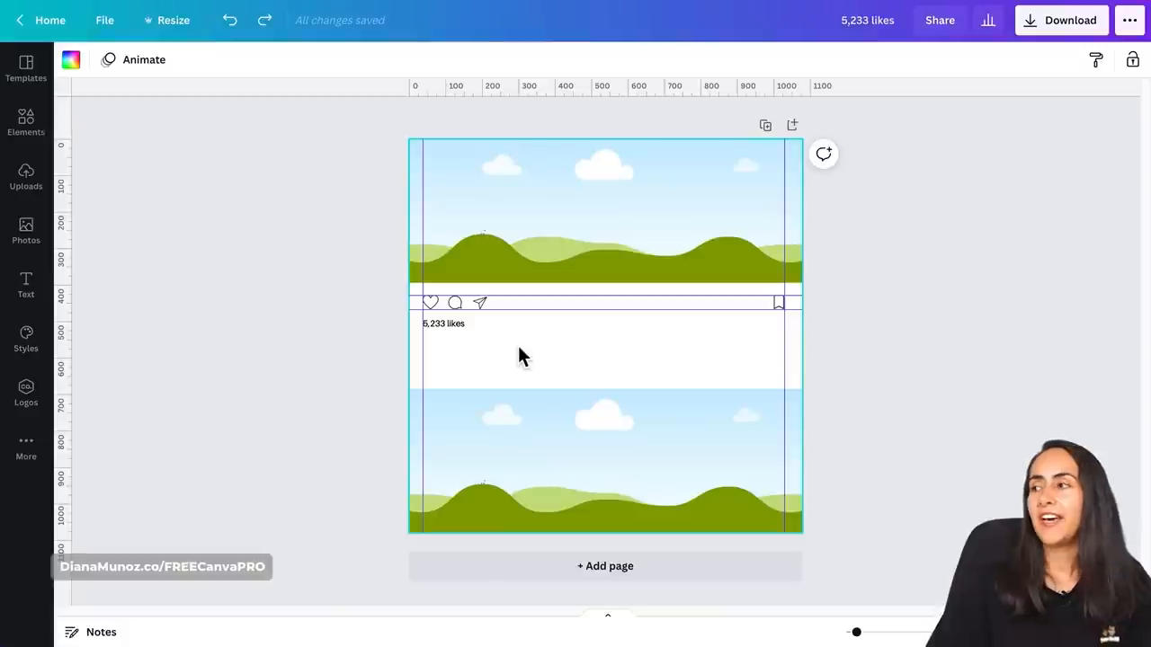
mouse_move(526, 344)
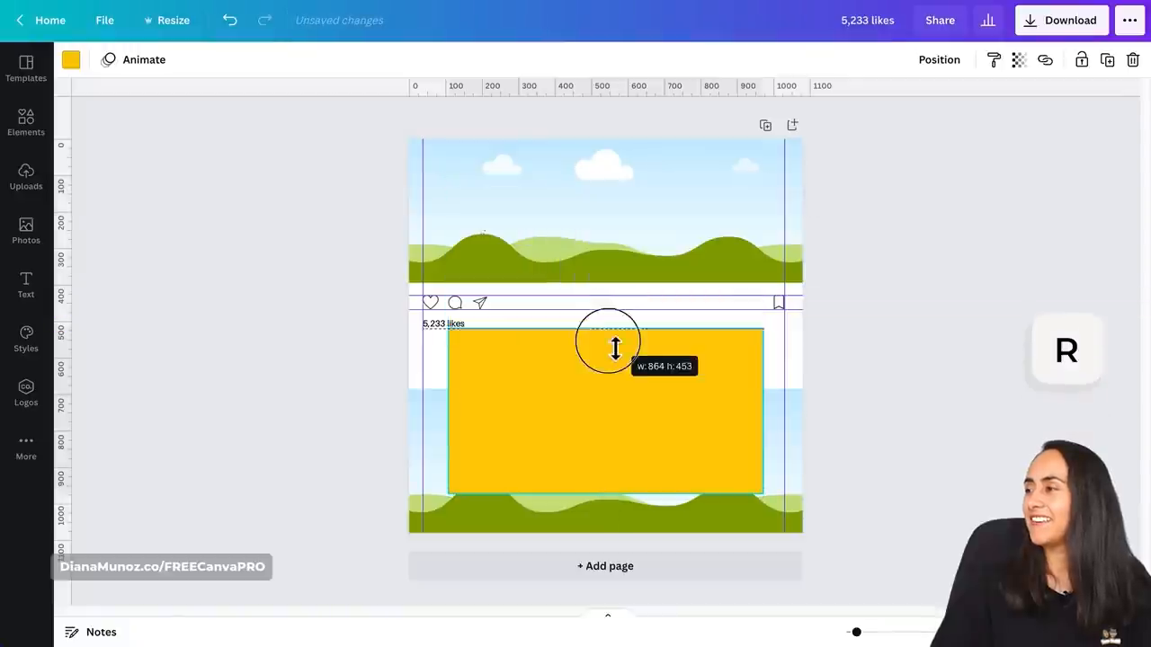
- Stretch the bar under the likes caption to the full post width (w: 1,097)
left_click_drag(615, 349, 629, 454)
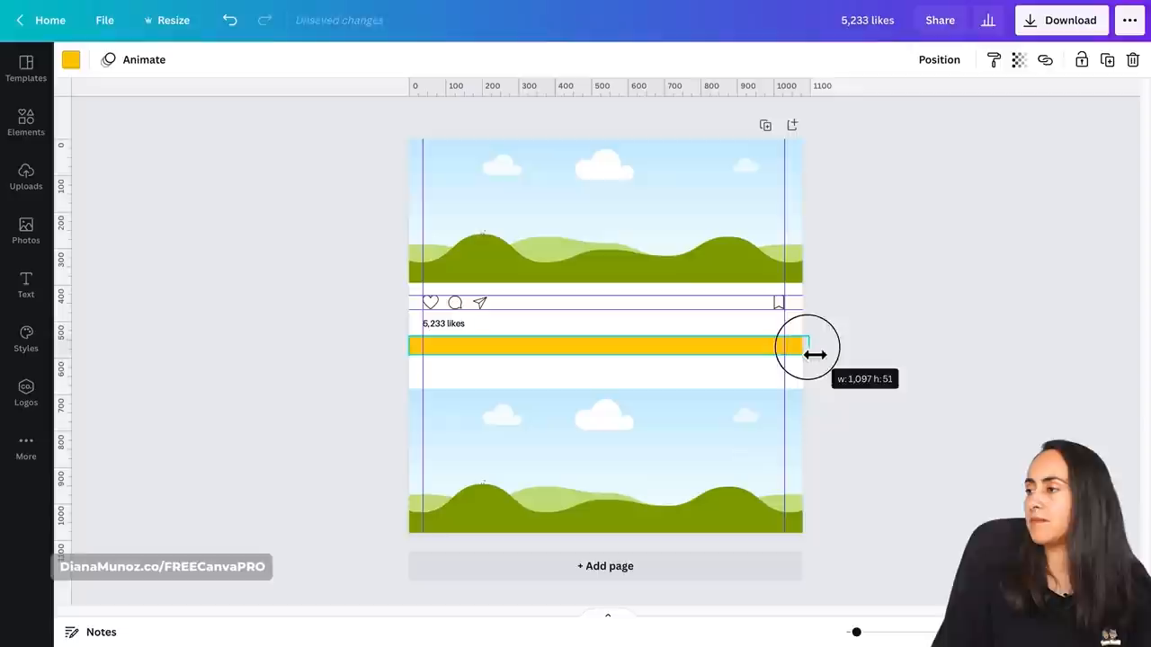
left_click(70, 59)
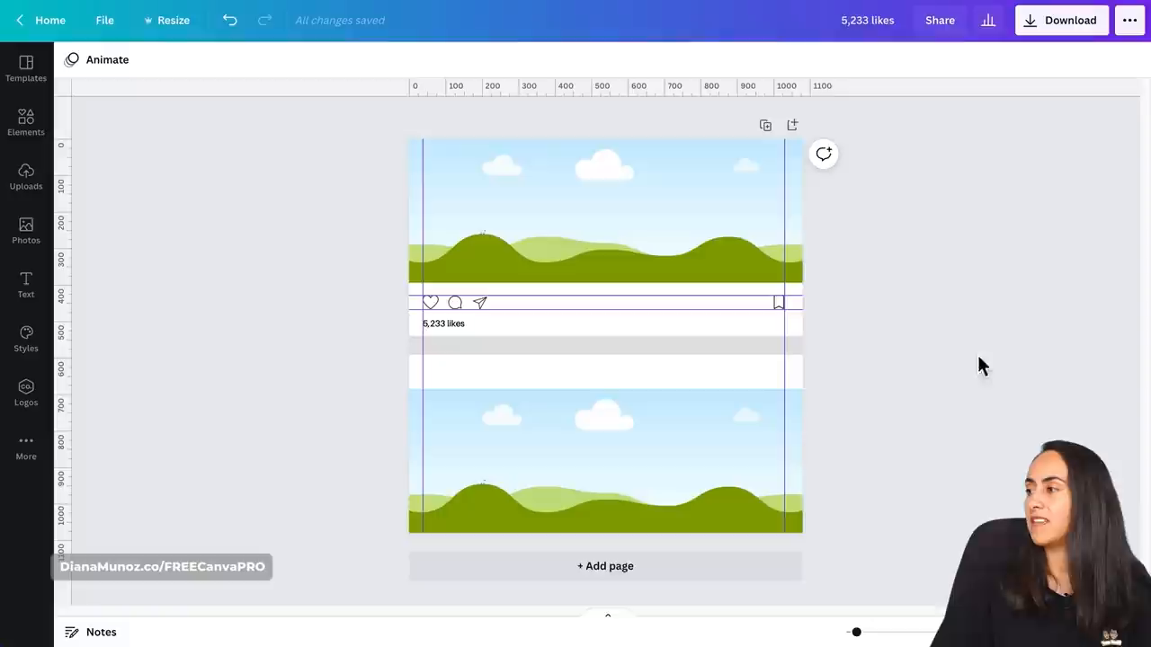
- Give the divider line beneath the likes count a solid style and Light Gray colour
left_click(603, 345)
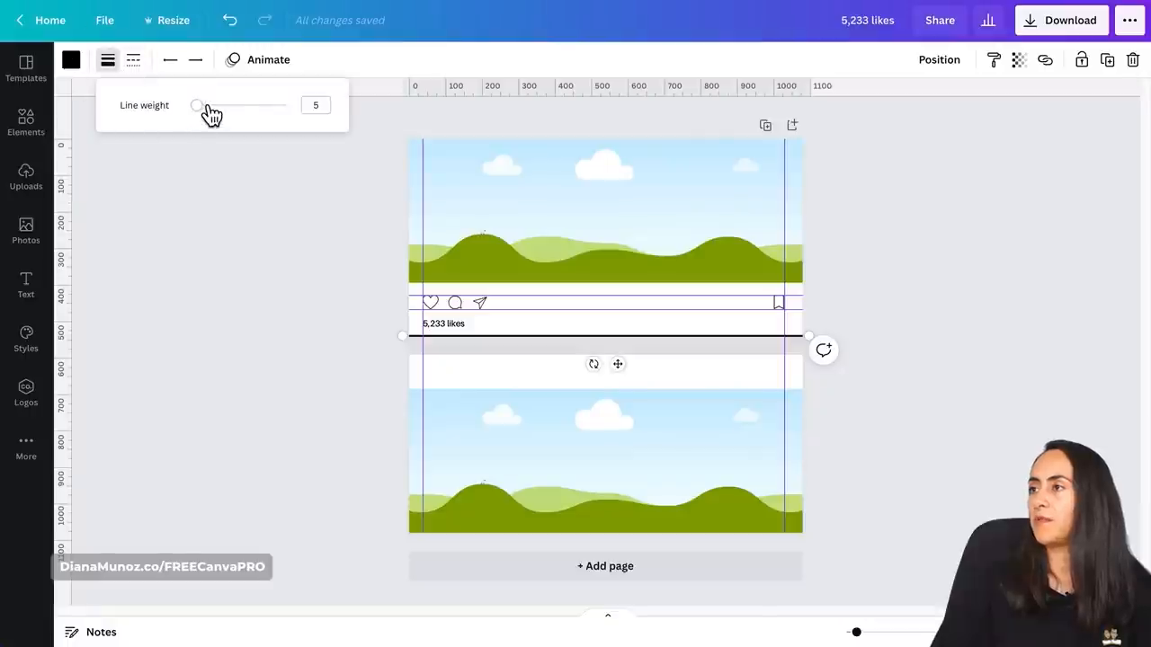
left_click(132, 60)
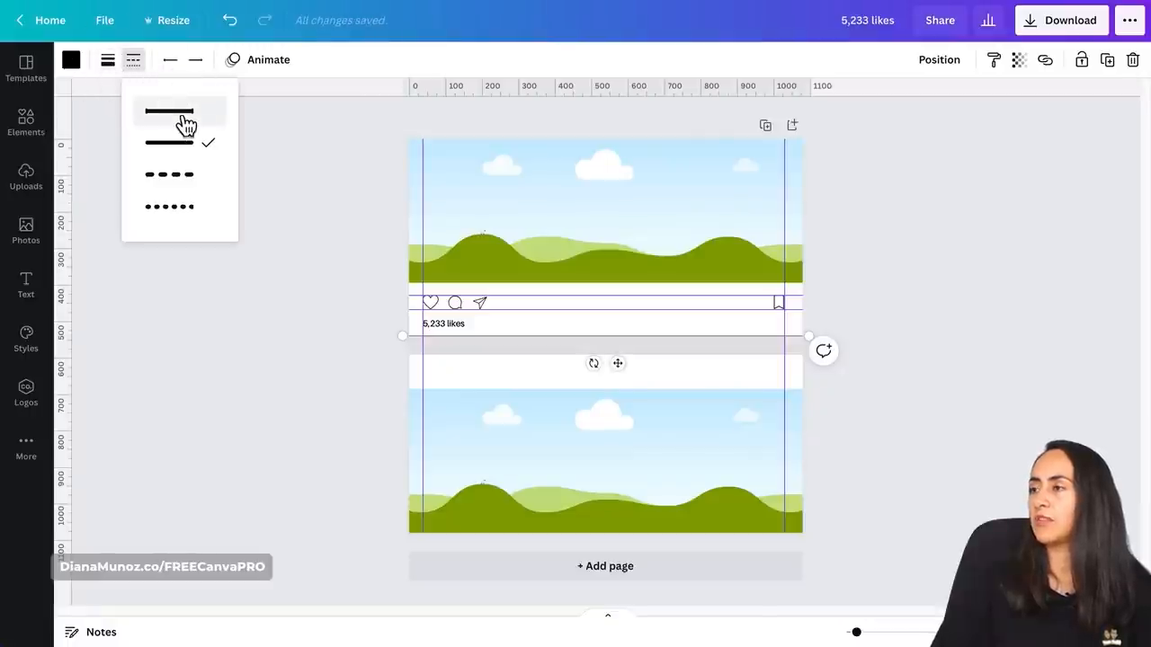
left_click(168, 112)
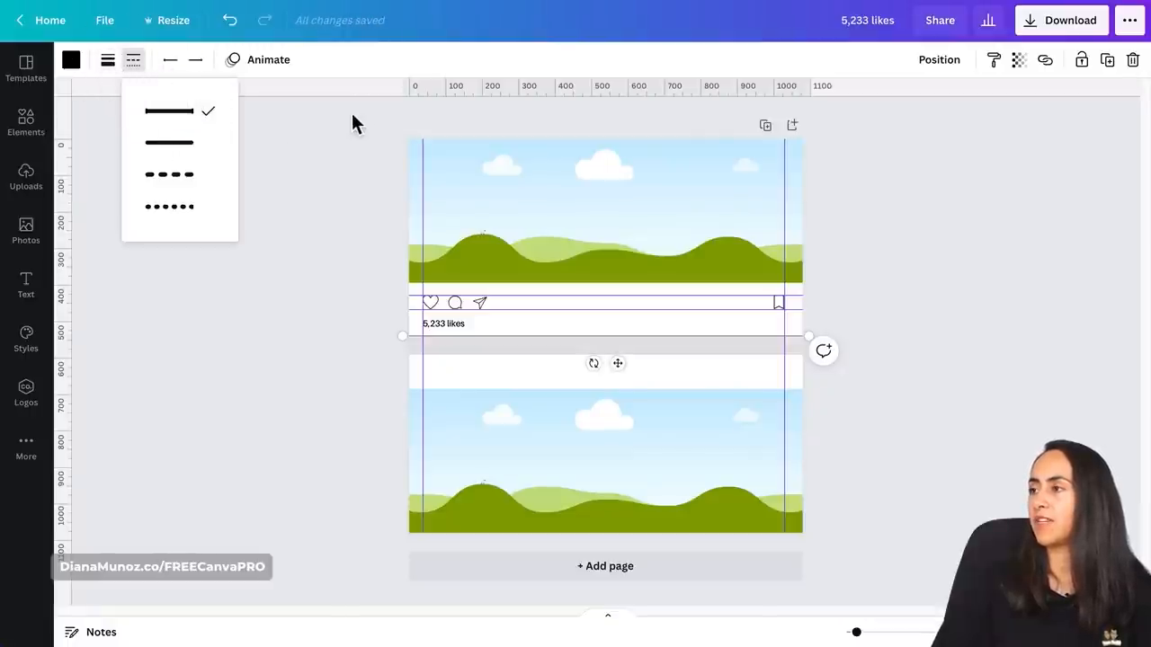
left_click(70, 59)
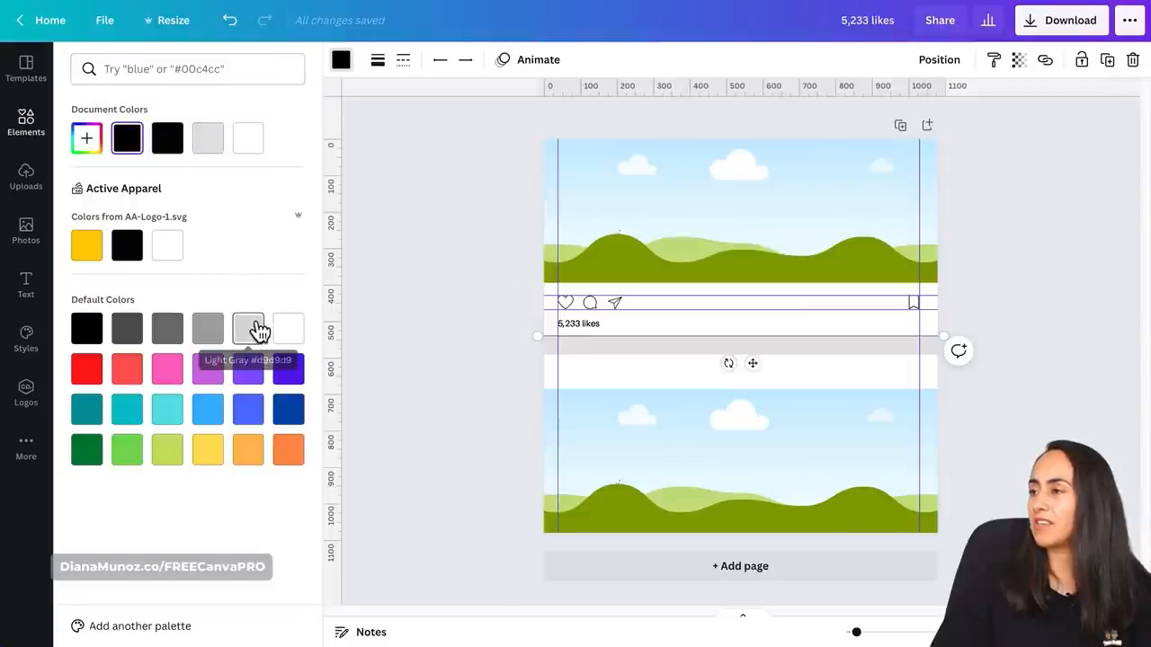
left_click(248, 327)
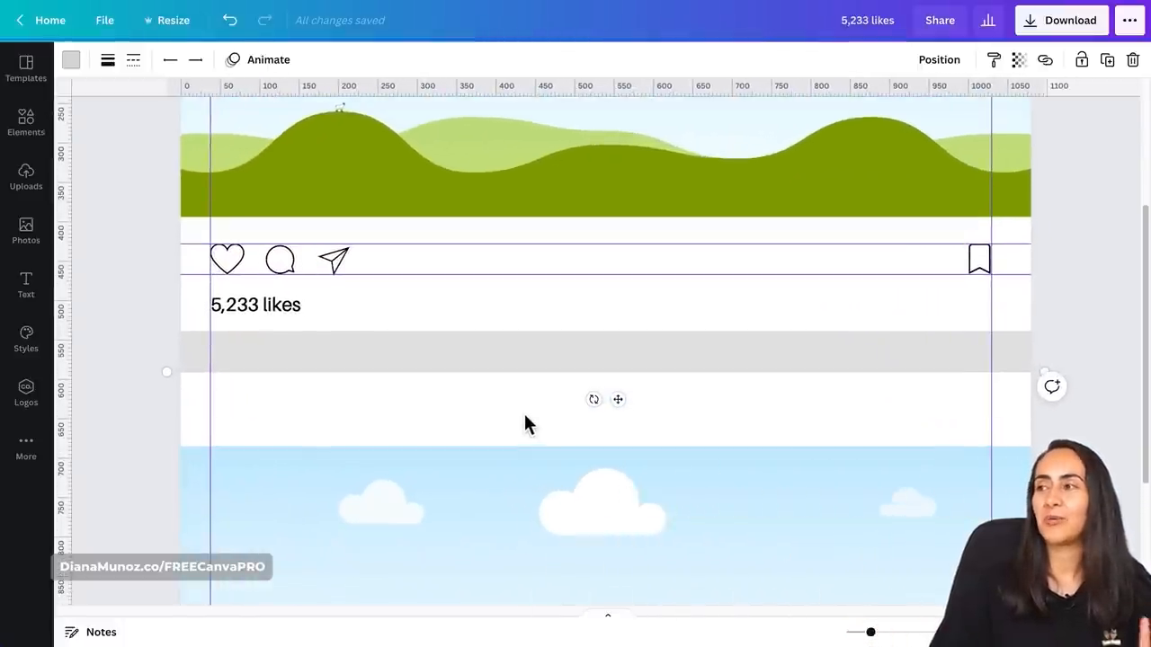
mouse_move(268, 402)
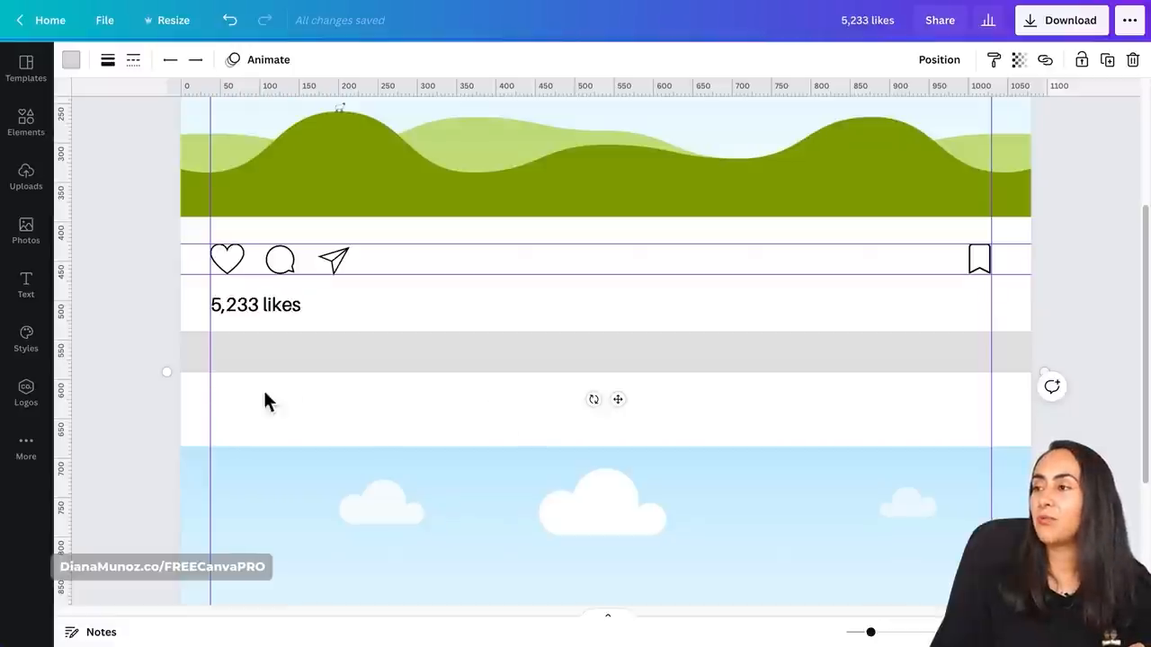
mouse_move(439, 417)
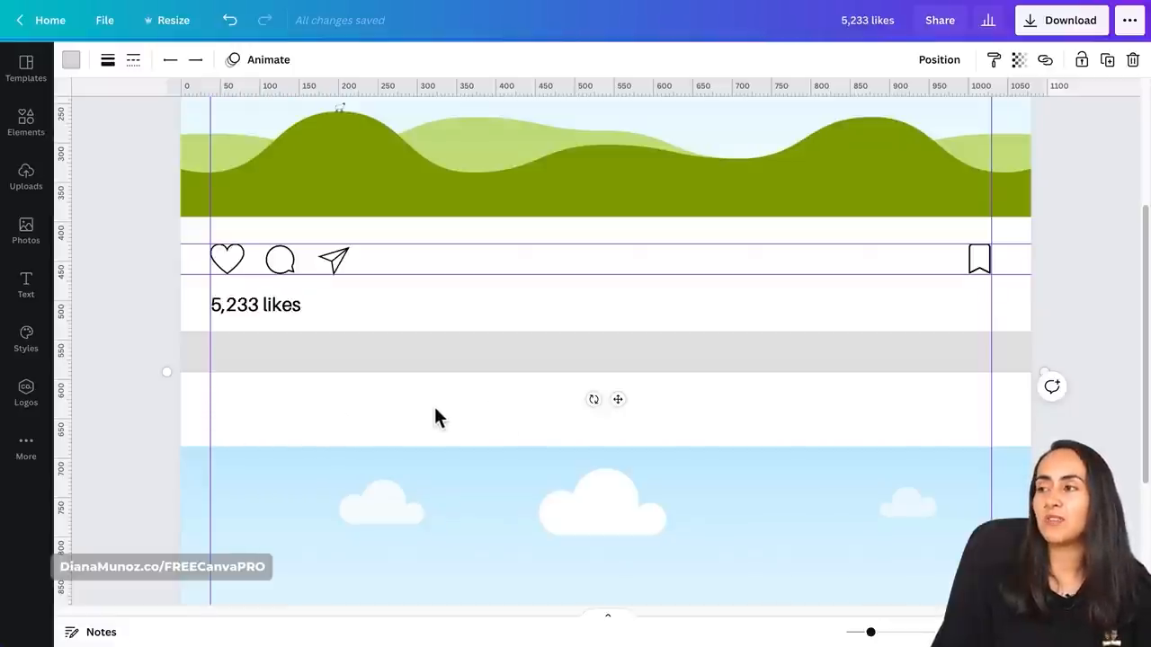
- Add a gradient circle from an Elements search and shrink it to avatar size
scroll("down", 3)
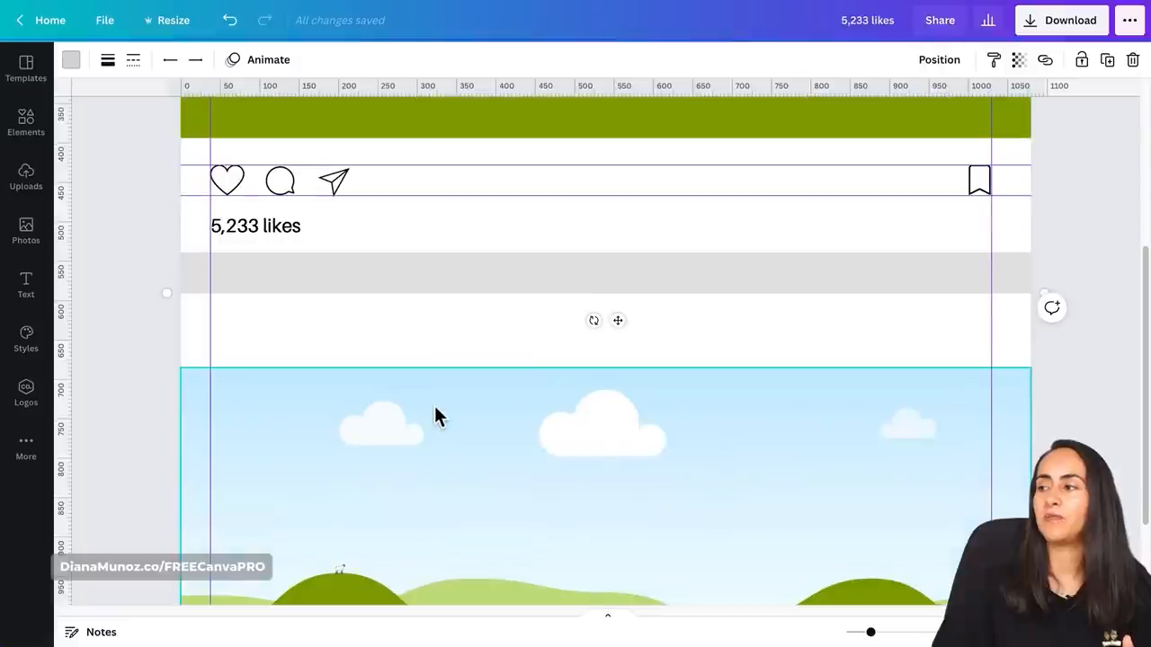
scroll("down", 3)
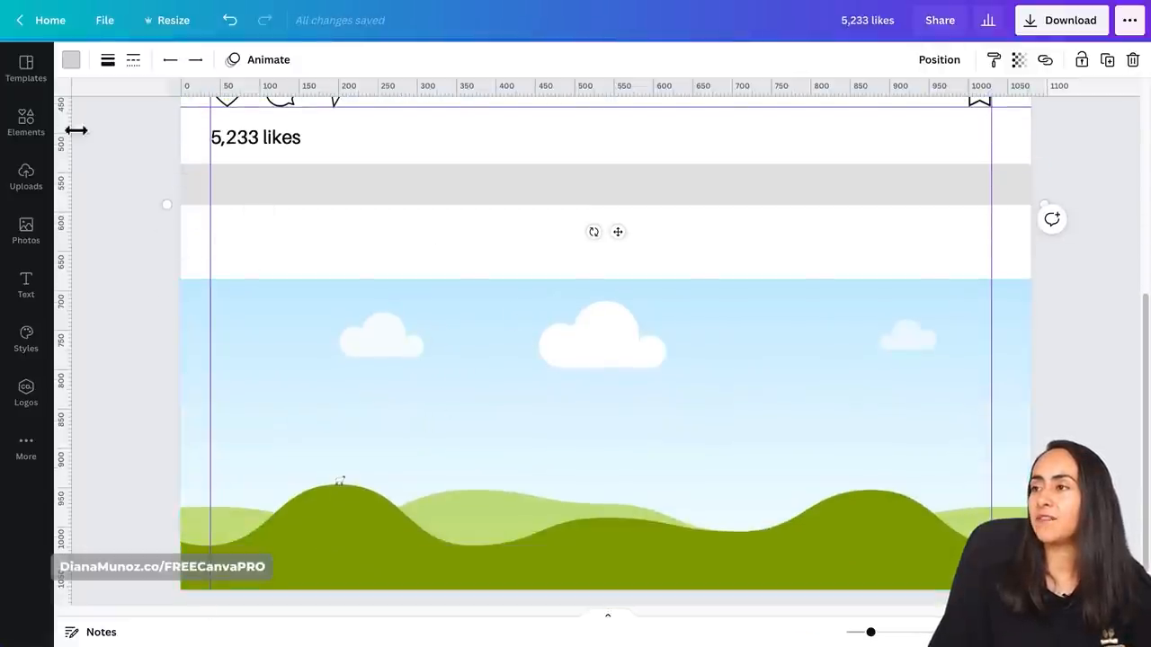
left_click(26, 122)
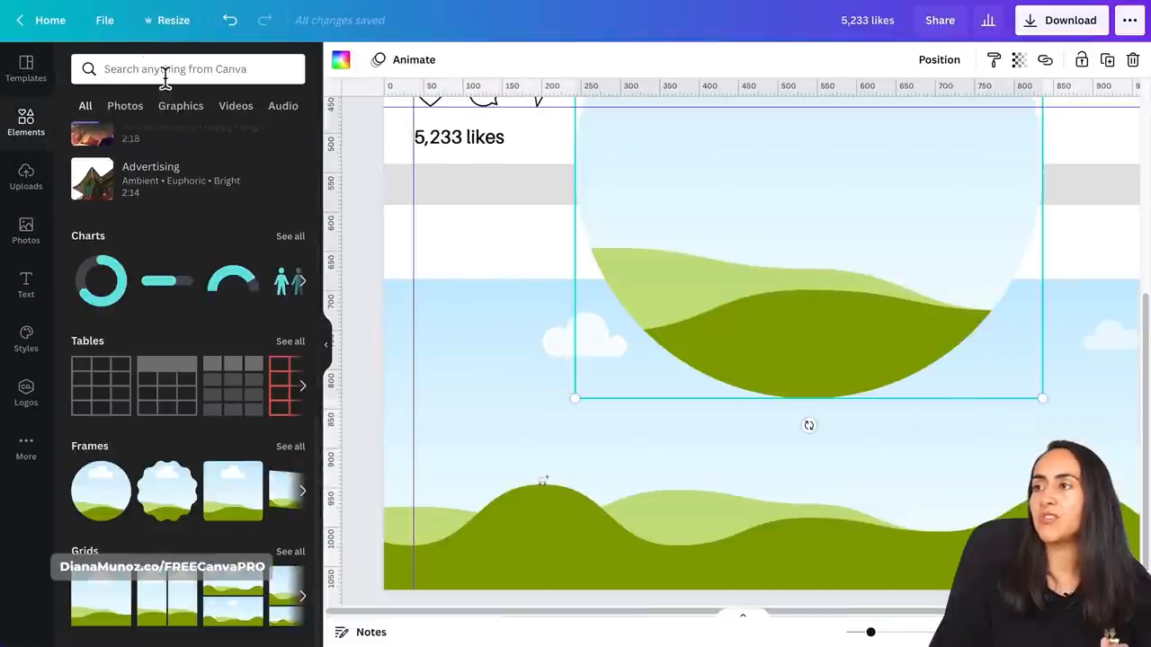
type("gradient")
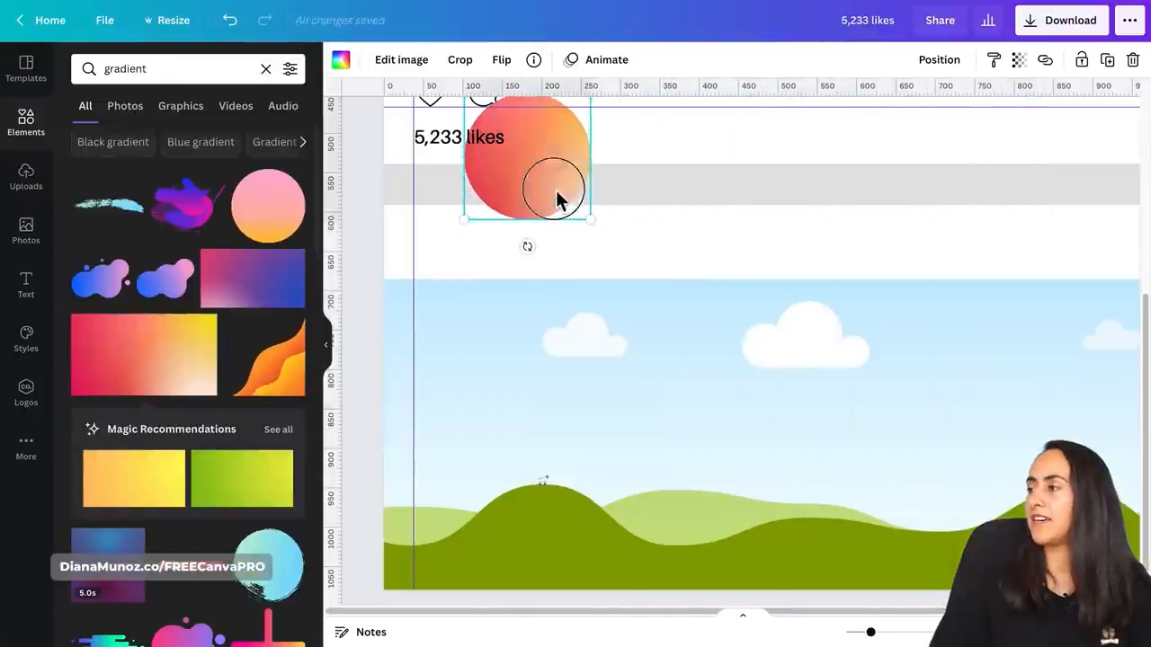
left_click_drag(591, 218, 481, 278)
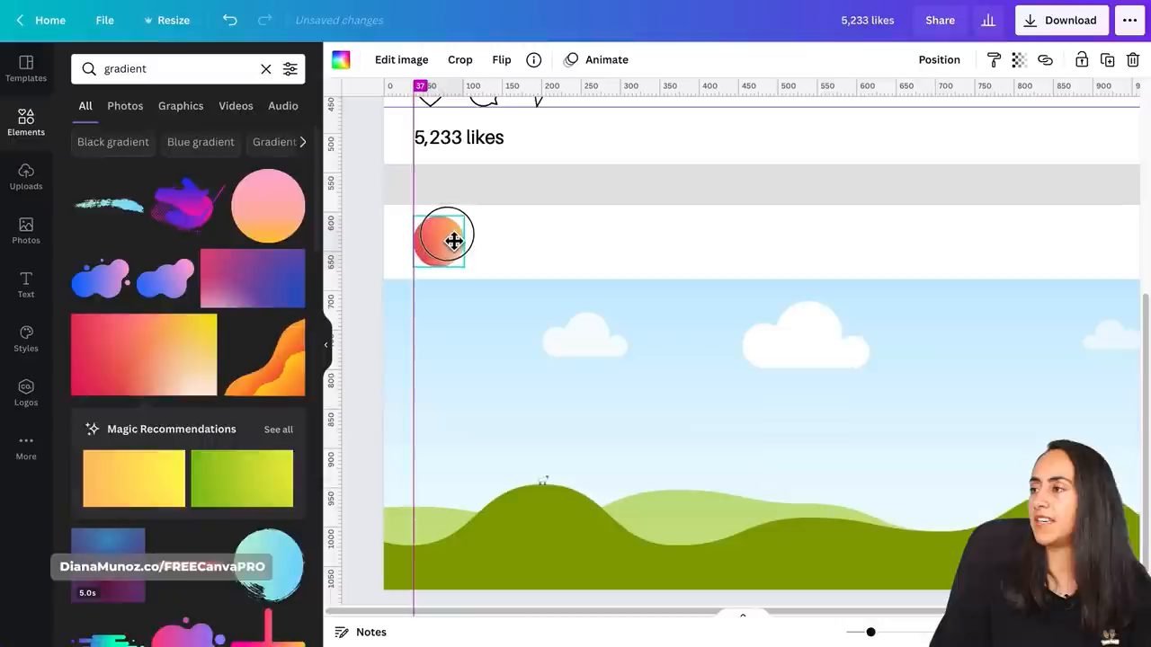
- Duplicate the gradient circle with copy and paste
key("ctrl+c")
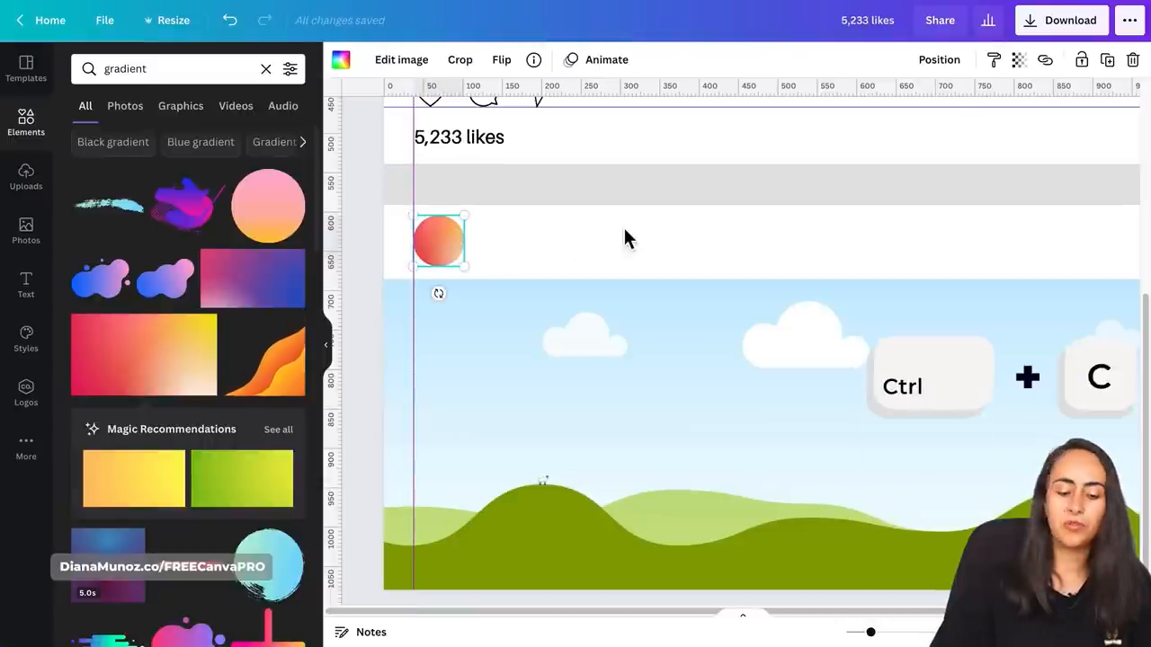
key("ctrl+v")
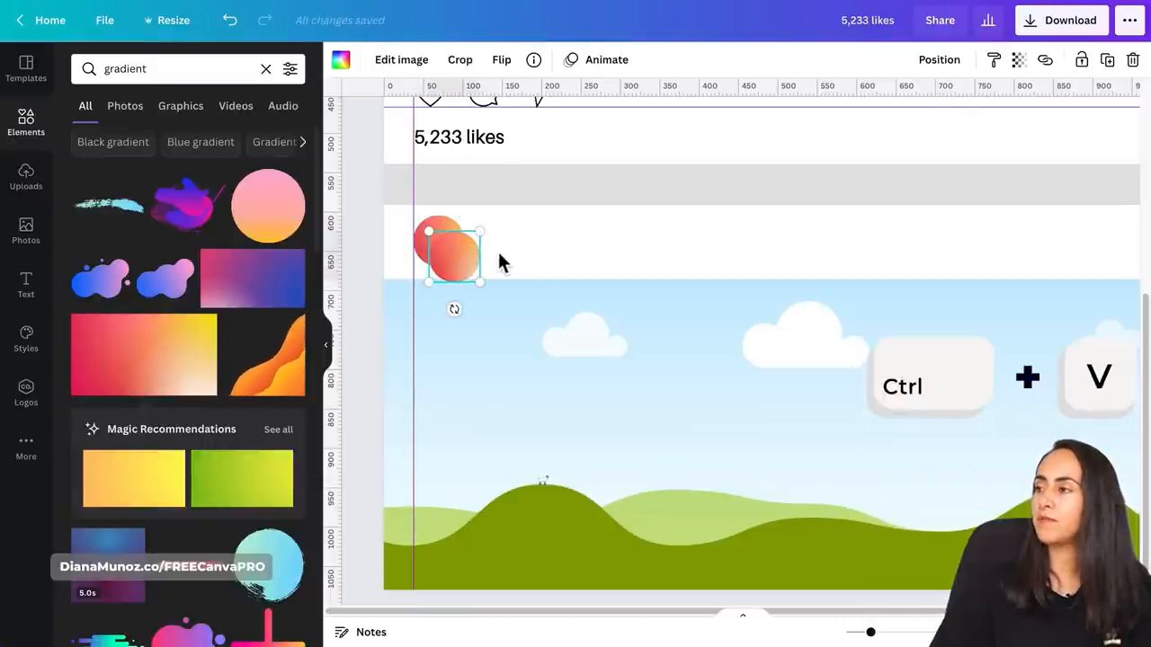
key("ctrl+v")
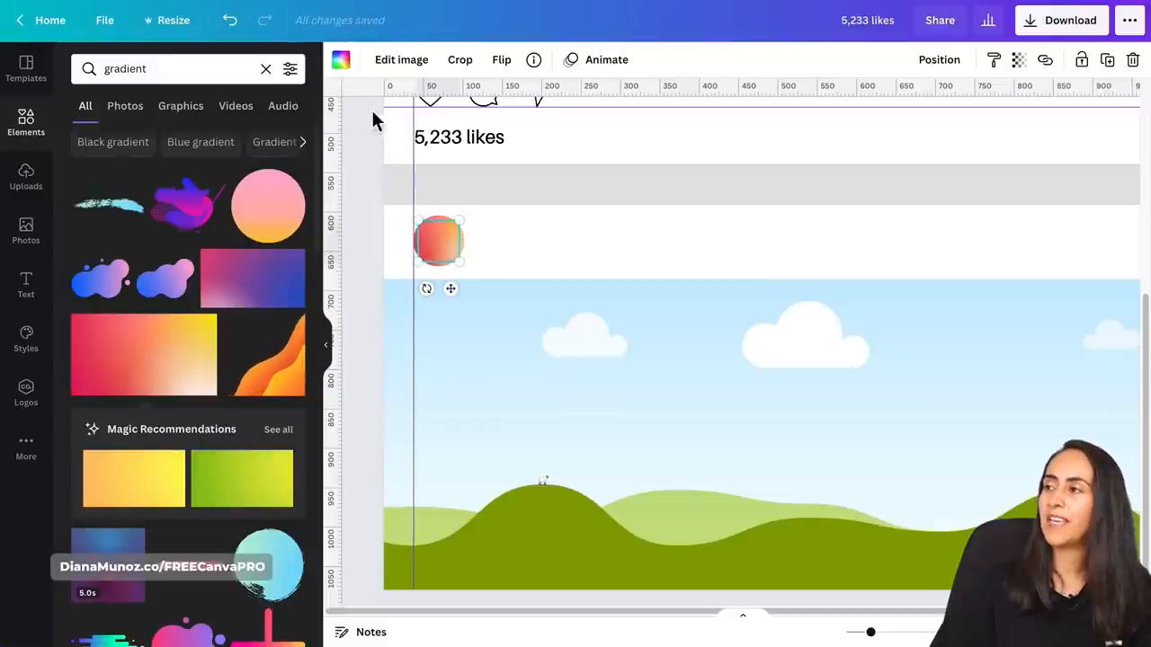
- Colour the duplicate circle white and adjust it inside the gradient ring
left_click(340, 59)
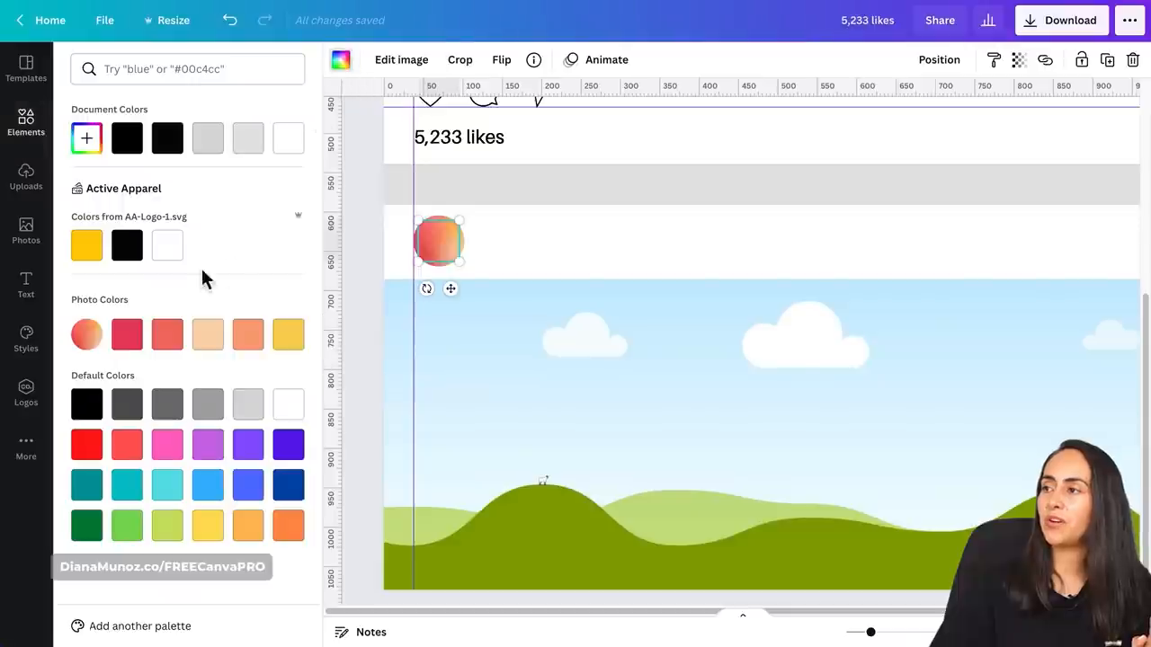
left_click(167, 245)
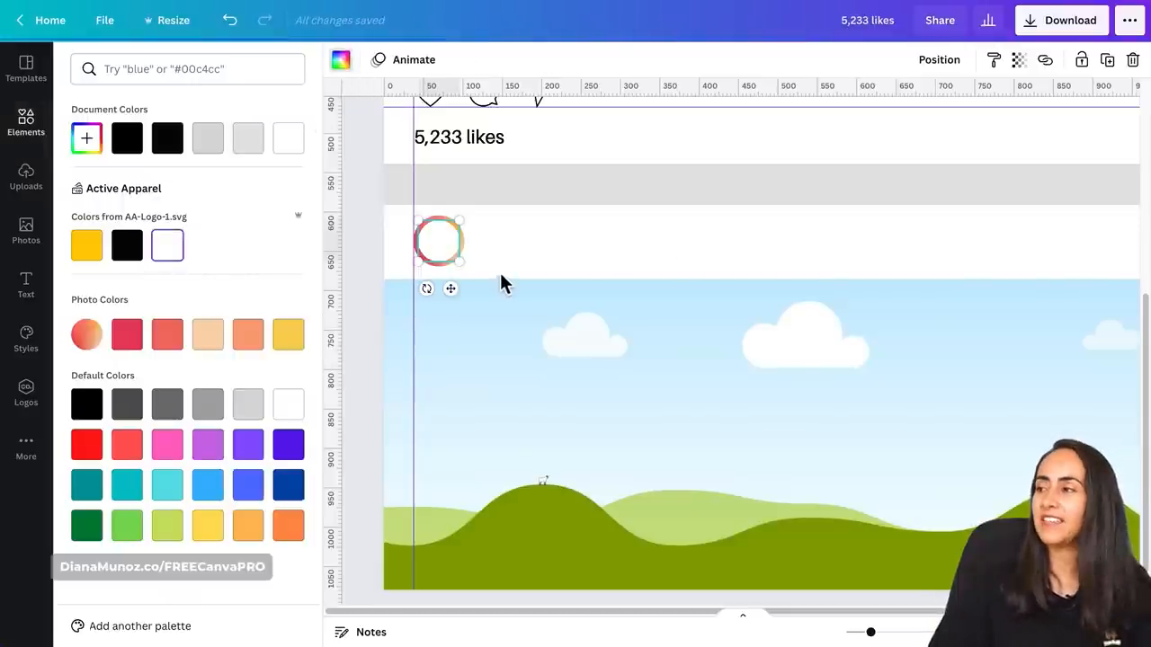
type("gradient")
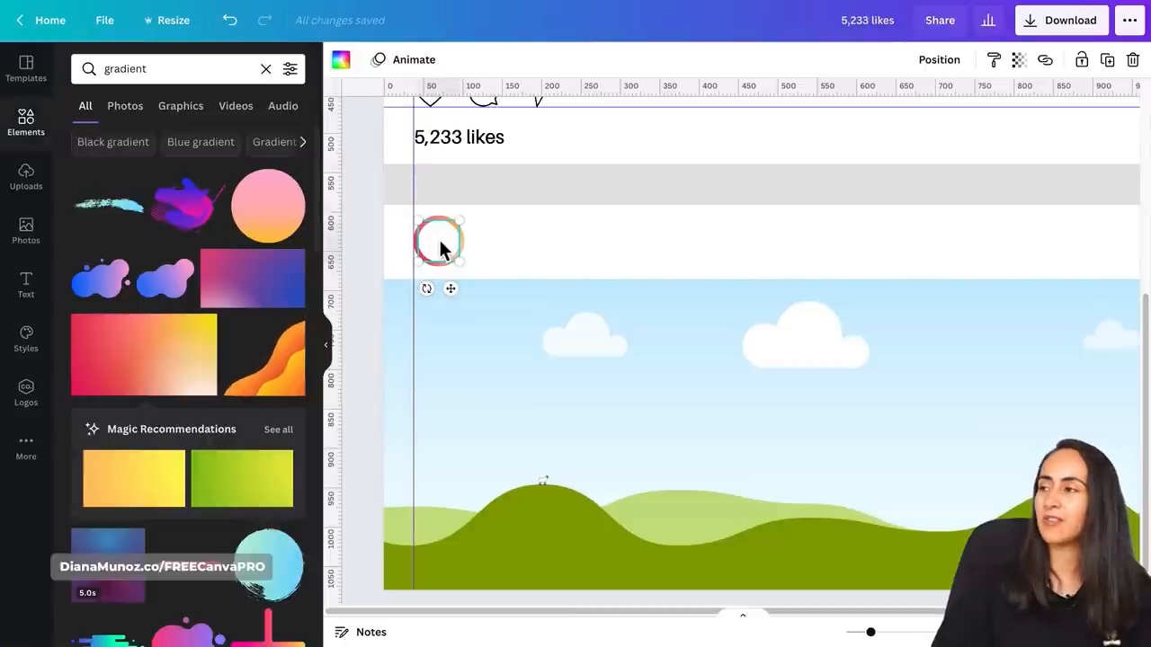
left_click_drag(459, 259, 477, 207)
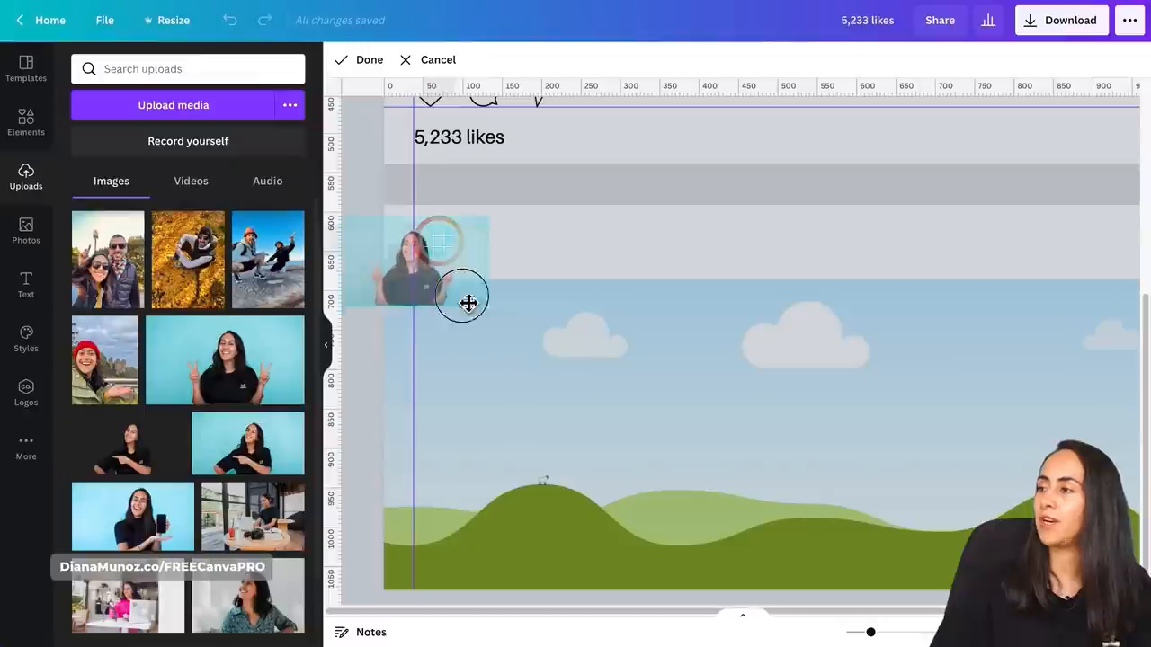
- Drop the portrait photo into the circle and resize it to fit inside the ring
left_click_drag(462, 300, 492, 291)
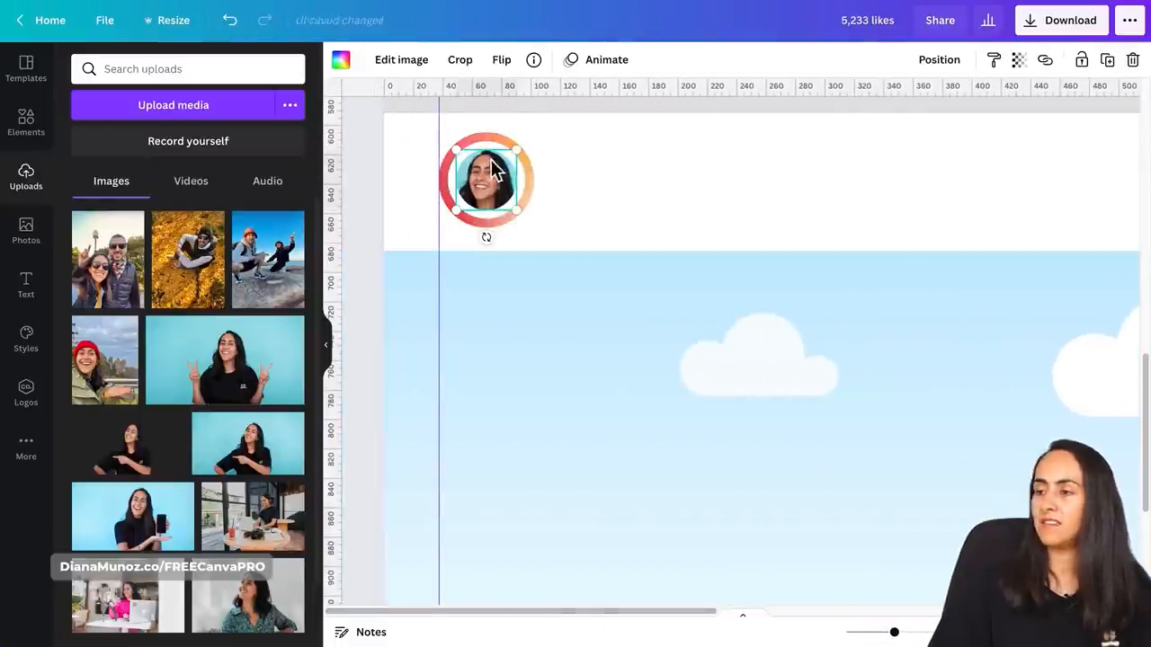
left_click_drag(515, 149, 535, 165)
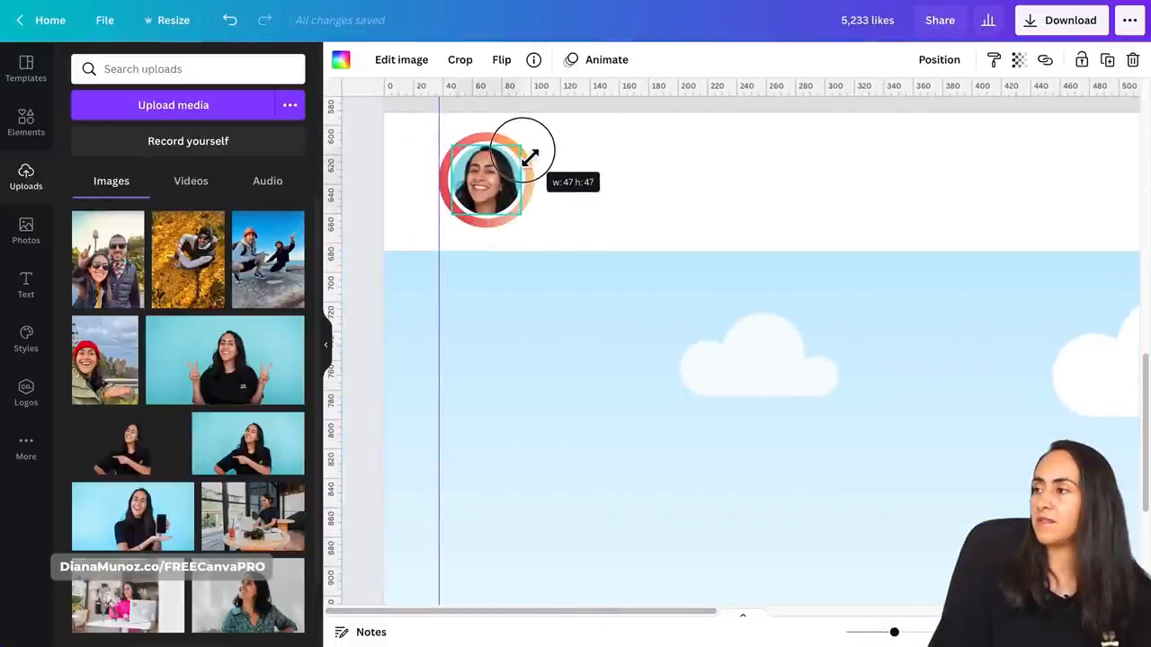
left_click_drag(530, 153, 535, 134)
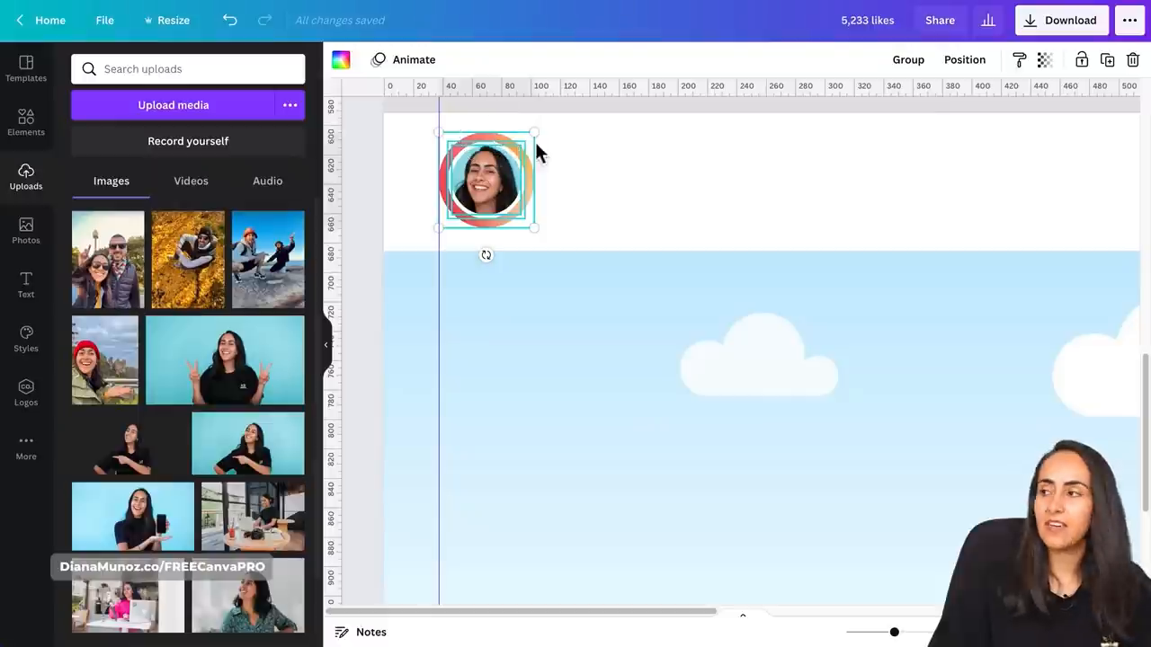
left_click_drag(535, 133, 531, 144)
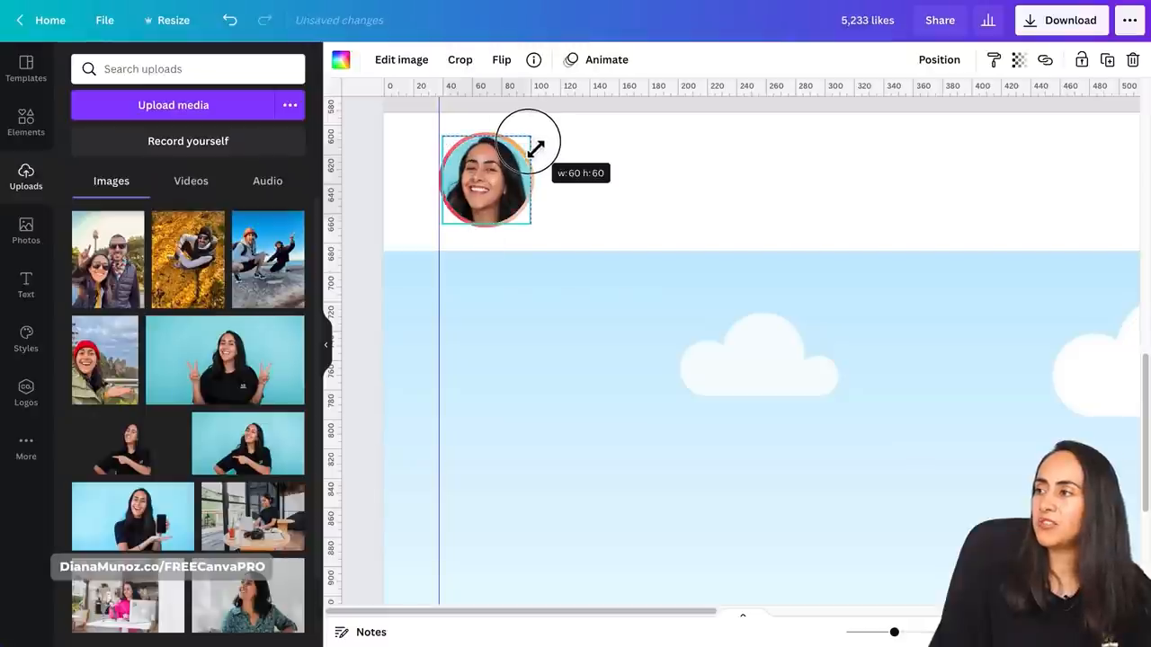
left_click_drag(533, 143, 522, 157)
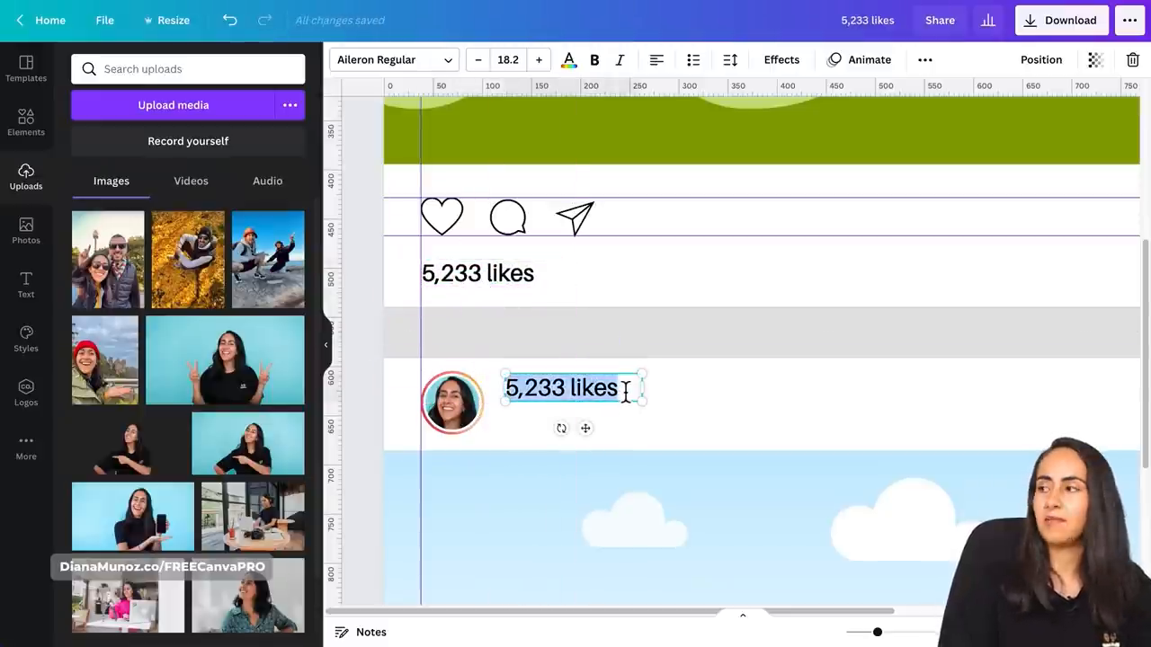
type("dianamunoz")
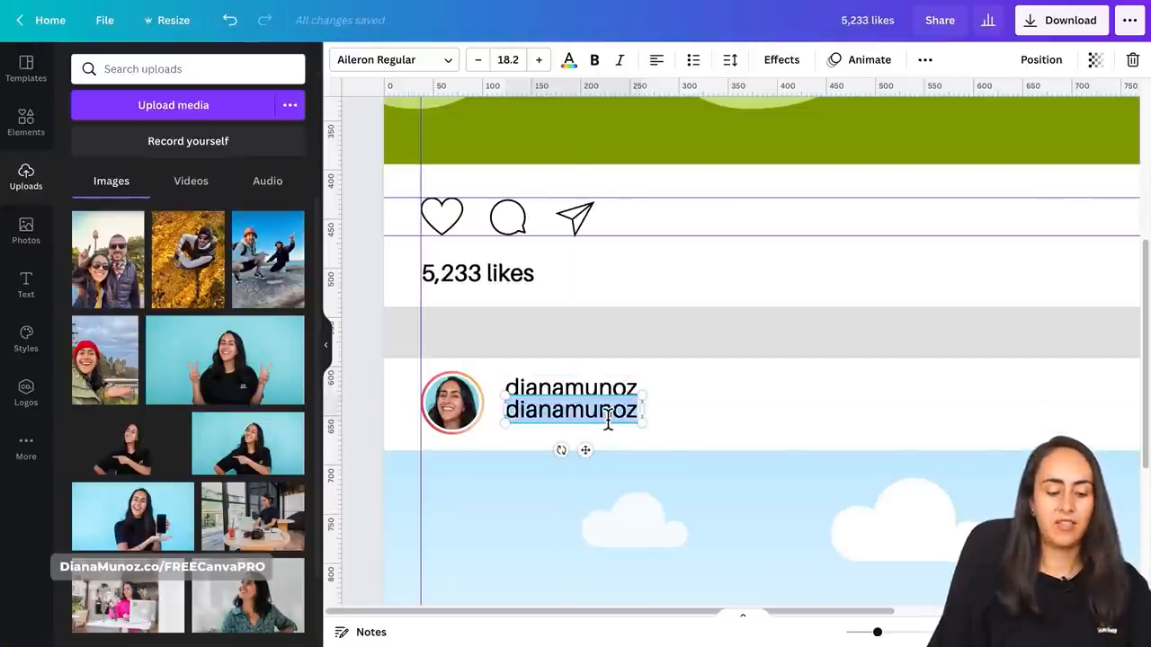
type("Sydney, Australia")
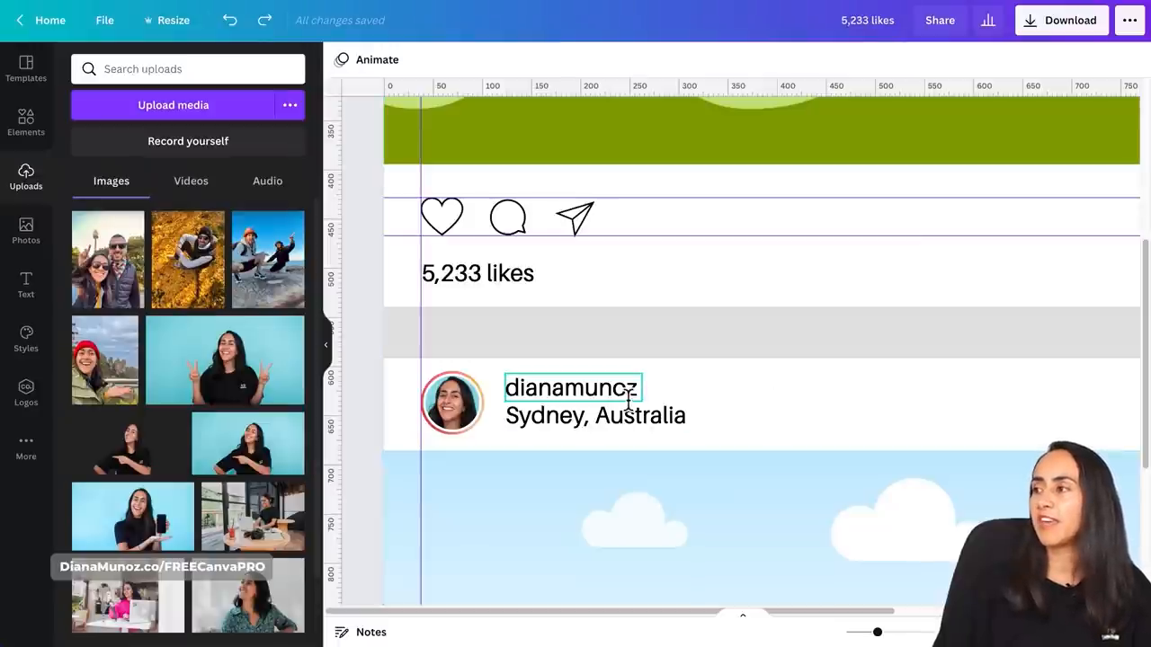
left_click(572, 387)
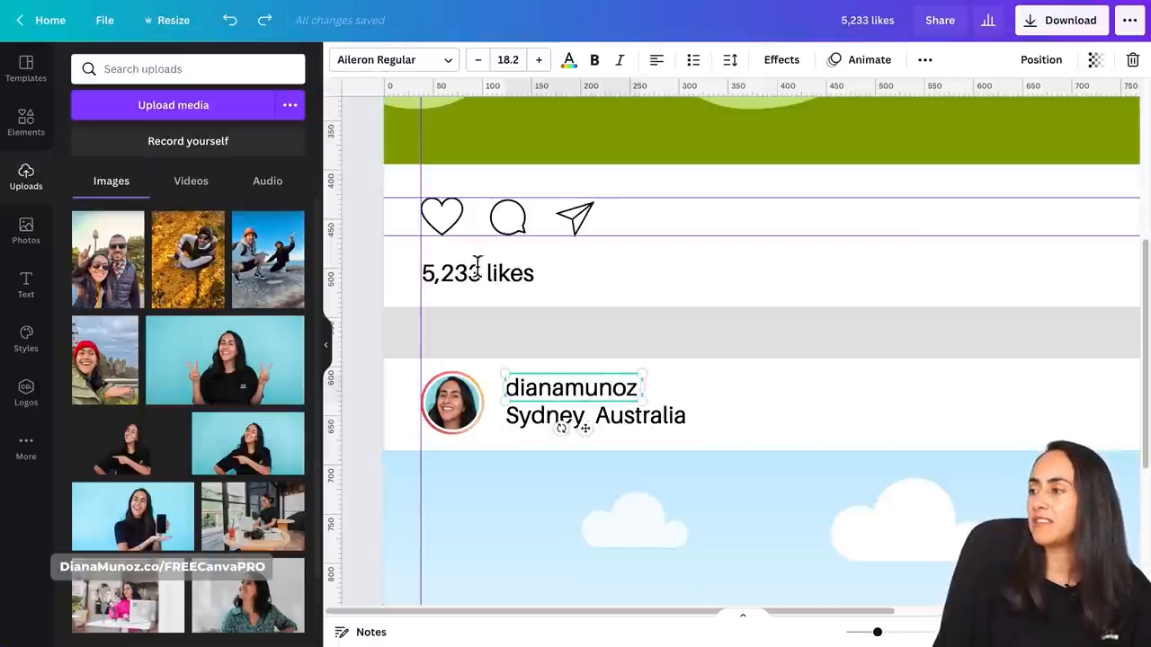
left_click(477, 272)
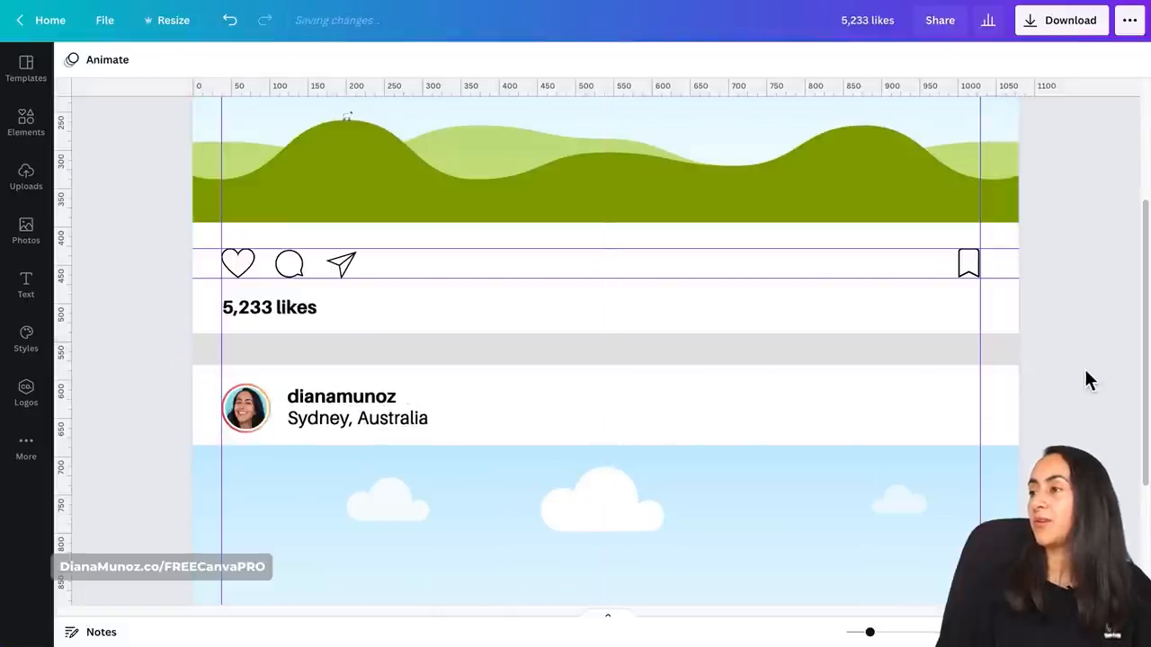
- Slim the grey divider band above the profile row, then select the lower sky image
left_click(602, 351)
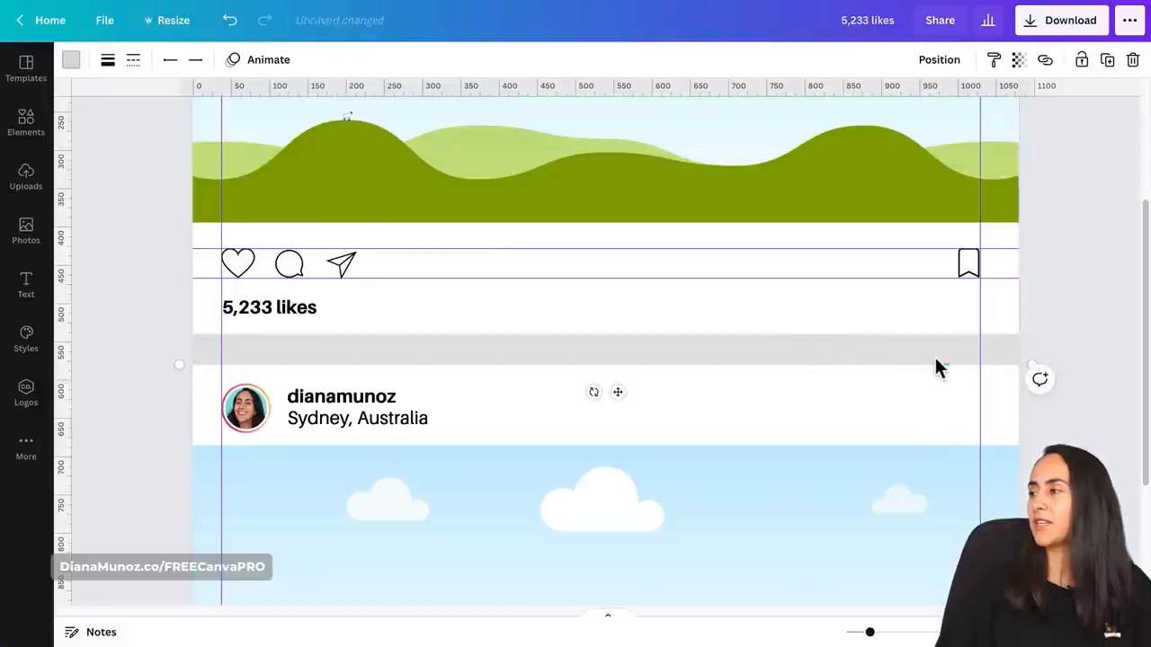
left_click(612, 349)
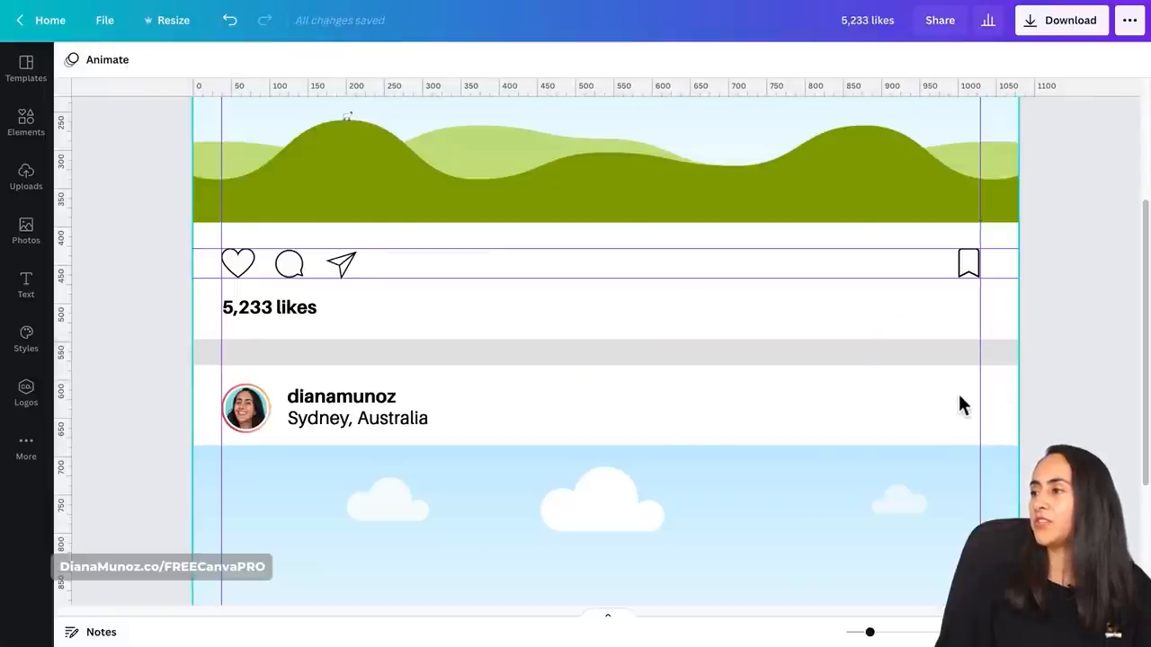
left_click(603, 513)
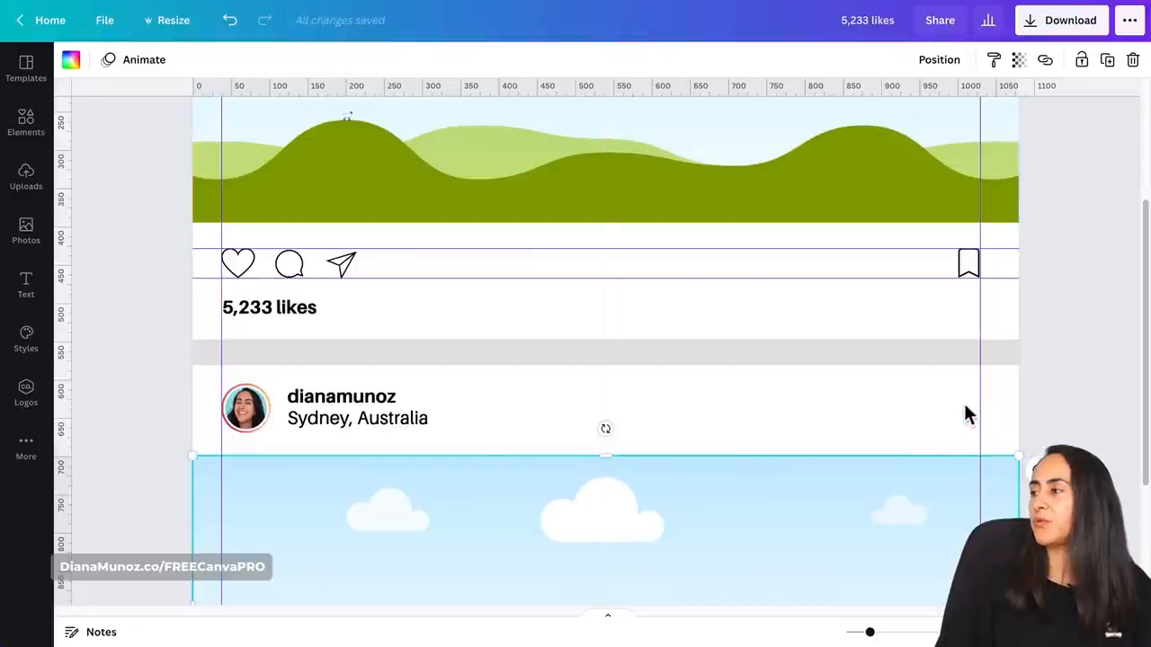
mouse_move(954, 404)
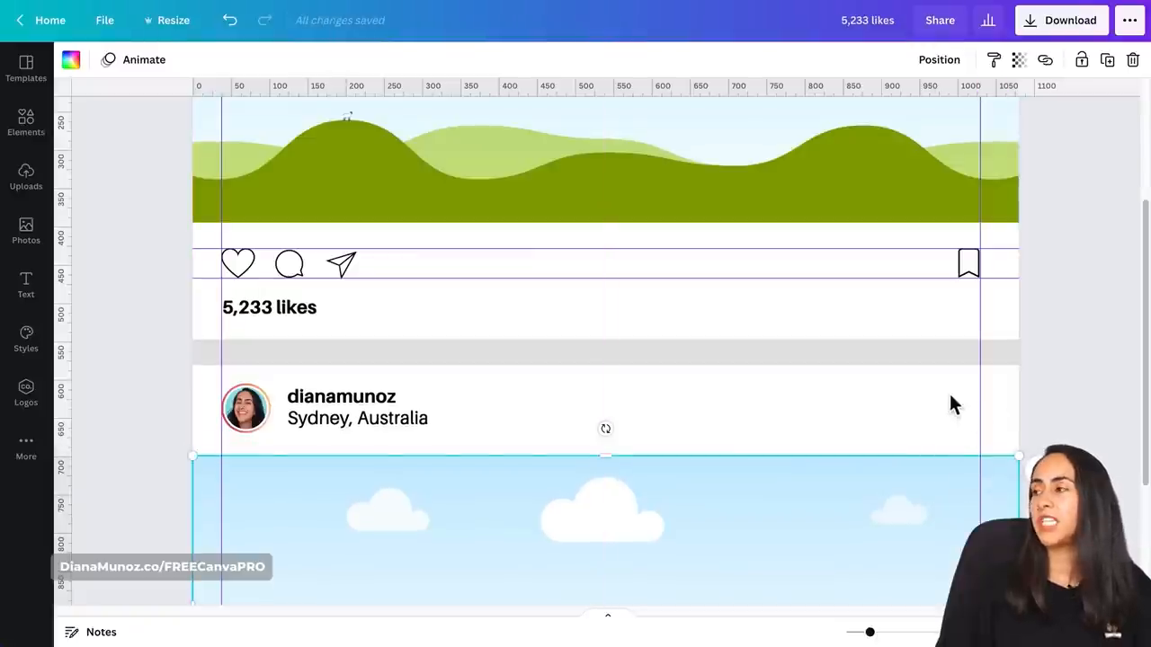
mouse_move(963, 403)
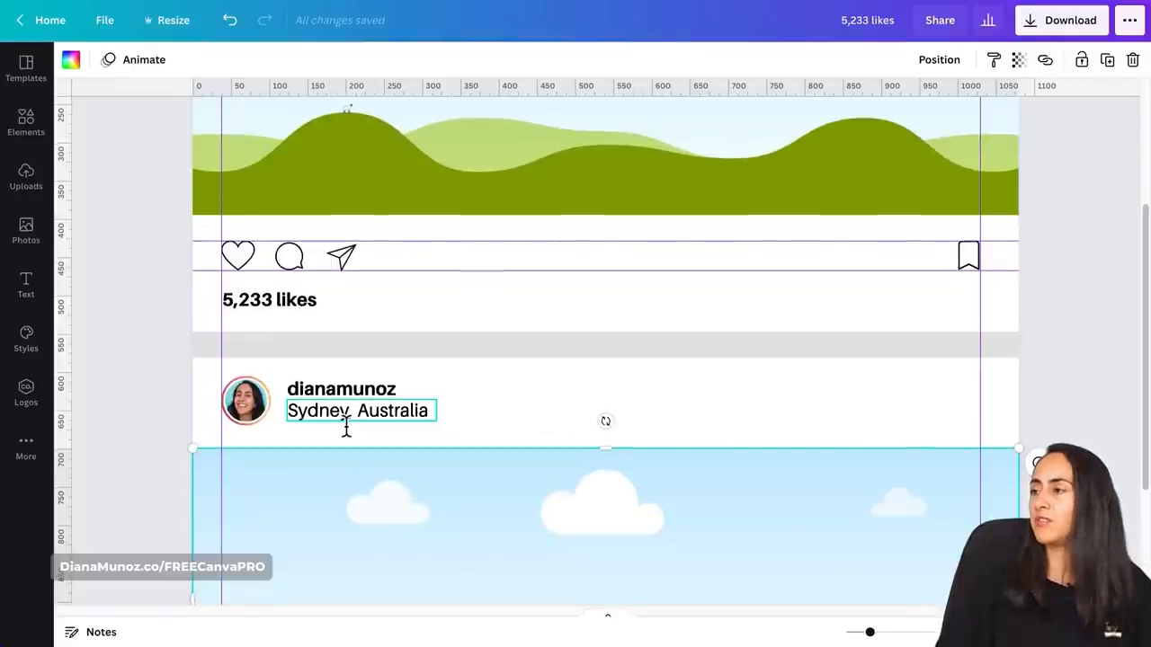
- Add a bold '...' text box, resized to fit the profile row's right end
left_click(340, 389)
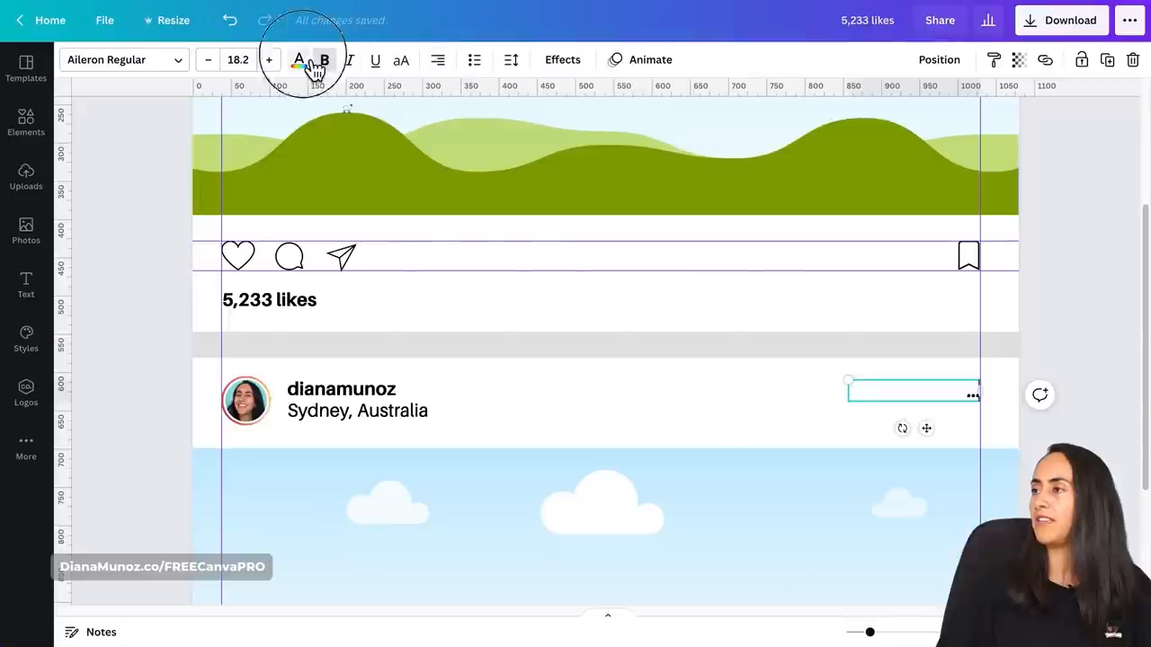
left_click(299, 59)
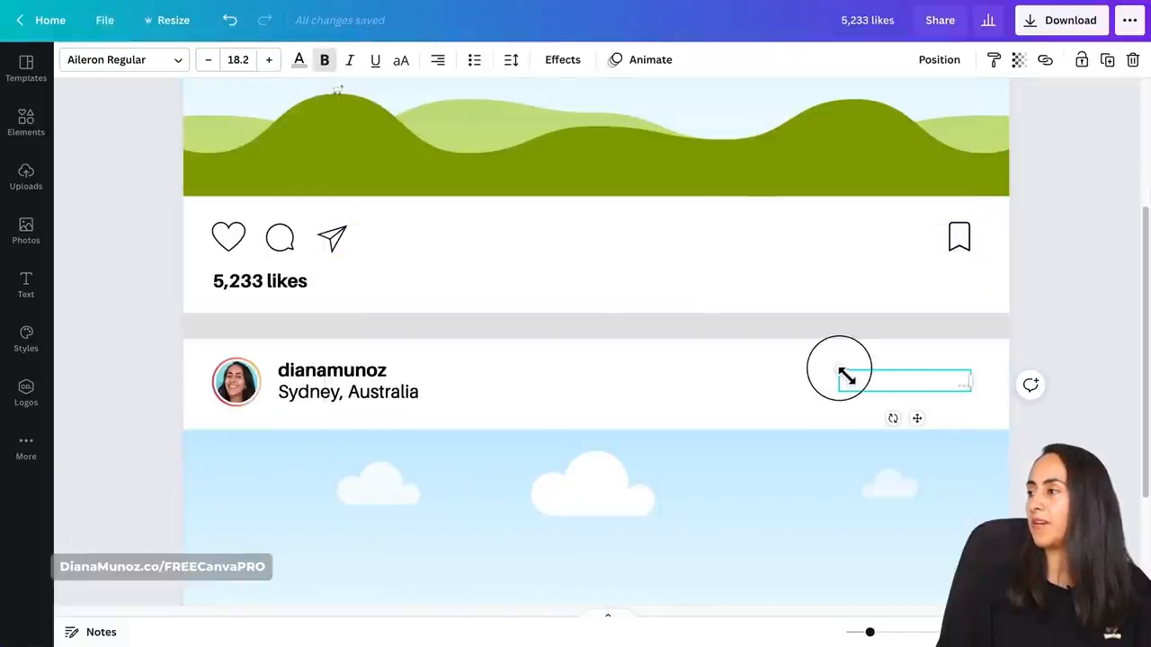
left_click(1070, 344)
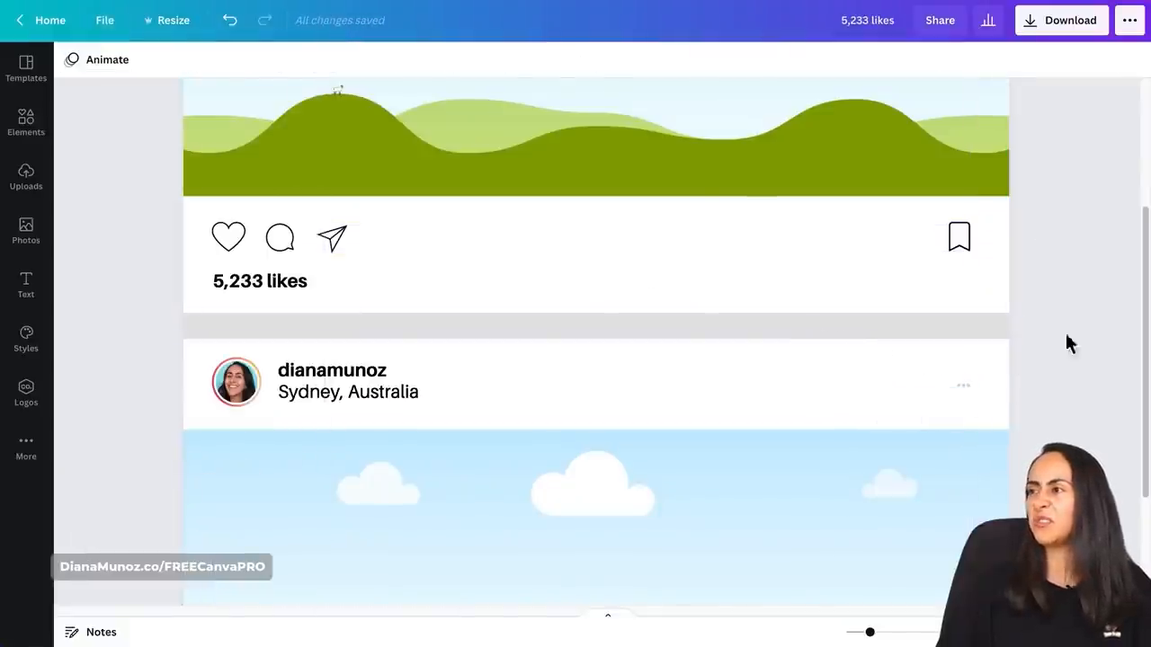
left_click(279, 238)
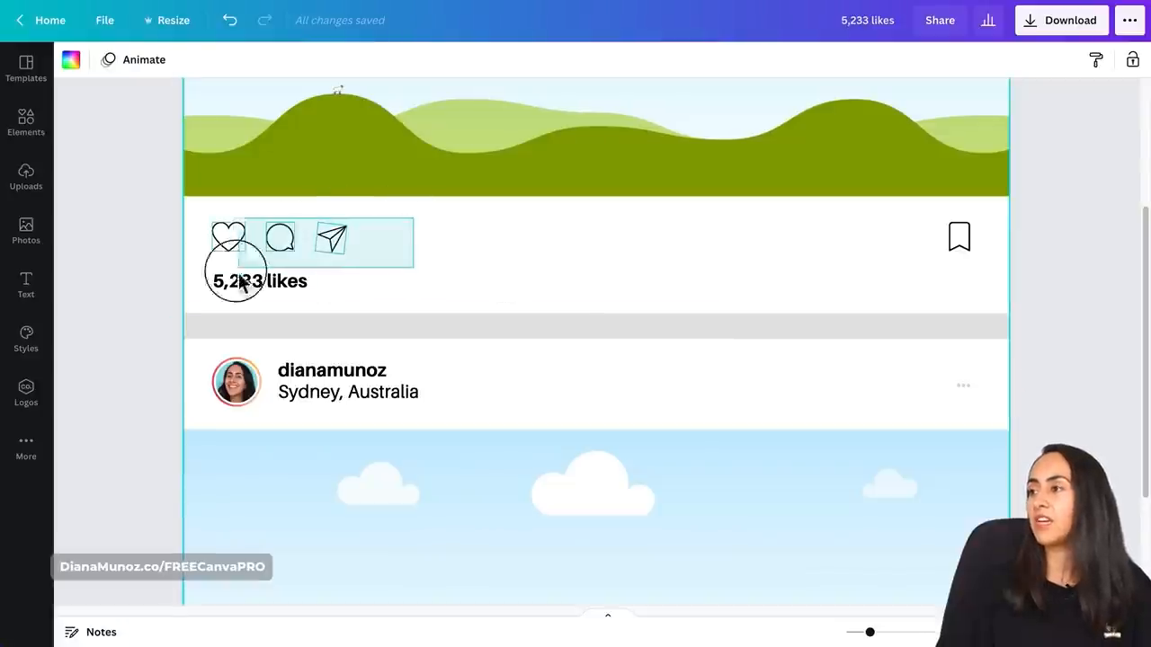
- Select the heart, comment and share icon row and zoom out to see the whole post
left_click(259, 280)
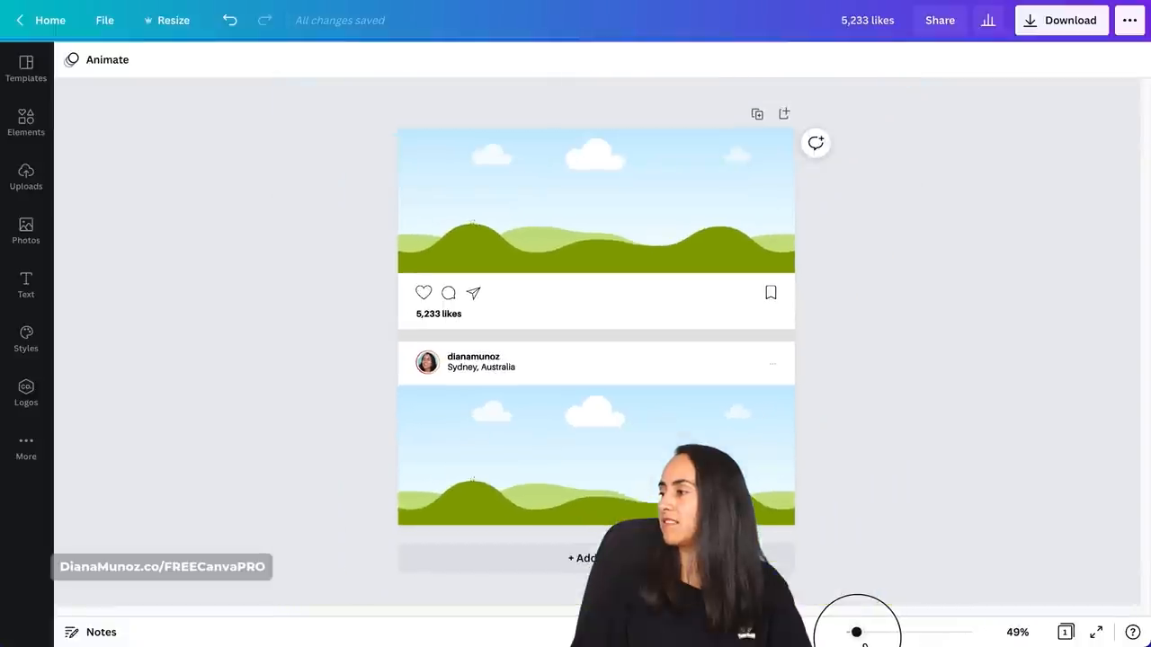
left_click(26, 178)
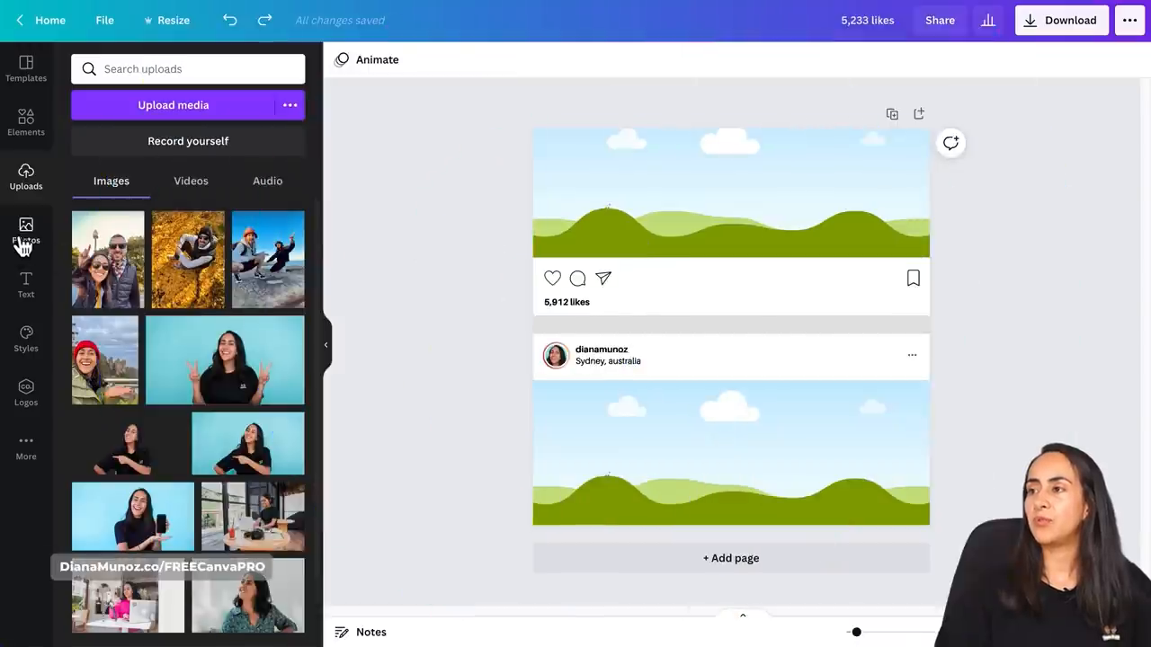
- Search photos for 'vineyard' and fit a sunset vineyard photo into the top frame
left_click(25, 232)
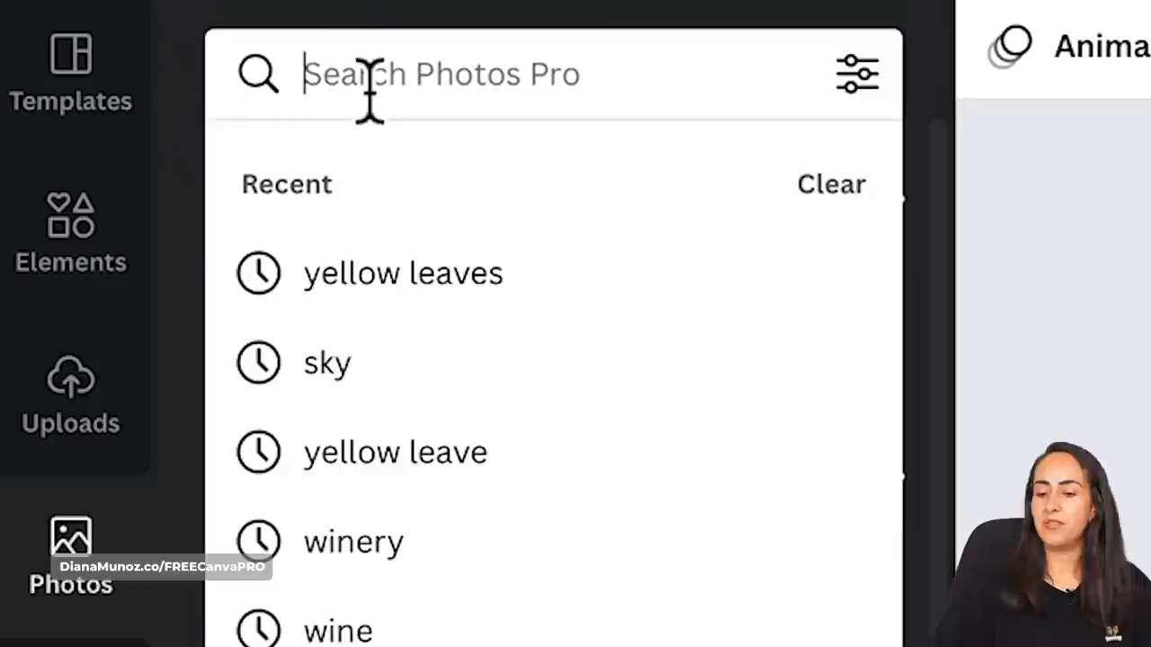
type("vineyard")
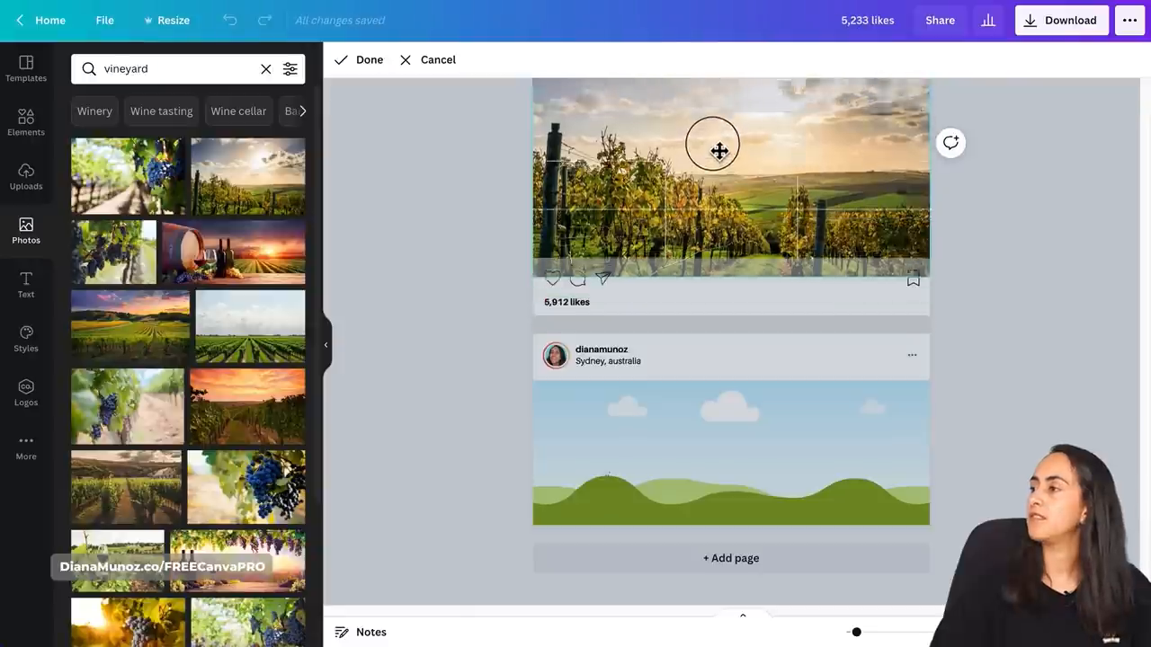
left_click(358, 59)
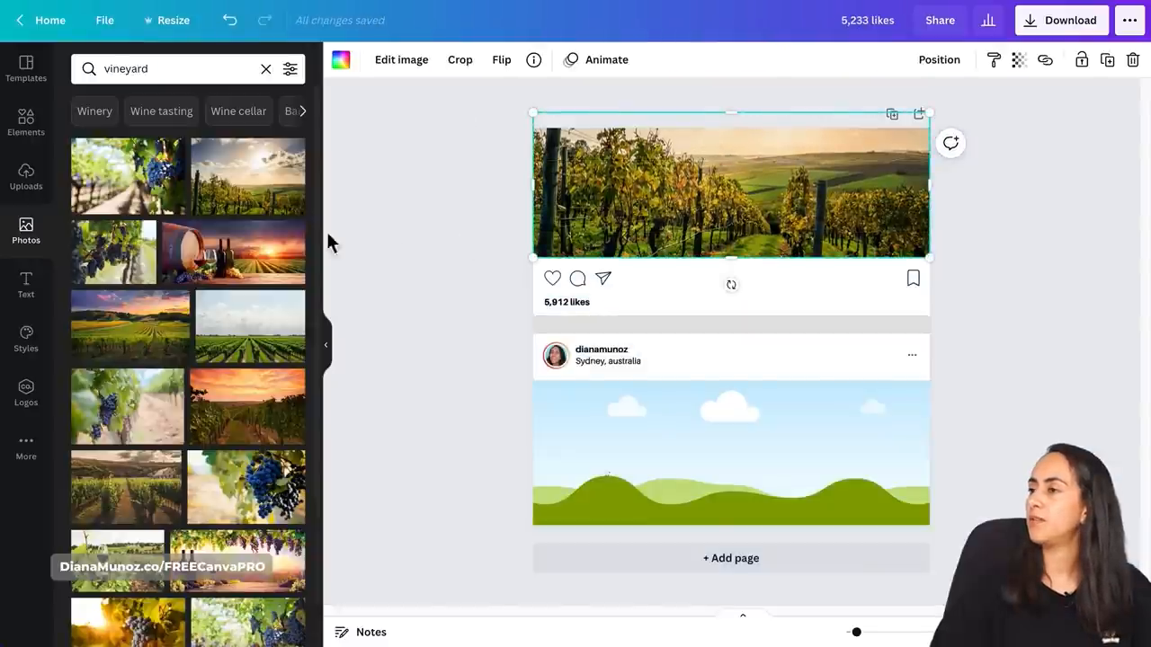
key("delete")
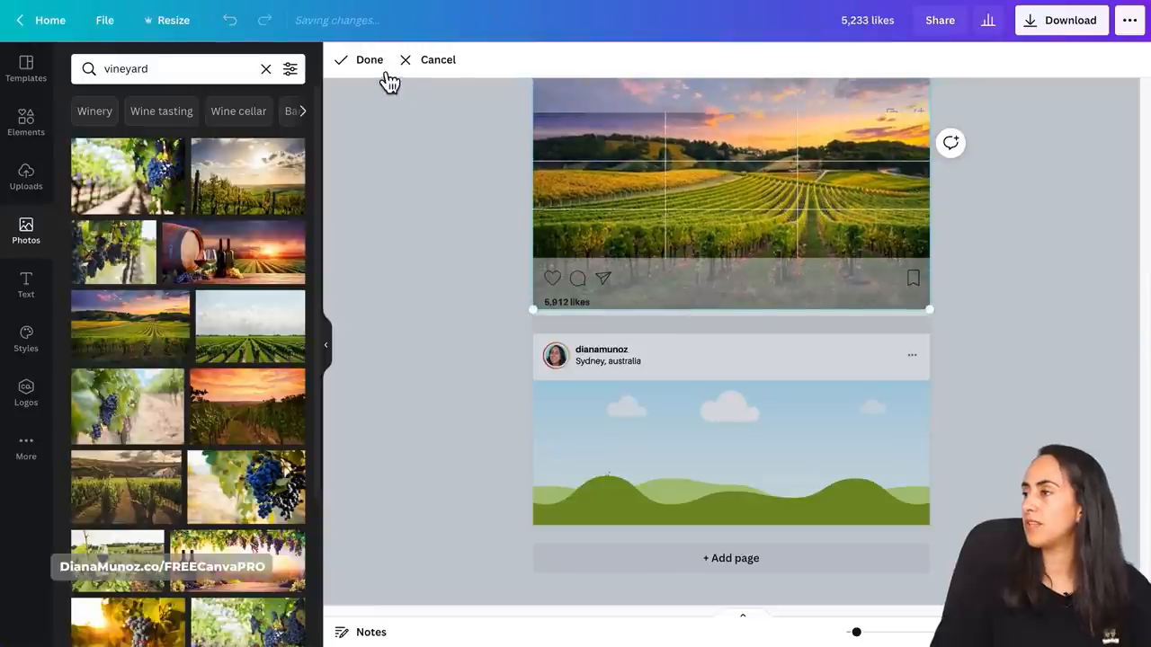
left_click(369, 59)
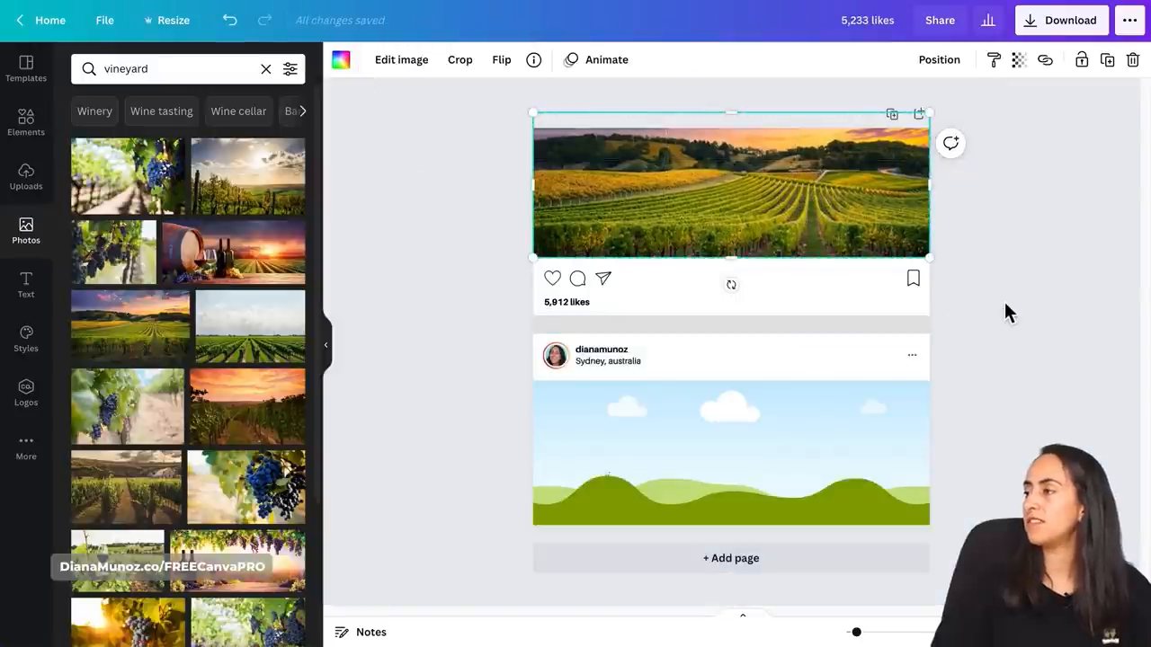
mouse_move(994, 398)
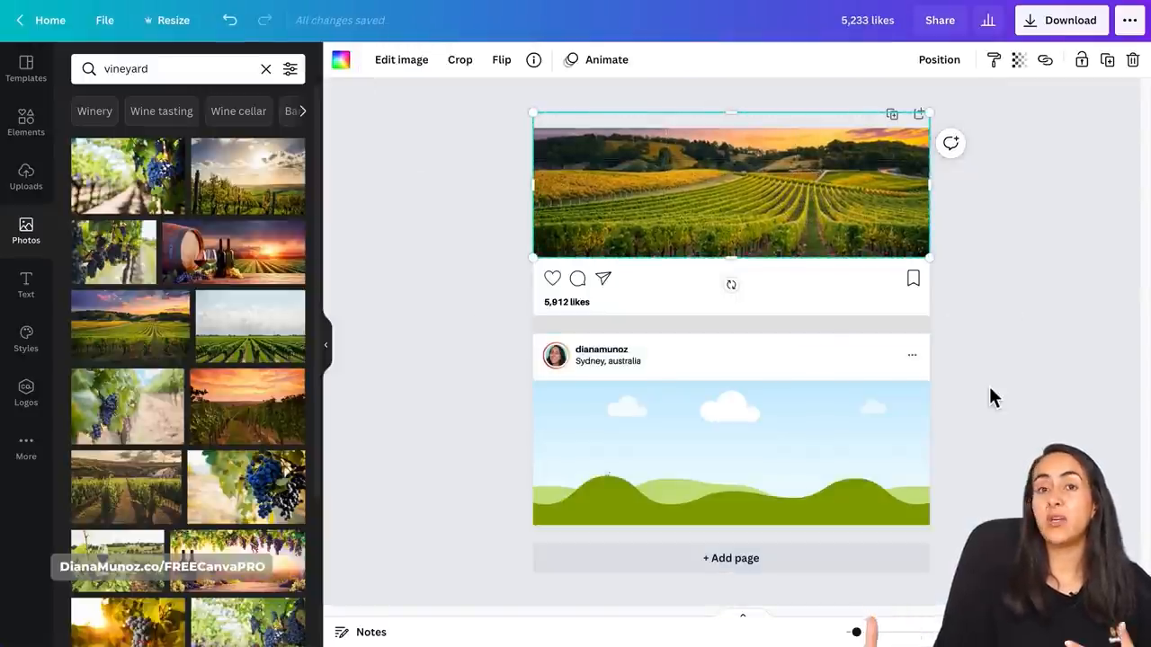
- Search the stock photo library for 'glass of wine'
left_click(862, 431)
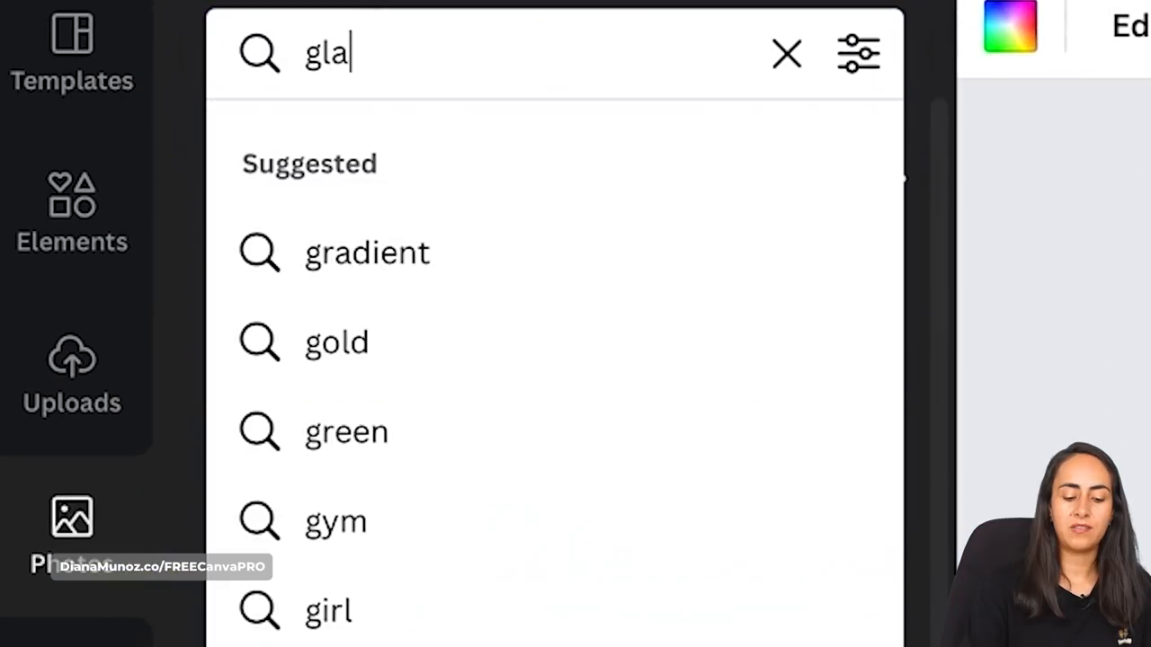
type("glass of wine")
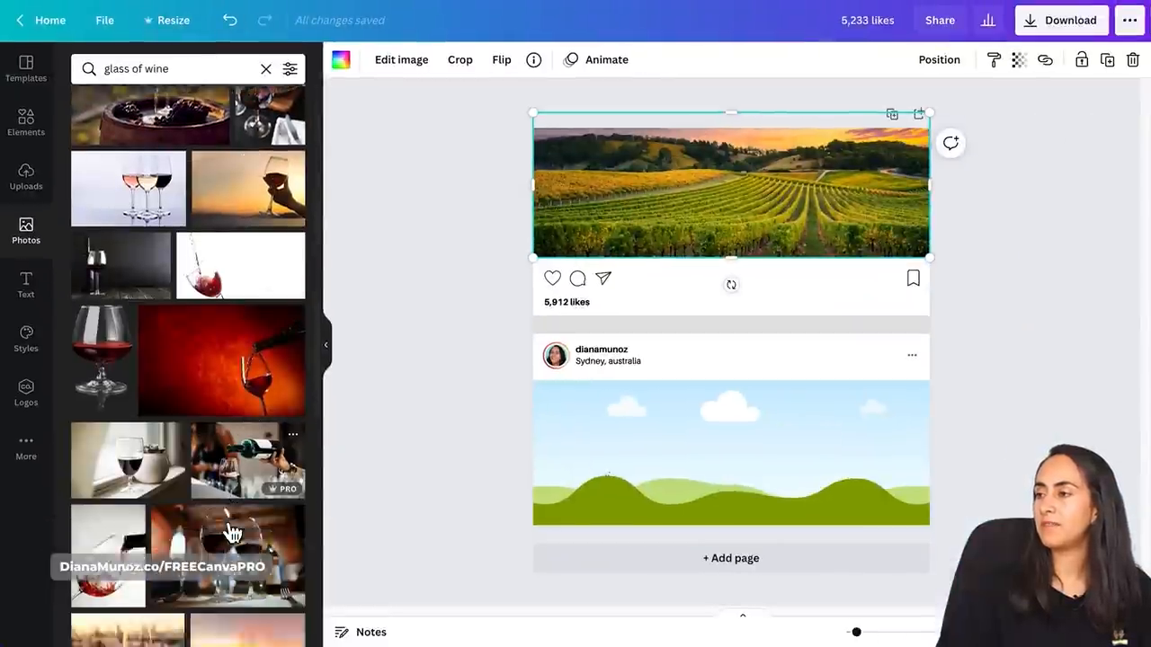
- Place the outdoor dinner photo in the lower frame and enlarge it into blurred bokeh
left_click(730, 450)
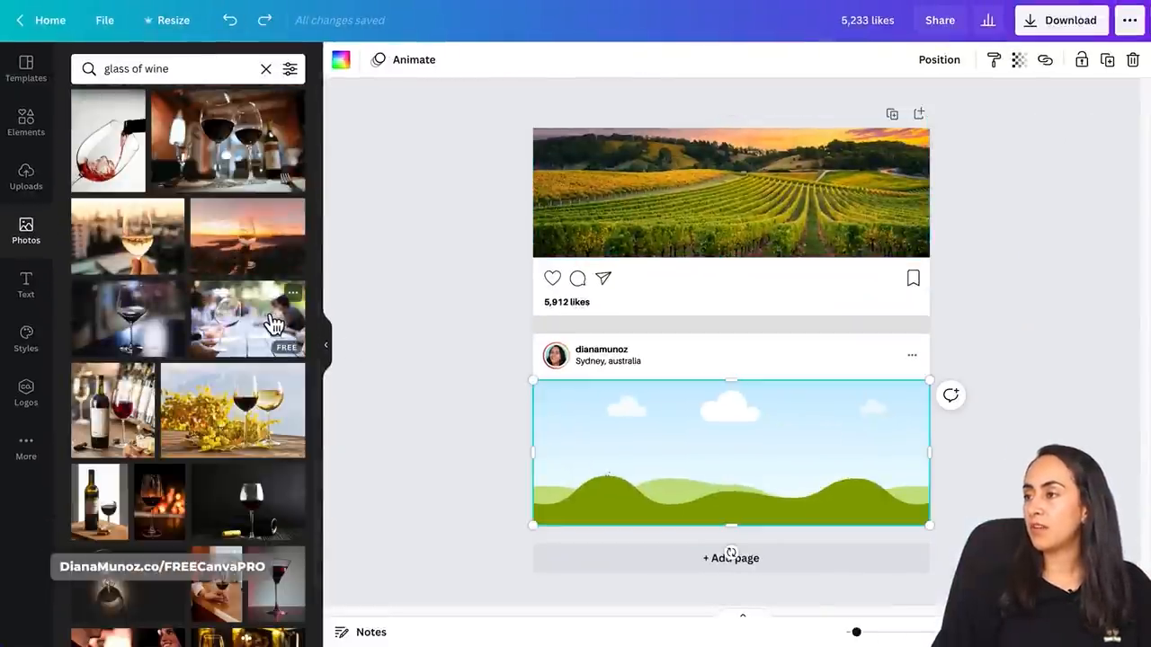
left_click(272, 319)
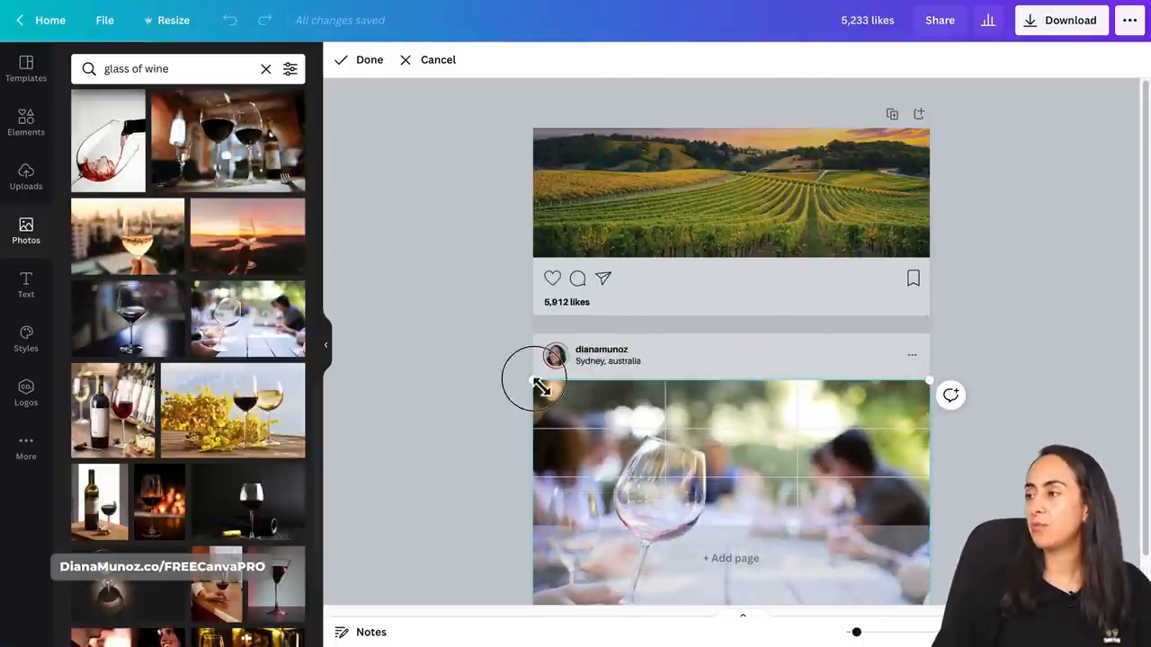
left_click_drag(540, 387, 809, 575)
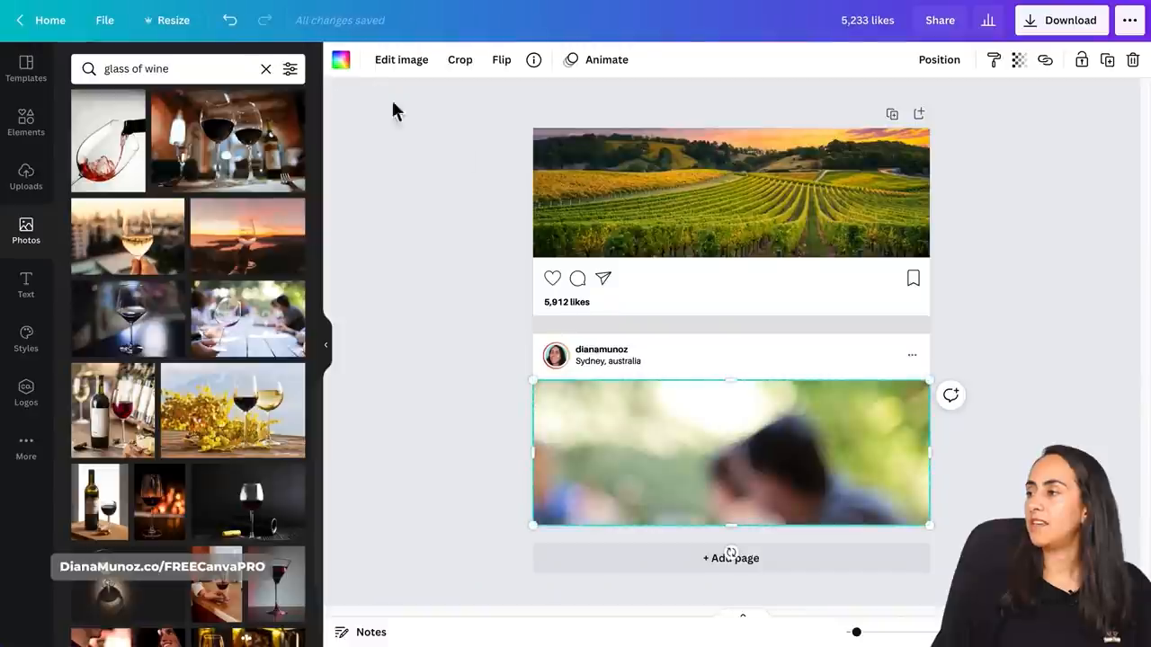
mouse_move(806, 458)
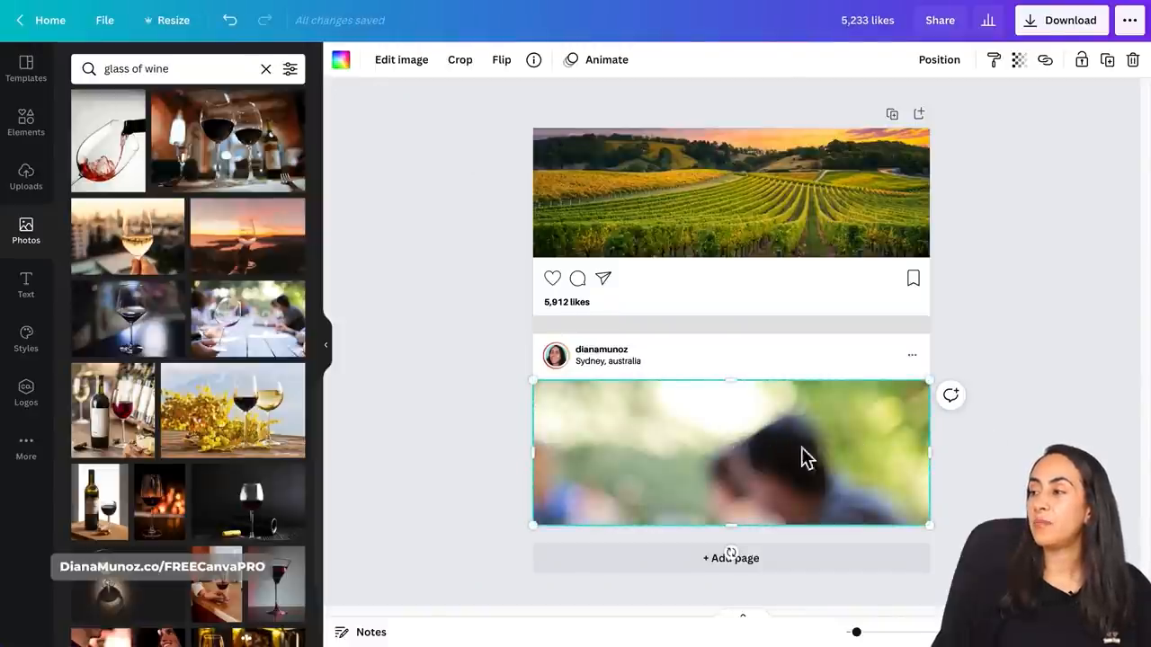
mouse_move(1014, 463)
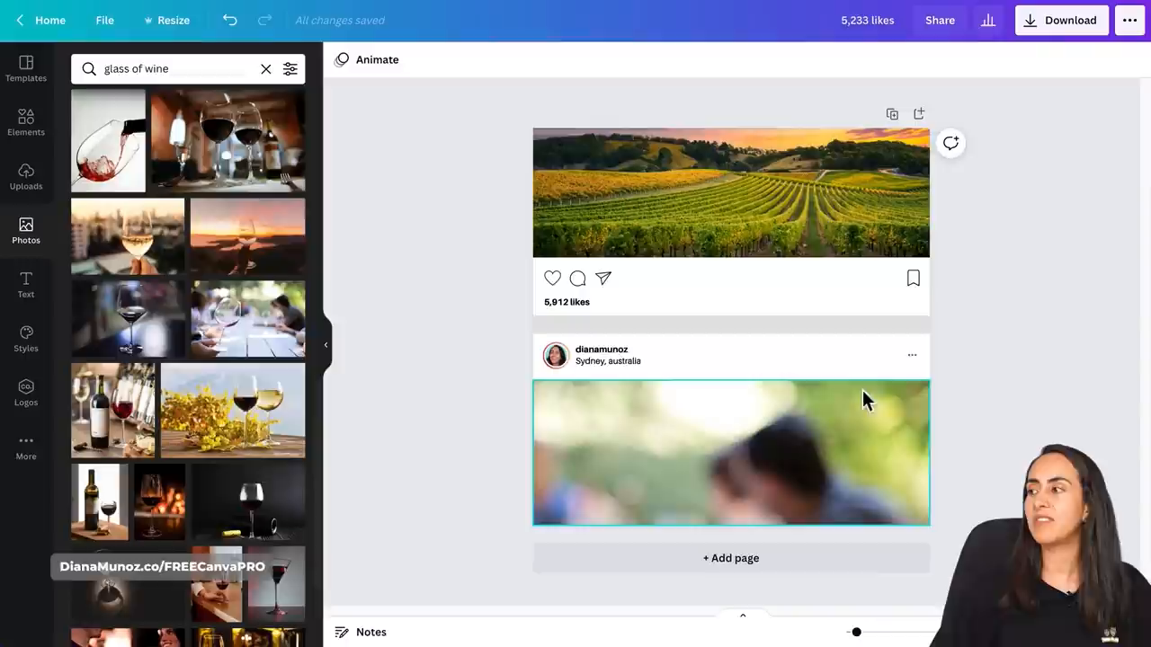
mouse_move(896, 442)
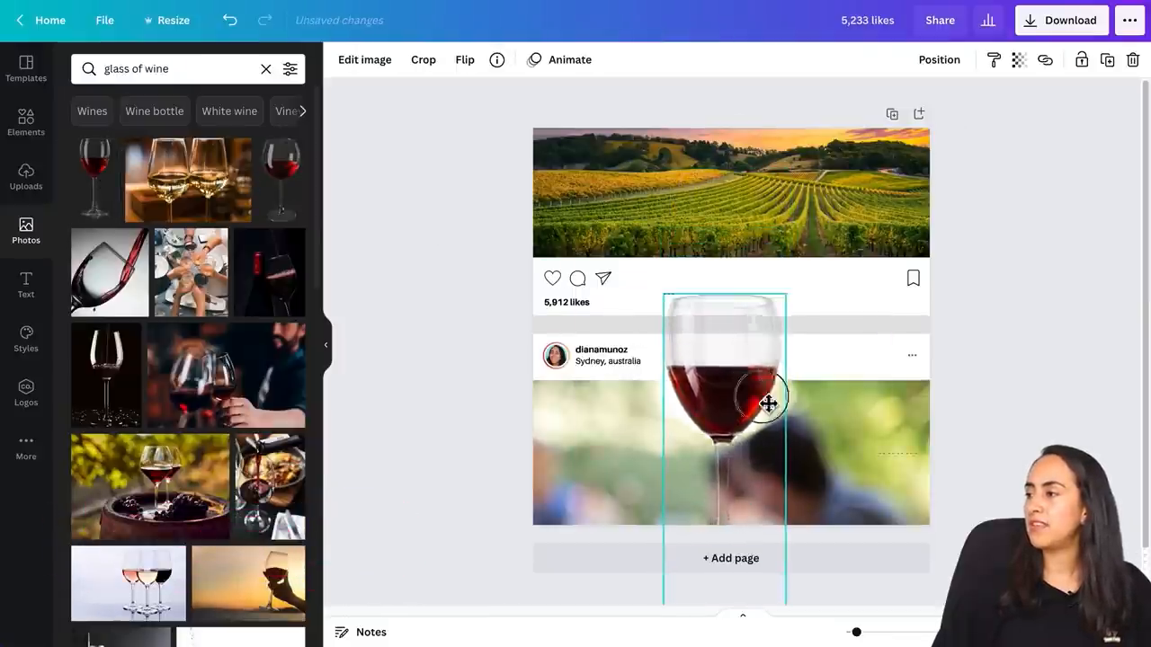
- Move the wine glass cutout down onto the blurred lower photo
left_click_drag(768, 402, 772, 479)
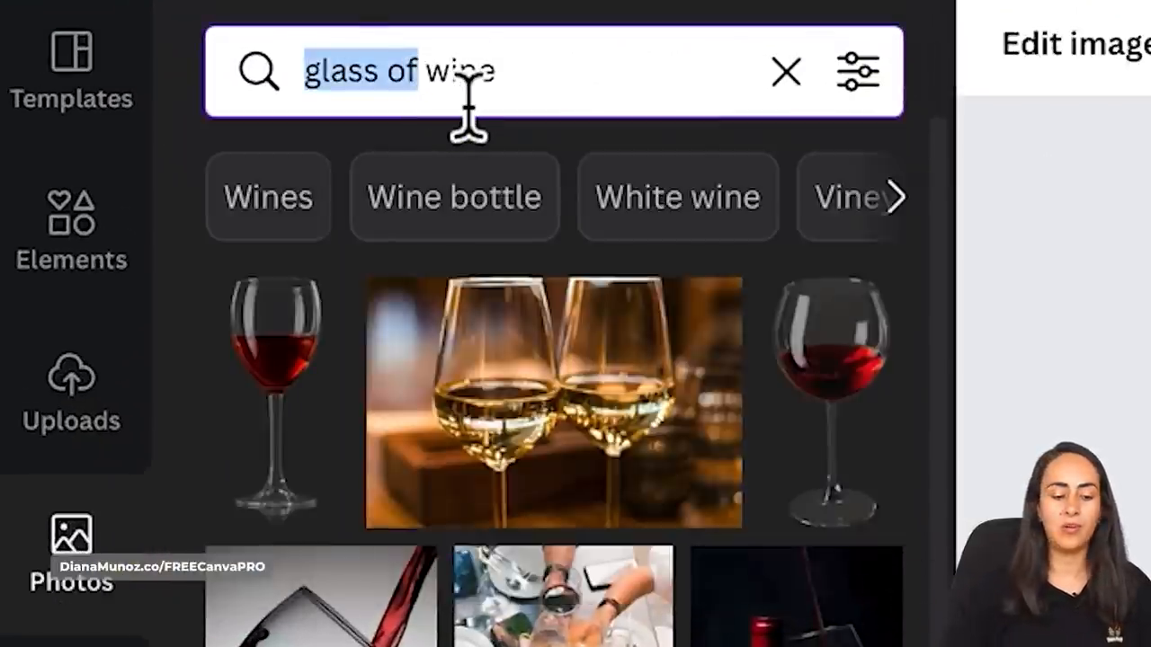
- Add the 'red wine' pouring bottle photo and flip it horizontally over the vineyard
type("red wine")
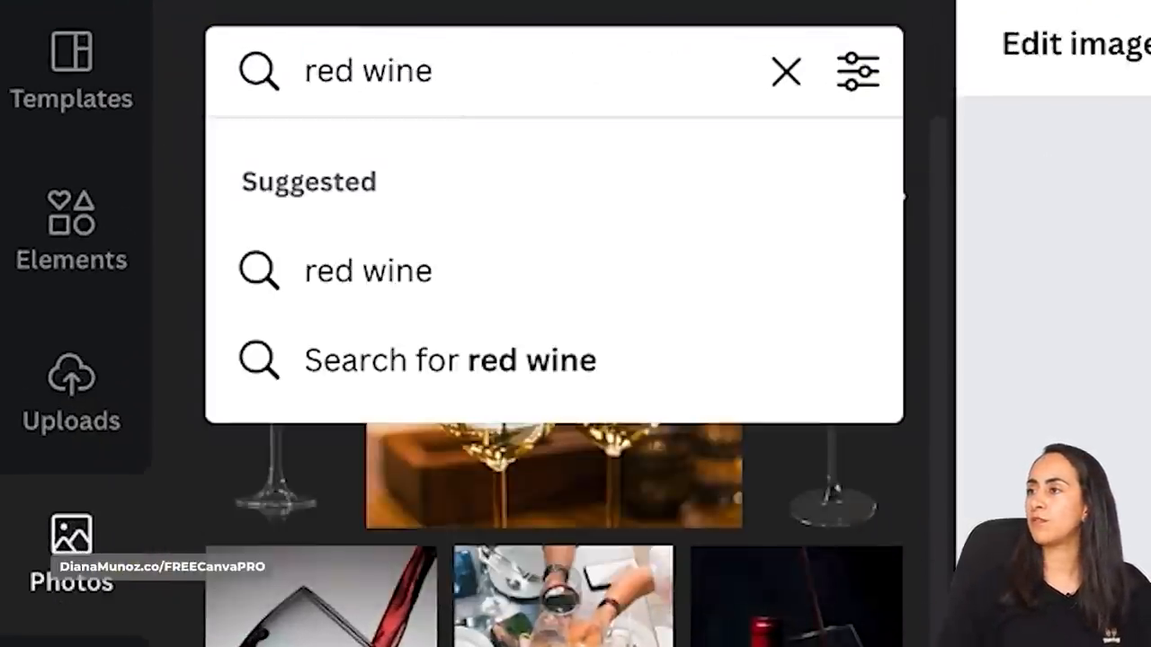
left_click(367, 271)
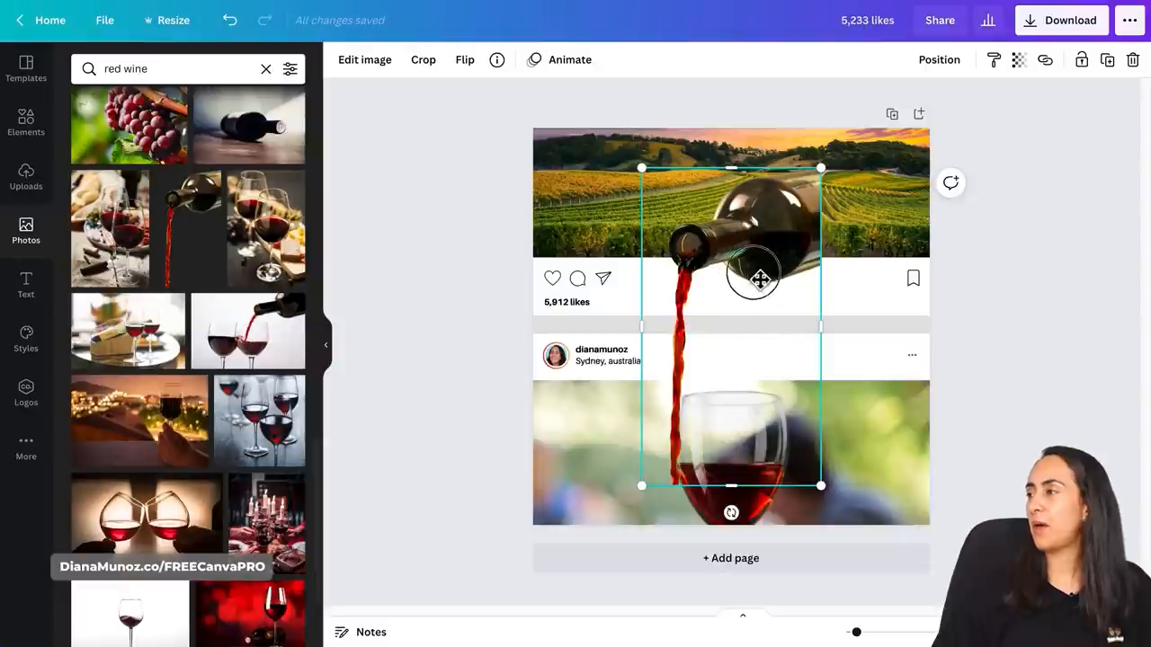
left_click_drag(758, 279, 865, 261)
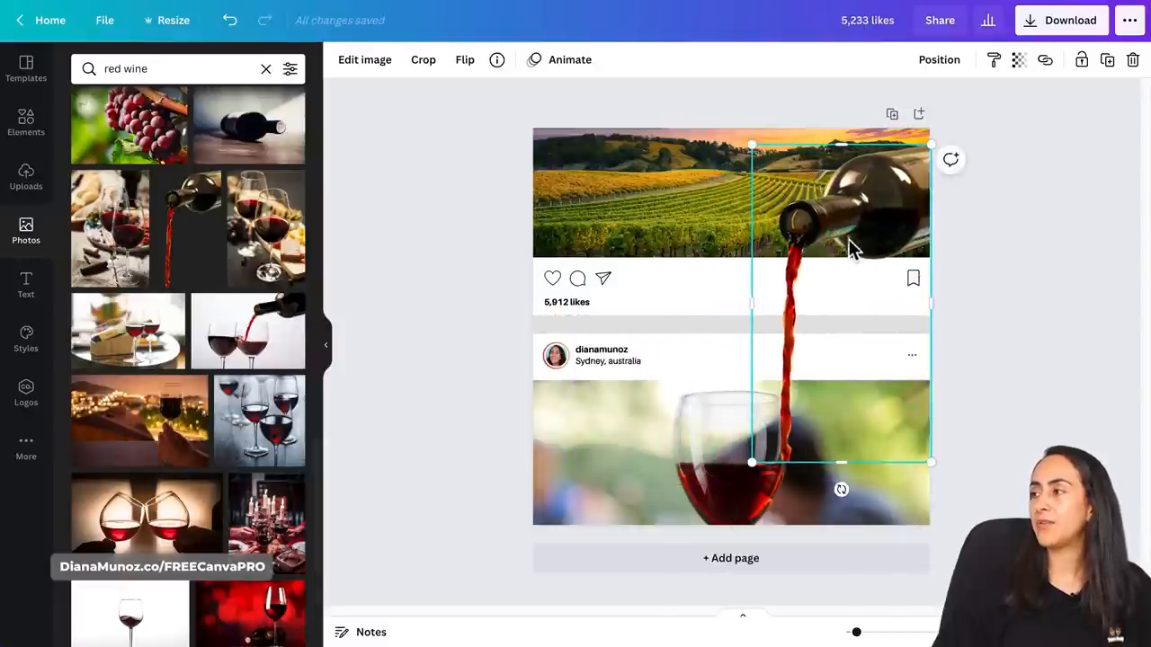
left_click(464, 59)
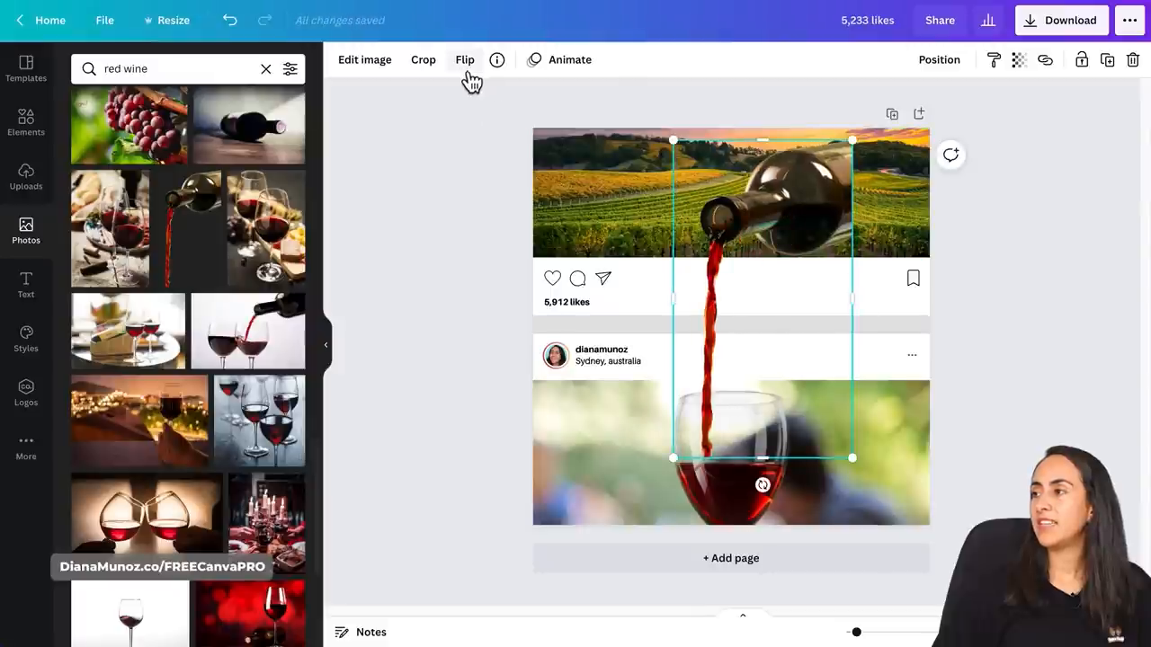
left_click(464, 60)
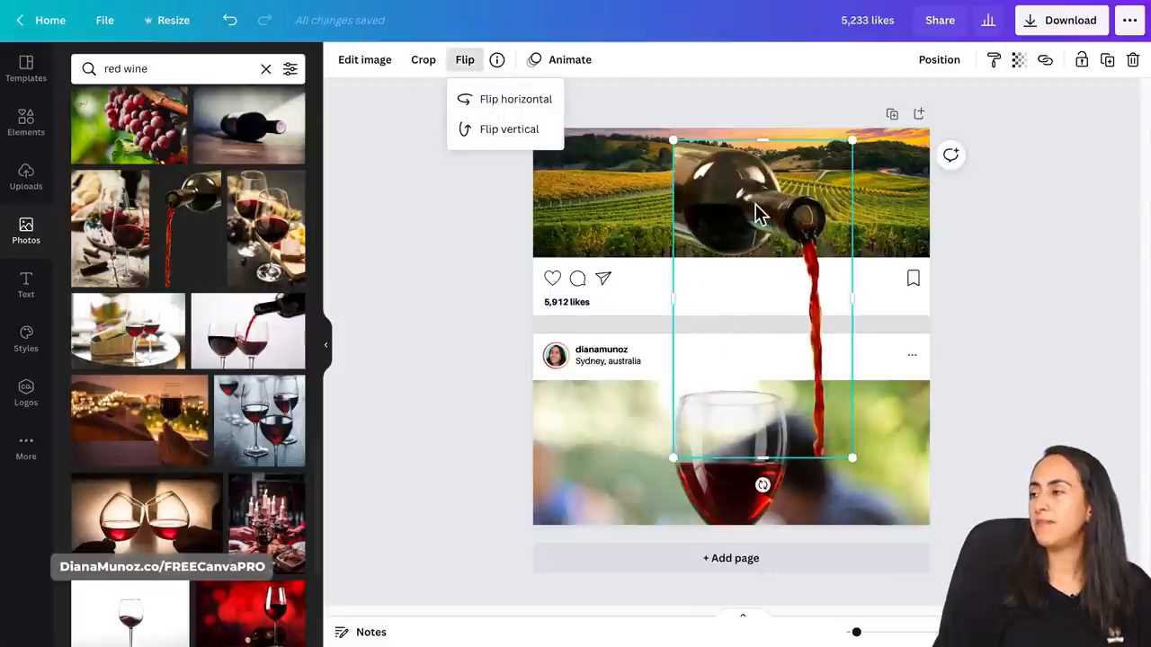
left_click(515, 99)
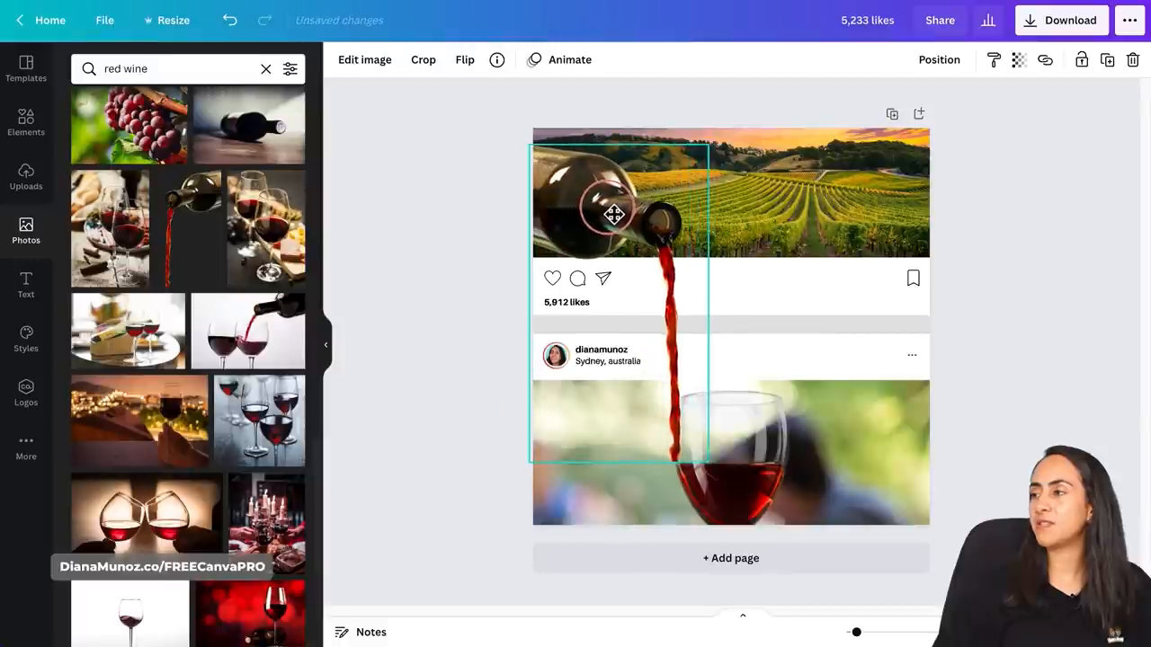
left_click(1016, 355)
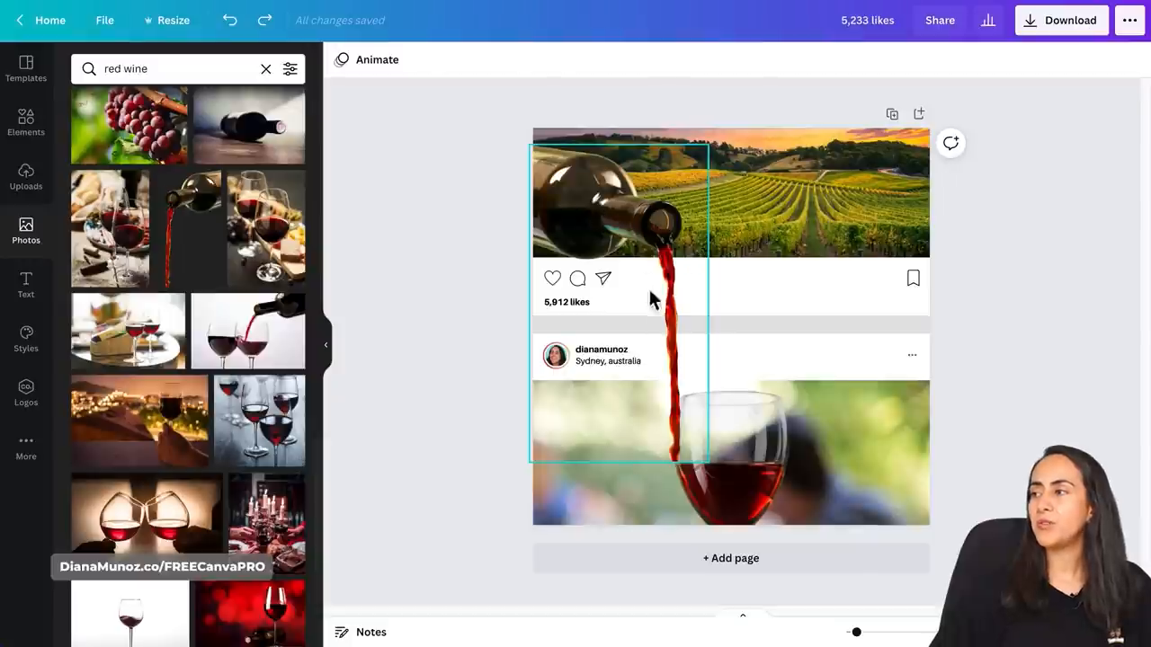
mouse_move(660, 289)
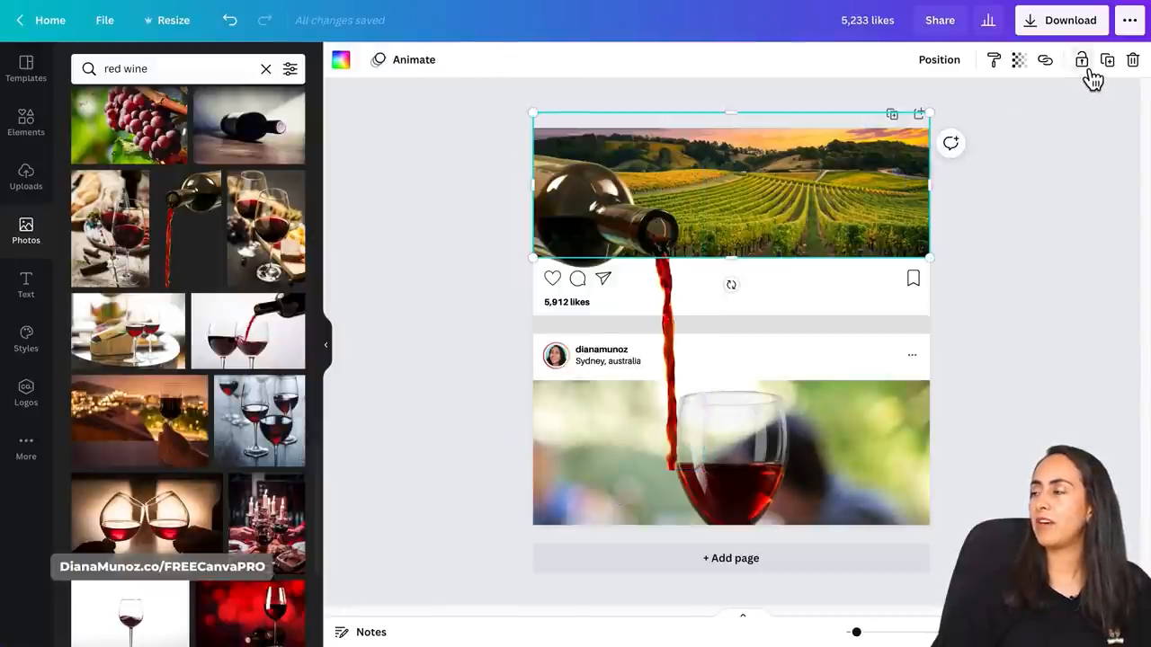
- Realign the pouring bottle so its red stream falls into the wine glass
left_click(731, 453)
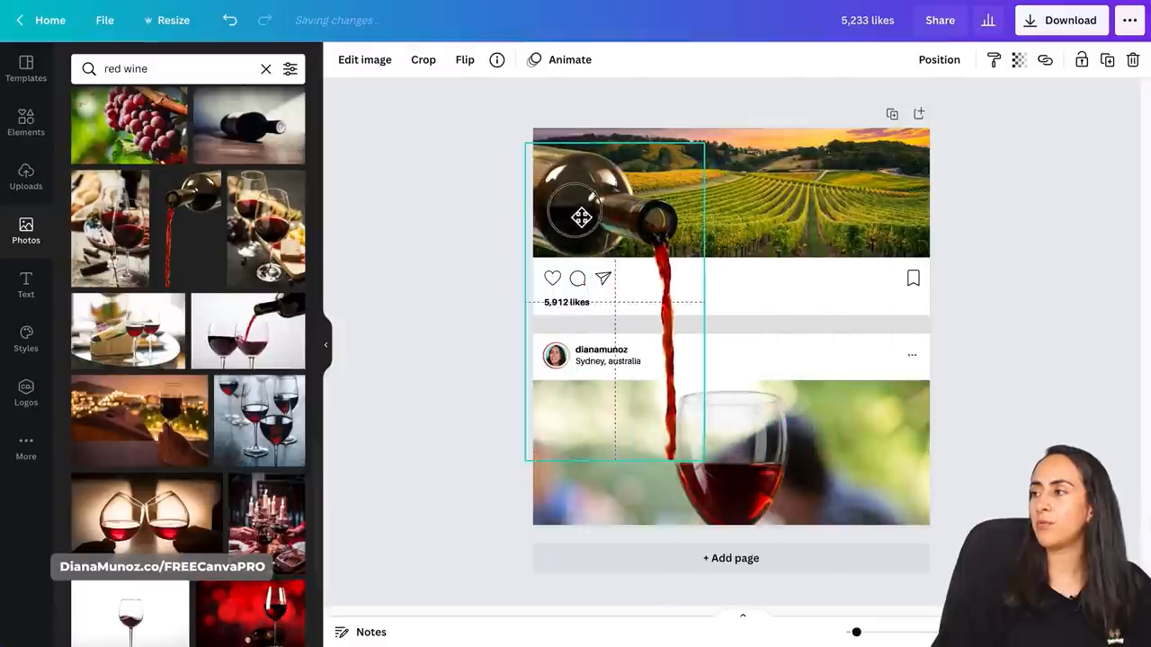
left_click_drag(576, 216, 801, 220)
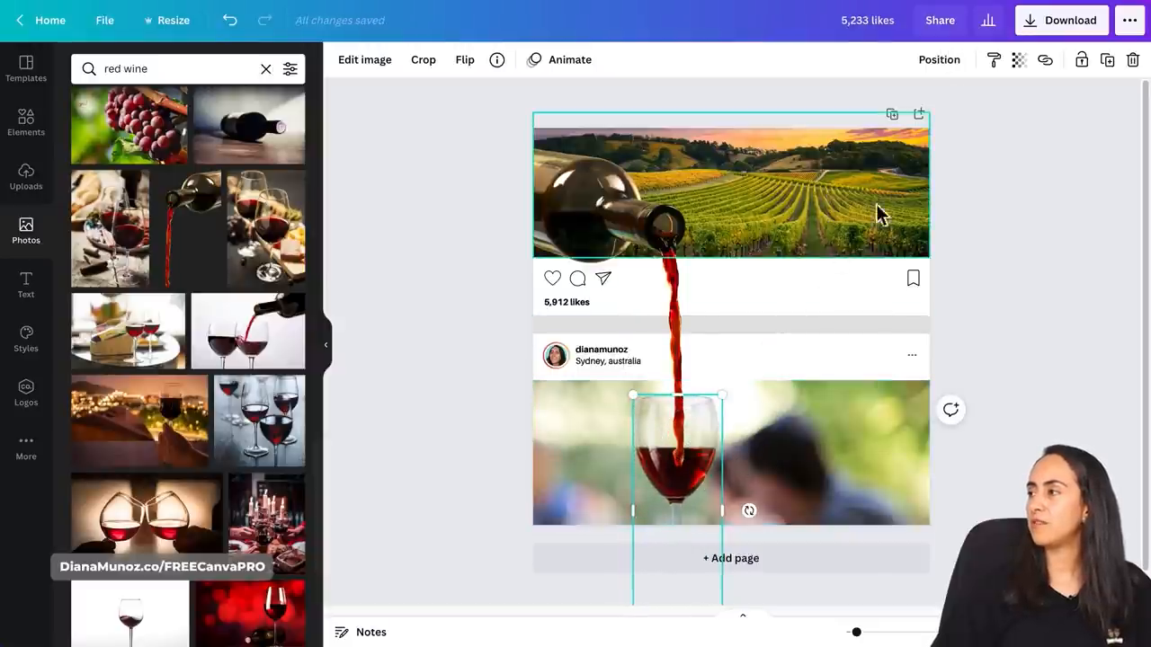
left_click(939, 59)
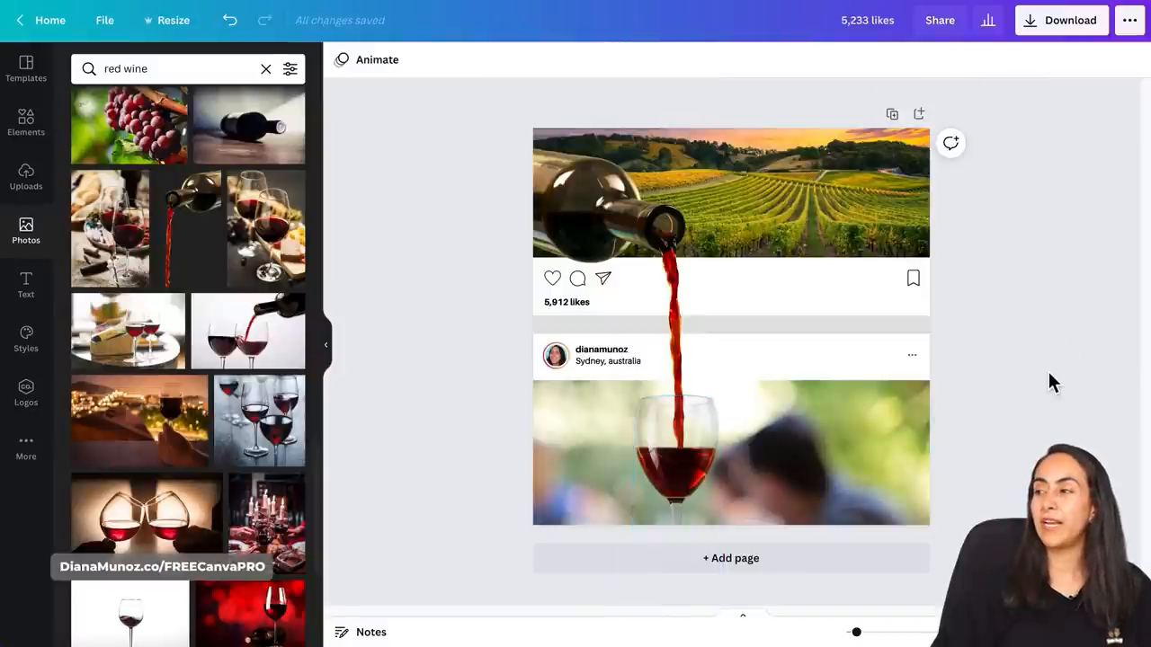
mouse_move(1018, 378)
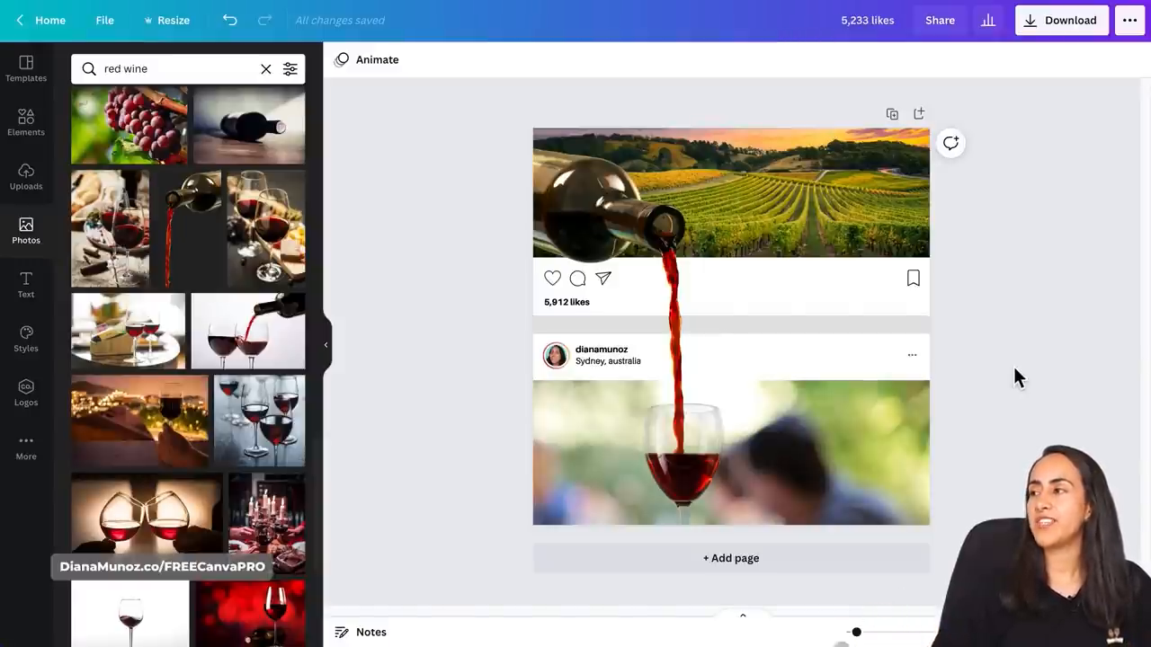
- Apply Canva's Drop shadow effect to the pouring bottle photo
left_click(620, 194)
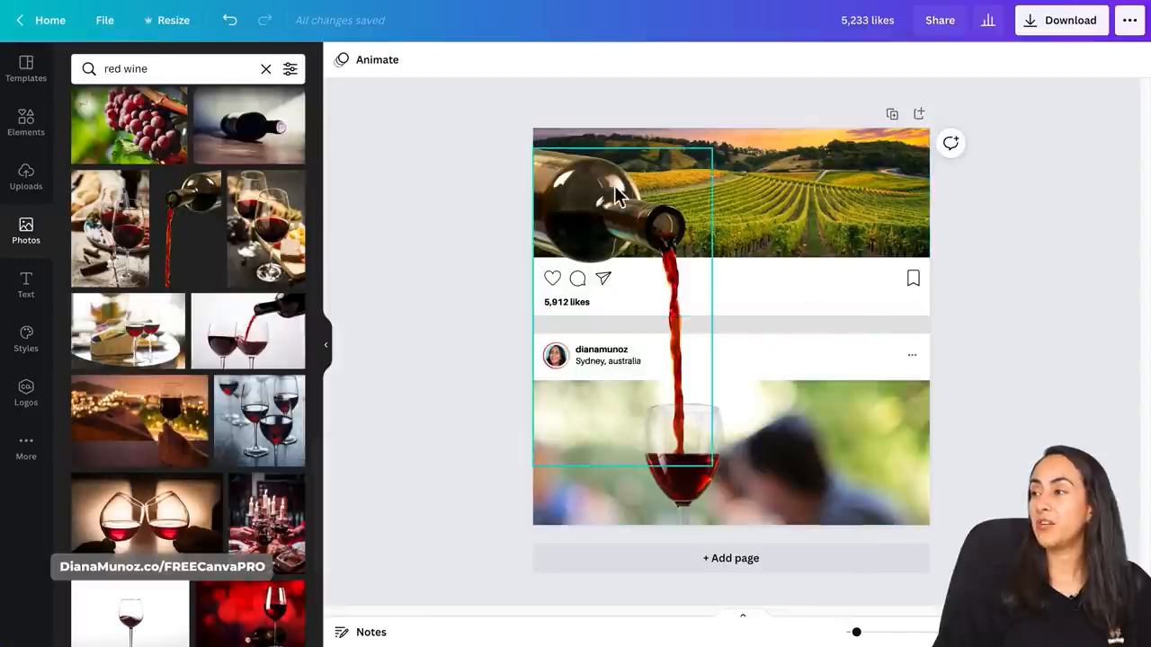
mouse_move(580, 188)
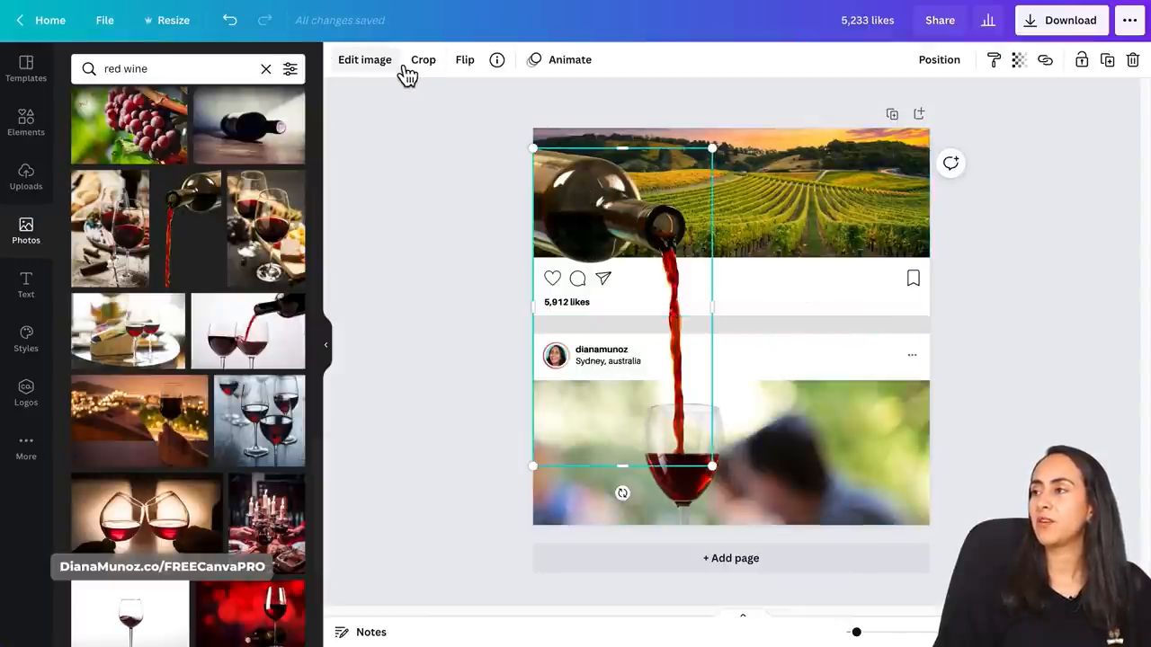
left_click(364, 60)
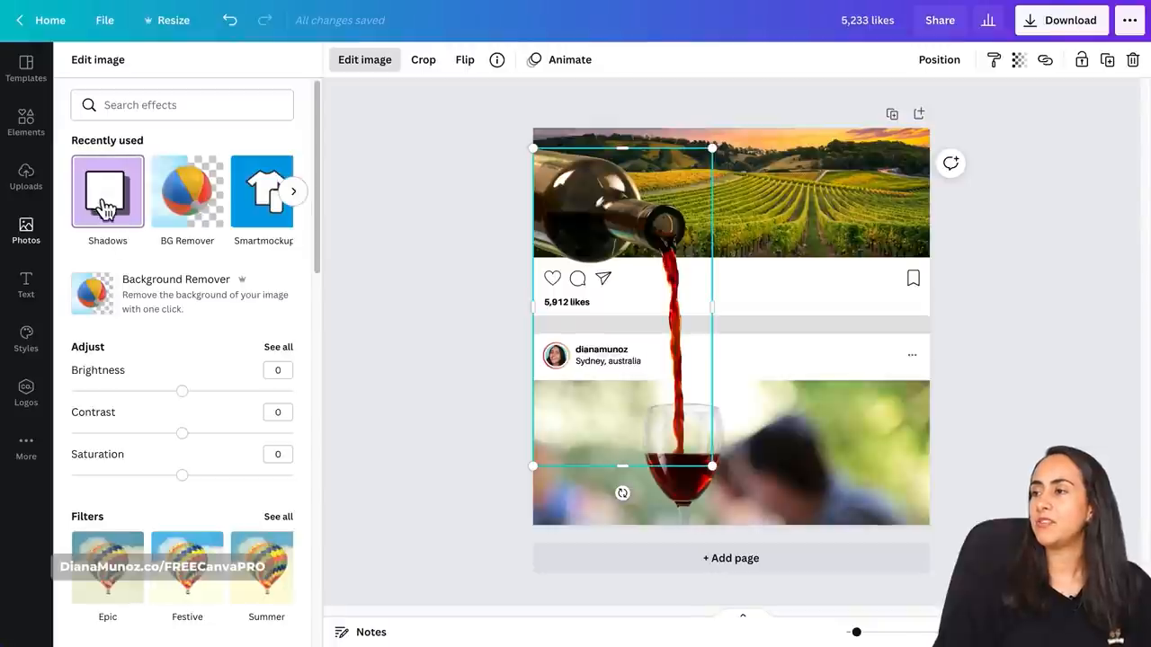
left_click(107, 191)
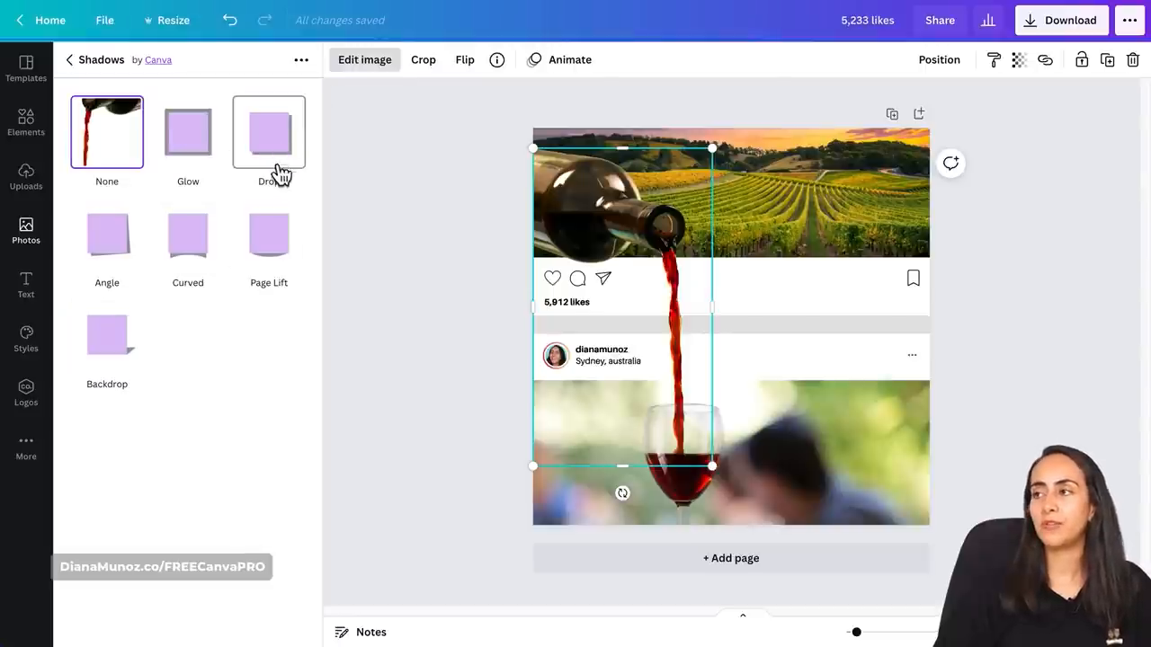
left_click(268, 132)
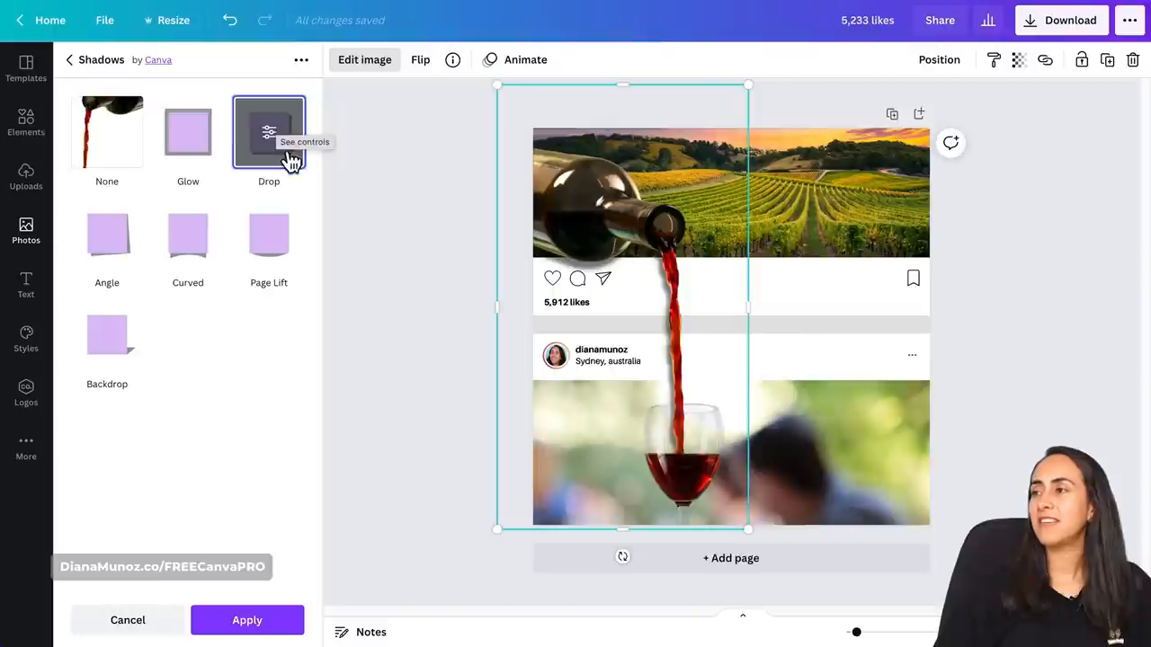
- Set the bottle's drop shadow to blur 10 and transparency 37, and apply it
left_click(268, 132)
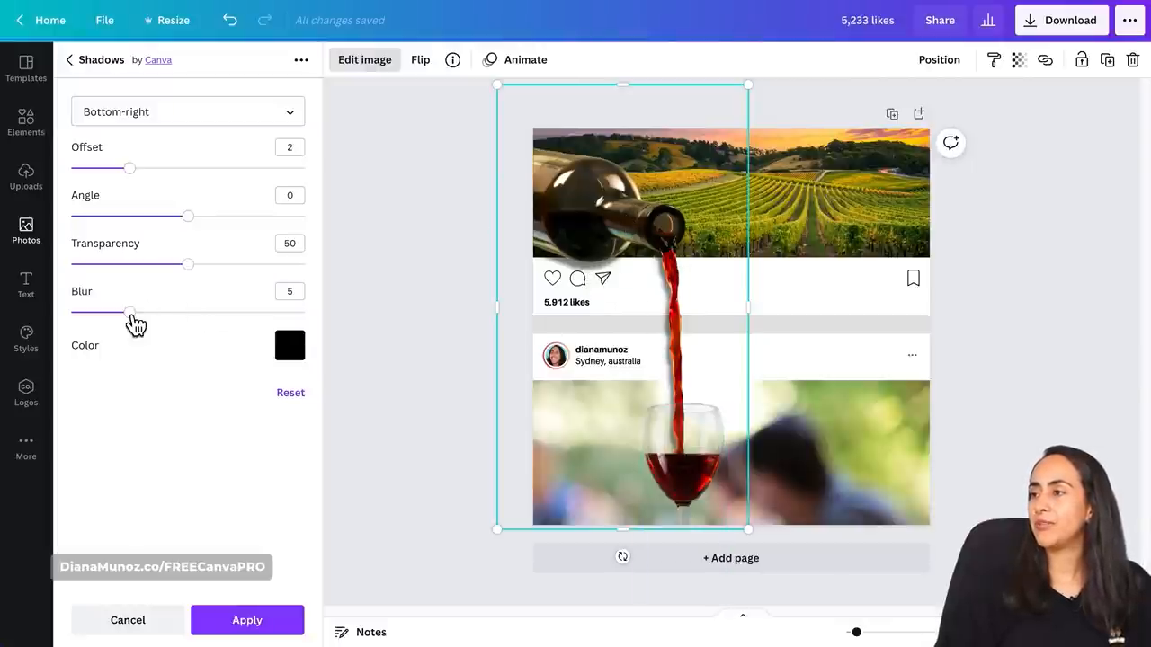
left_click_drag(129, 312, 163, 312)
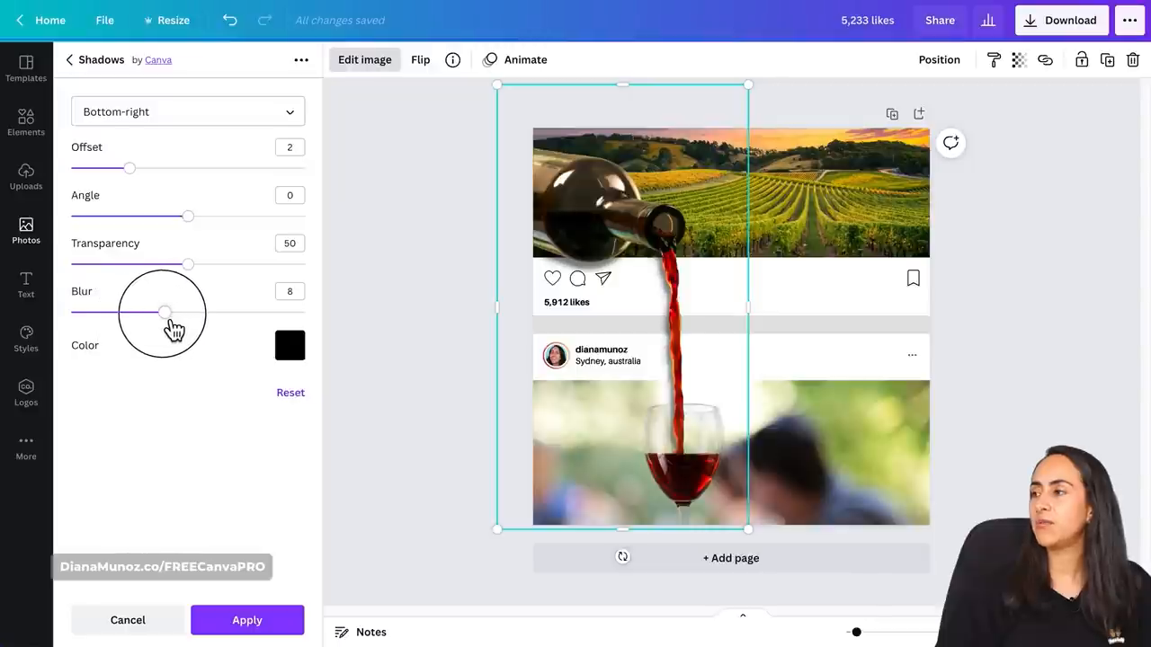
left_click_drag(164, 312, 176, 312)
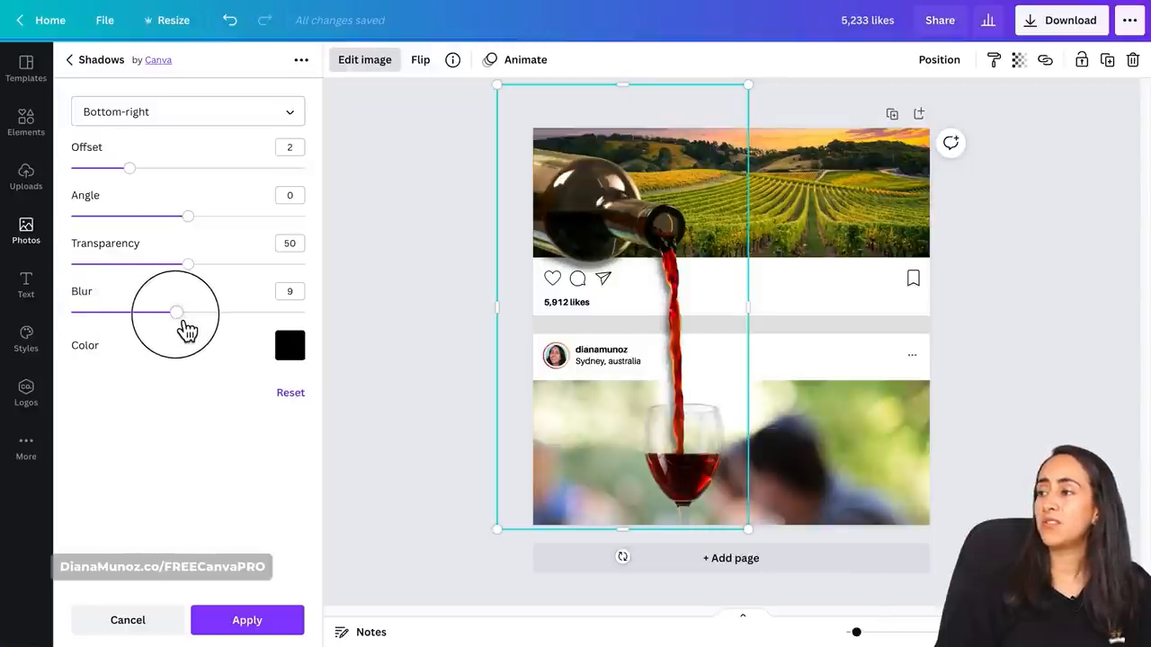
left_click_drag(176, 312, 187, 312)
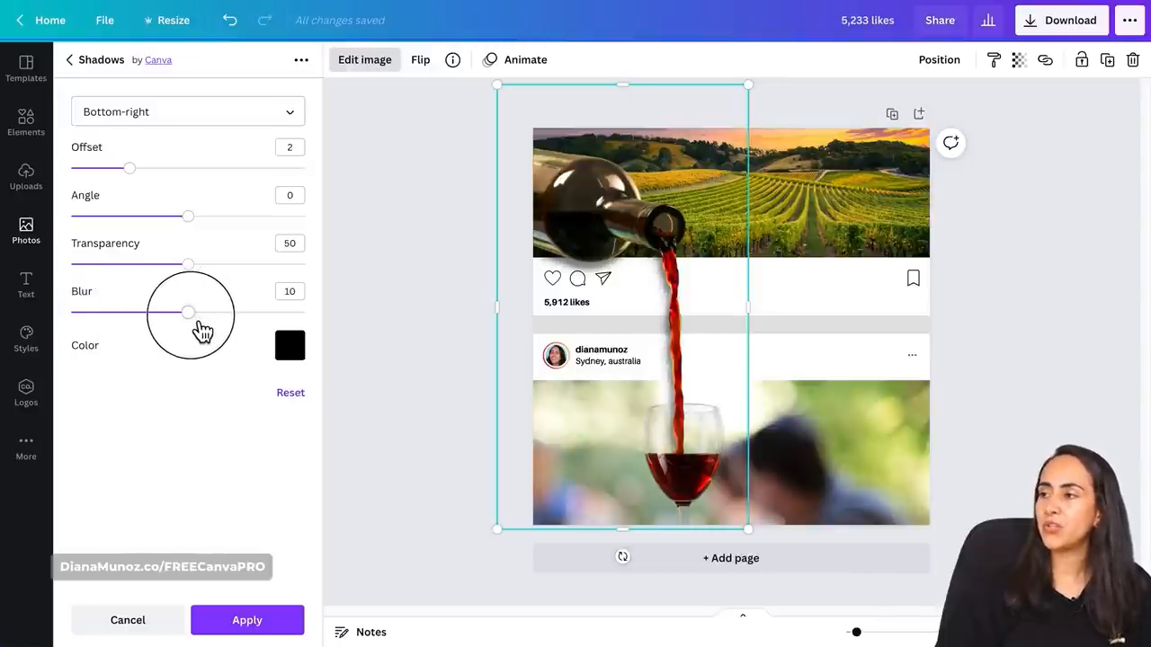
left_click_drag(187, 264, 144, 264)
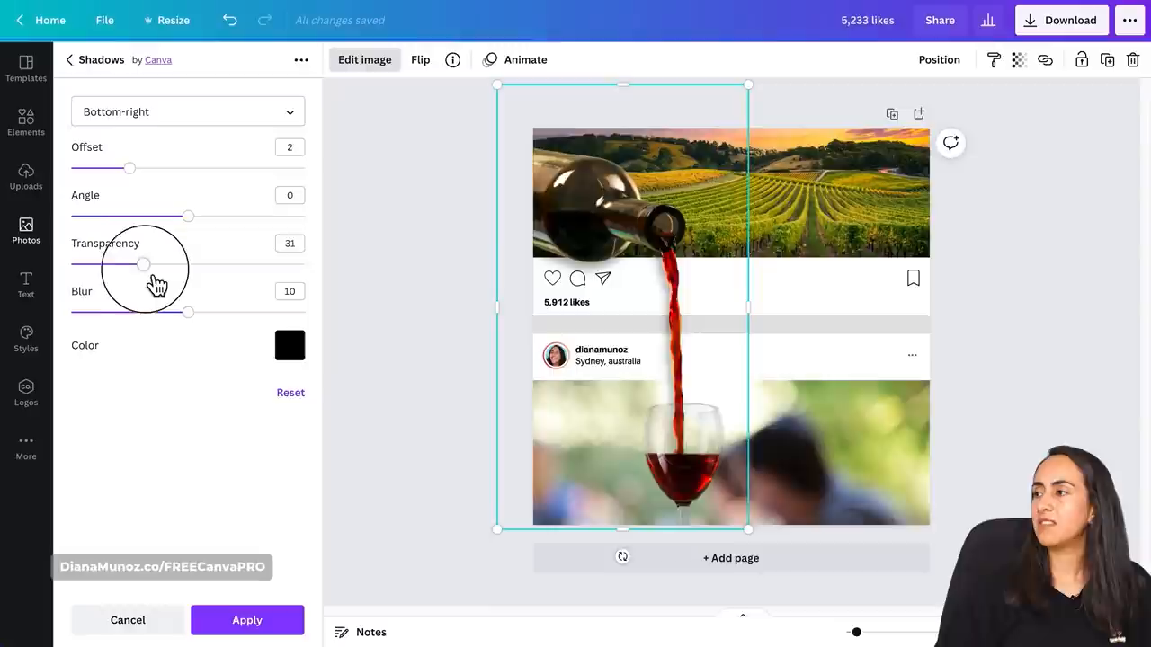
left_click_drag(143, 264, 159, 263)
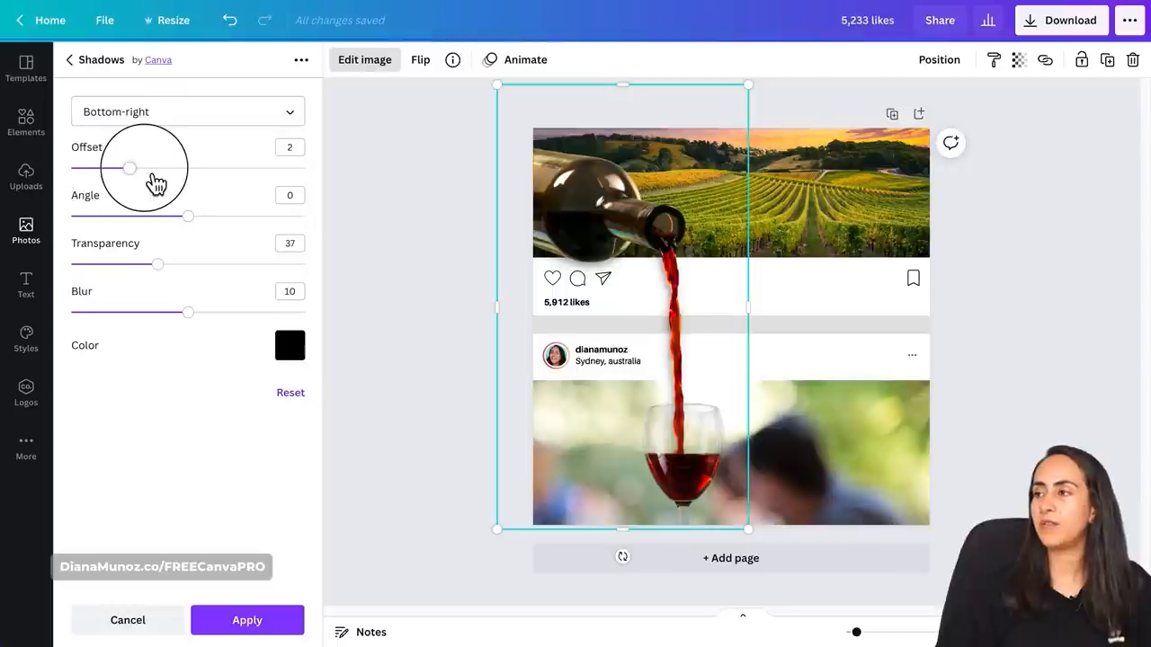
mouse_move(247, 621)
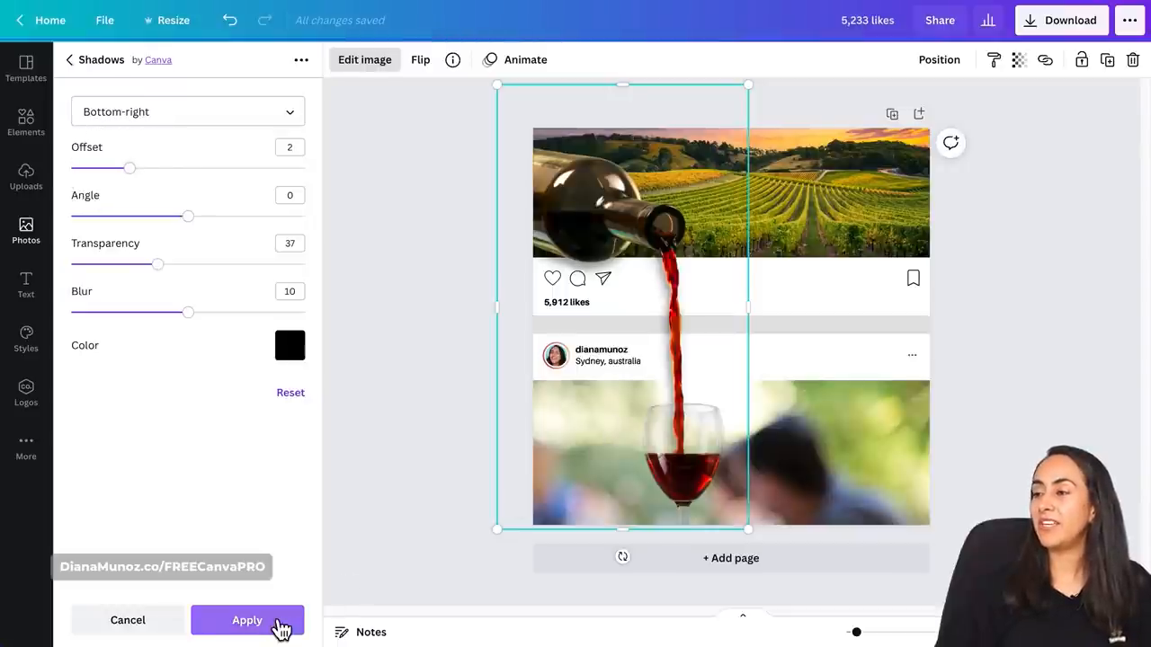
left_click(246, 620)
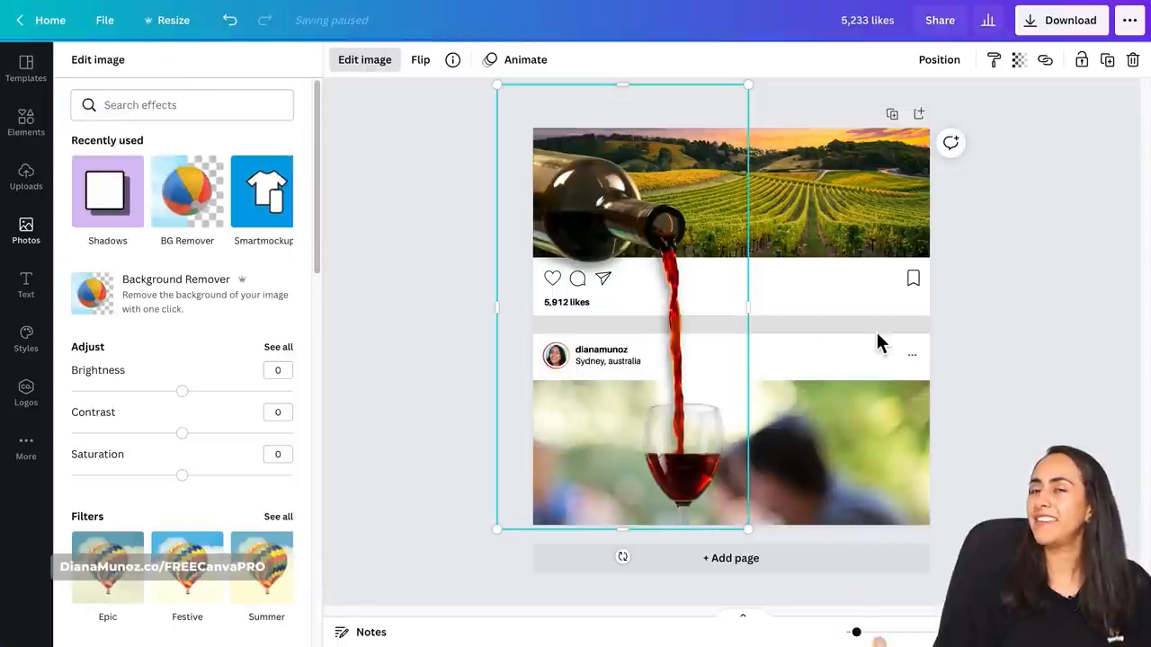